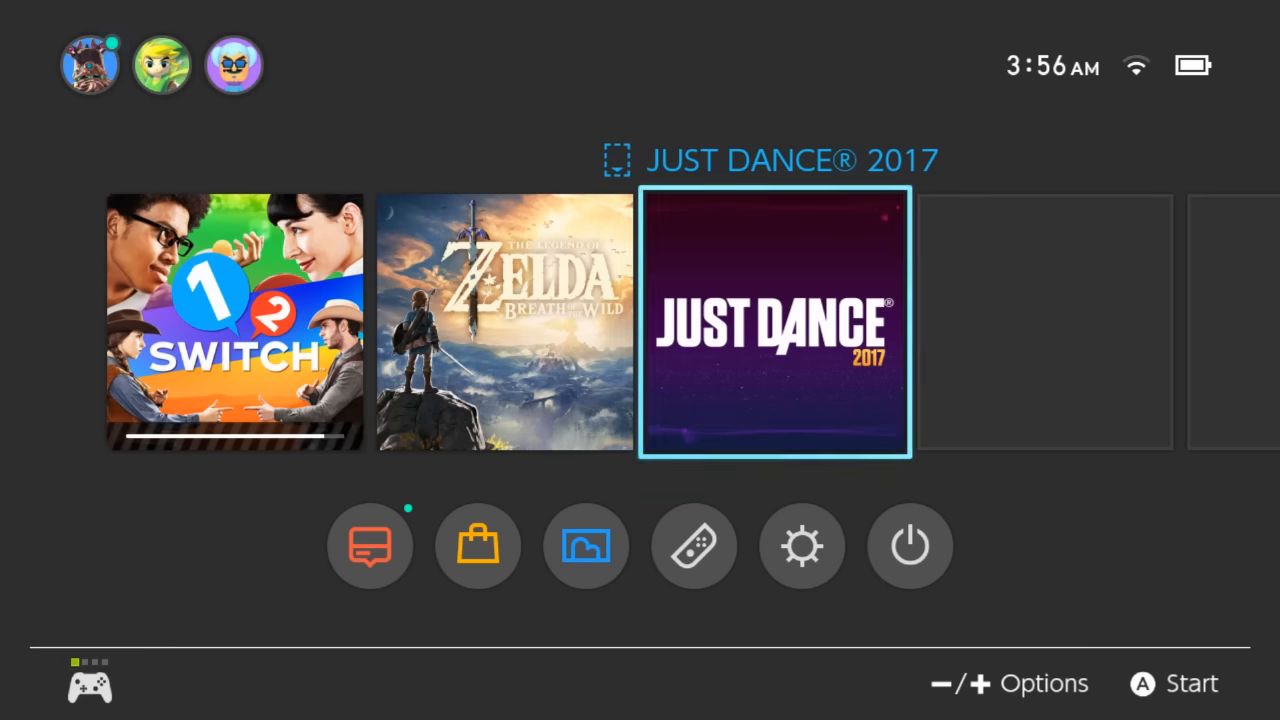
Check the 1-2-Switch download progress, then return to the HOME screen.
{"action": "key", "text": "Left"}
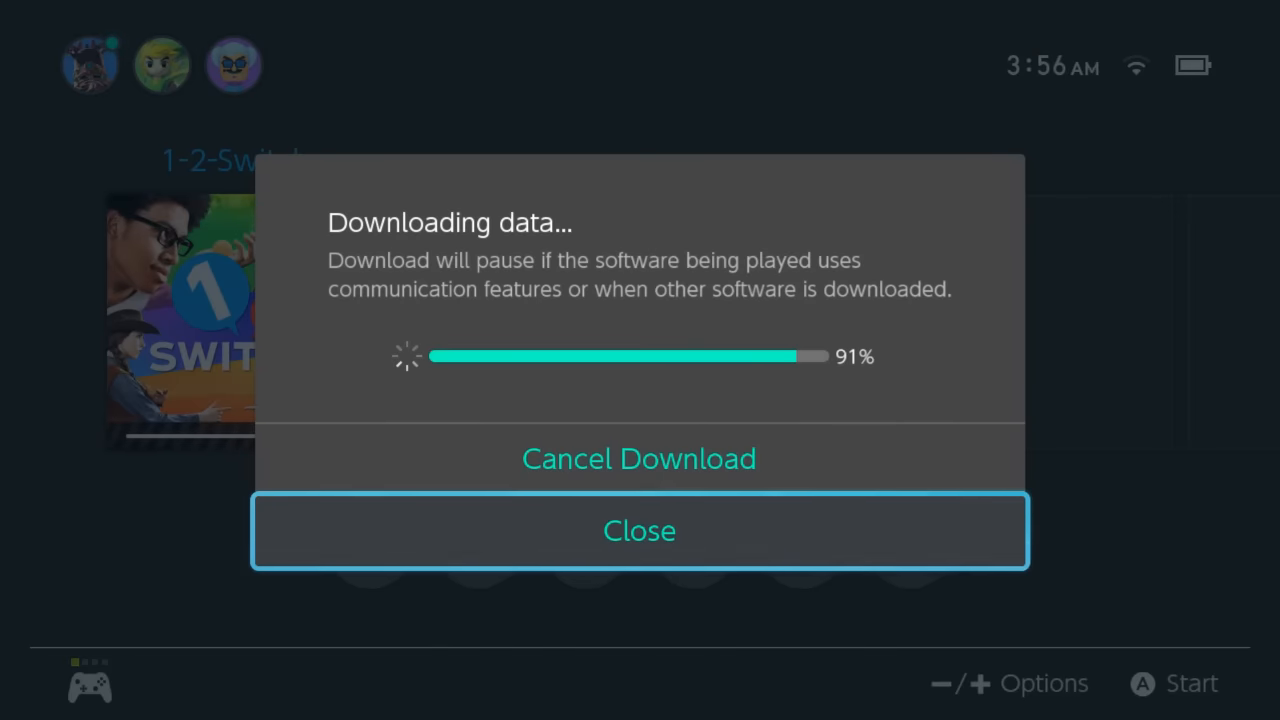
{"action": "key", "text": "Up"}
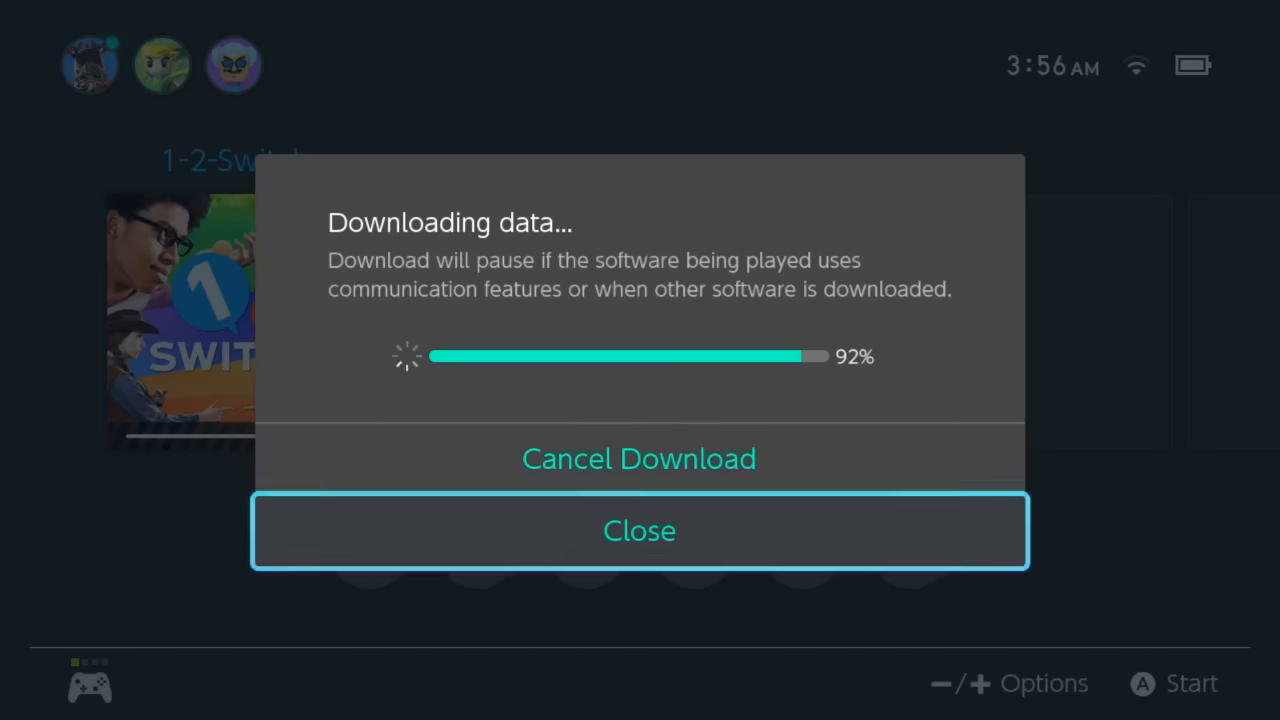
{"action": "left_click", "coordinate": [639, 530]}
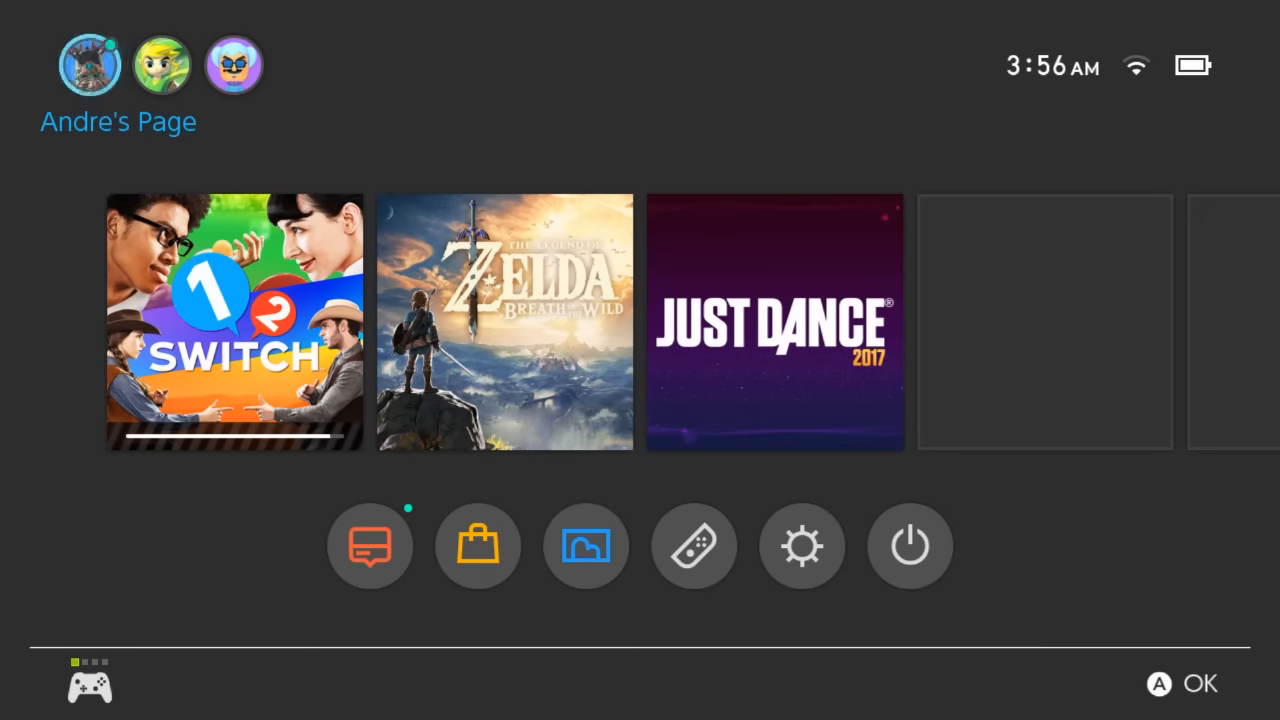
Browse Add Friend options (users played with, friend code, sent requests), then go to User Settings.
{"action": "left_click", "coordinate": [88, 64]}
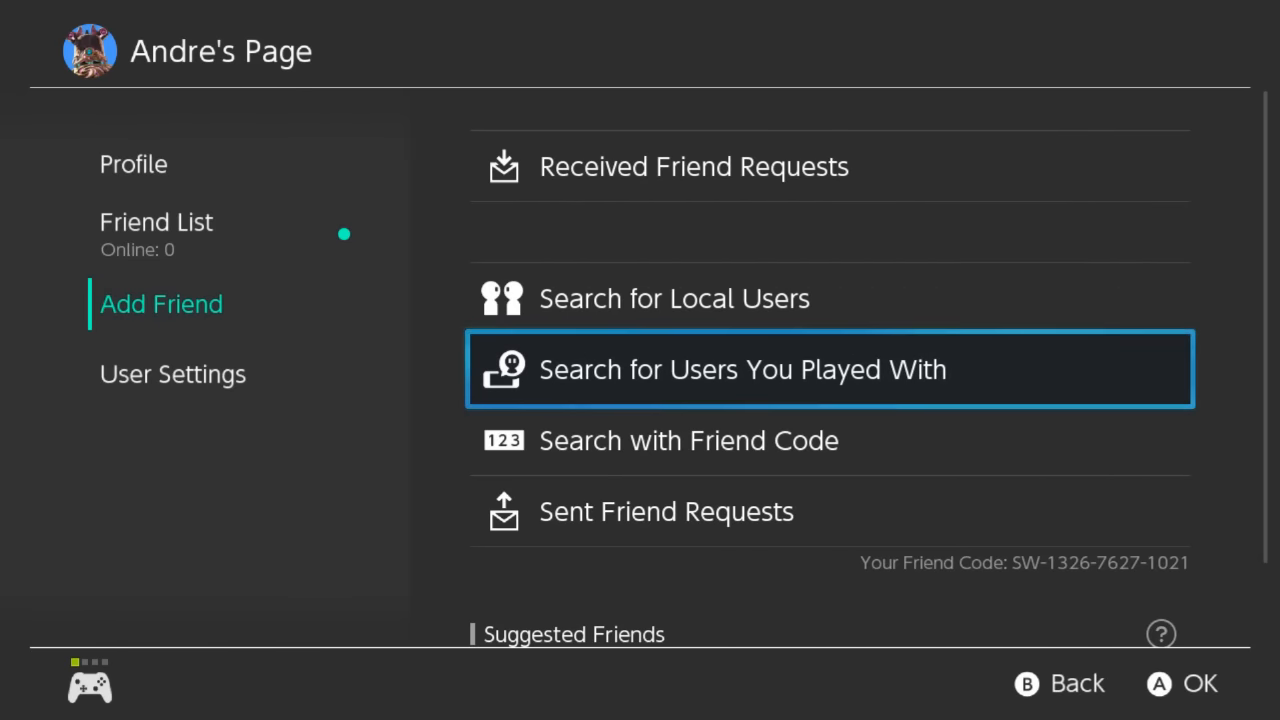
{"action": "scroll", "scroll_direction": "down", "scroll_amount": 3}
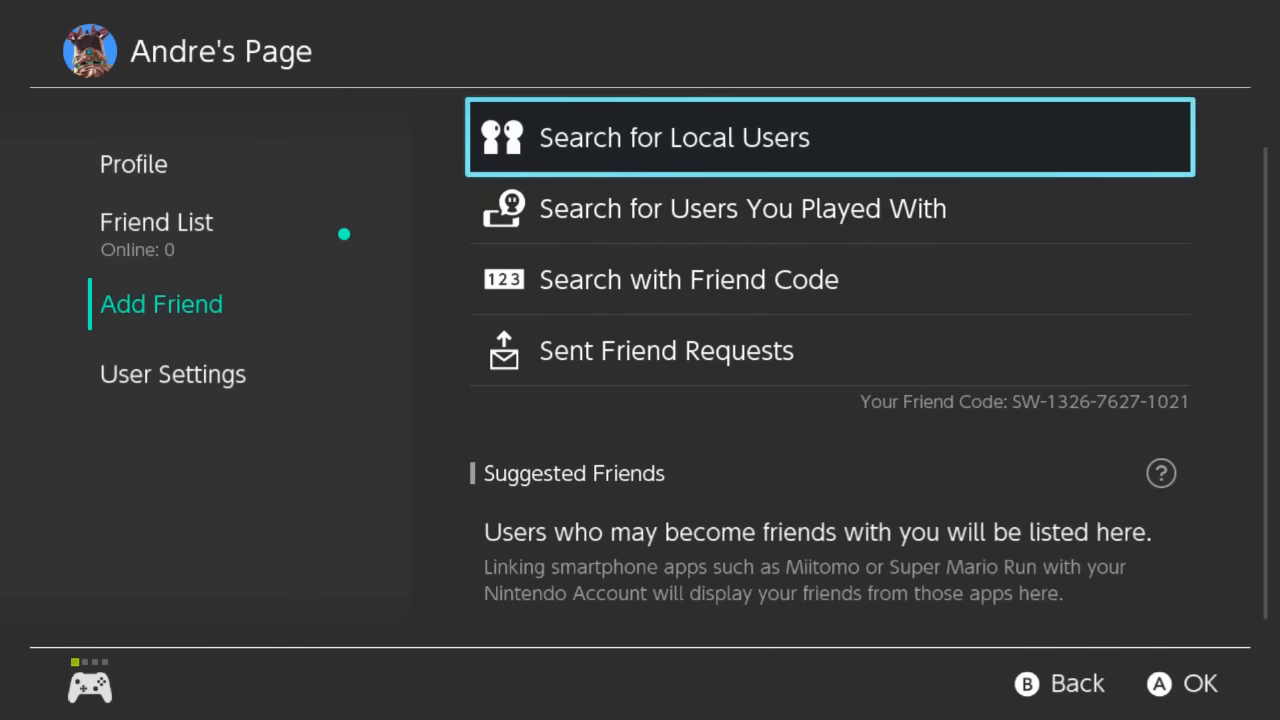
{"action": "left_click", "coordinate": [673, 137]}
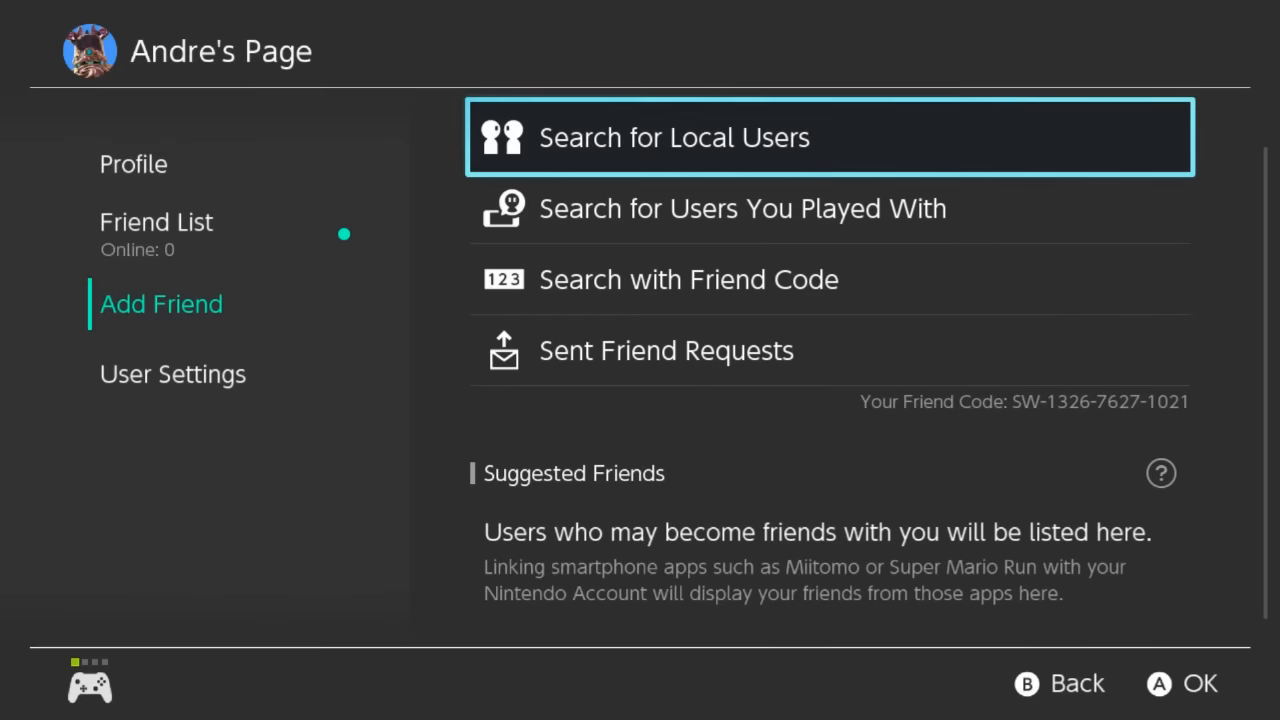
{"action": "key", "text": "Down"}
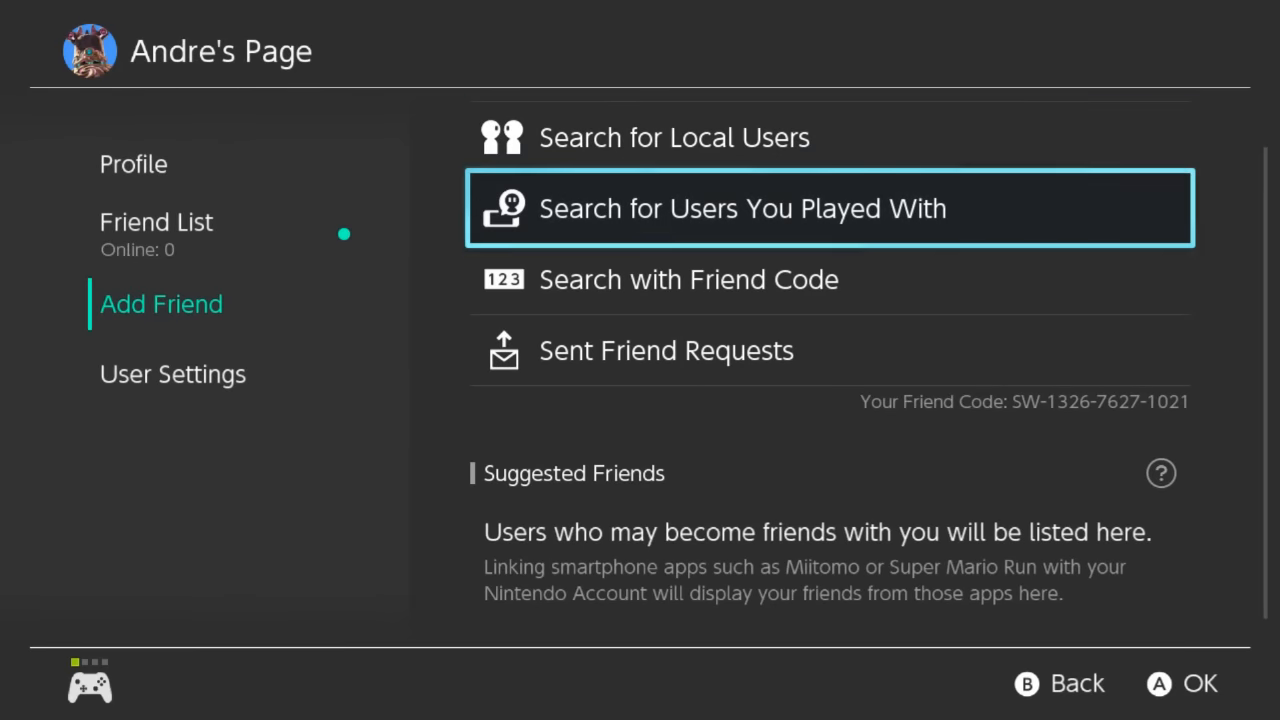
{"action": "left_click", "coordinate": [743, 208]}
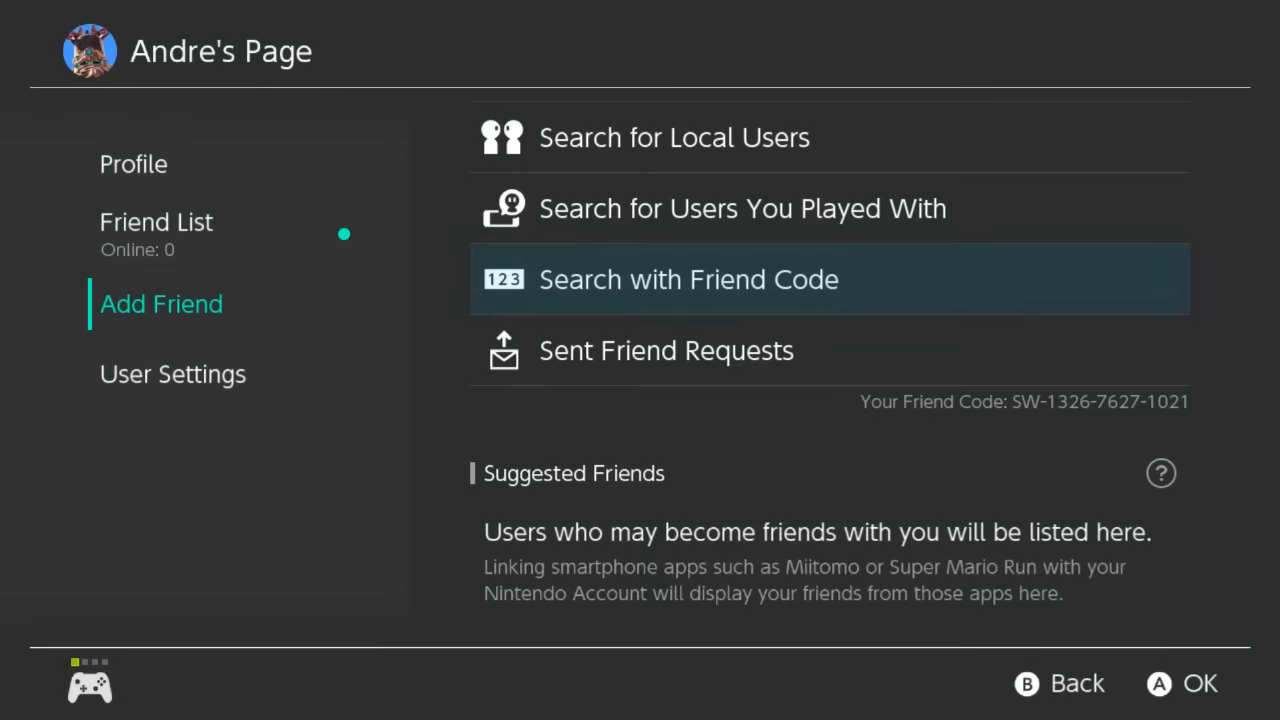
{"action": "left_click", "coordinate": [666, 350]}
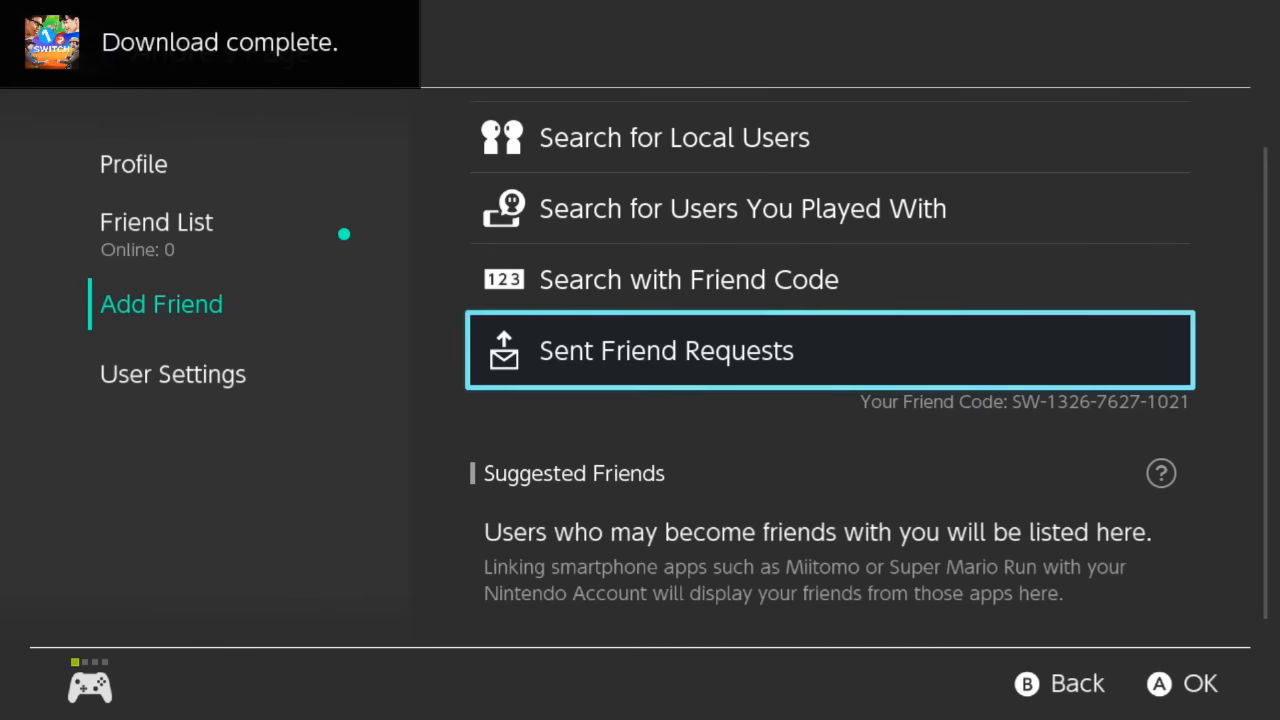
{"action": "left_click", "coordinate": [172, 373]}
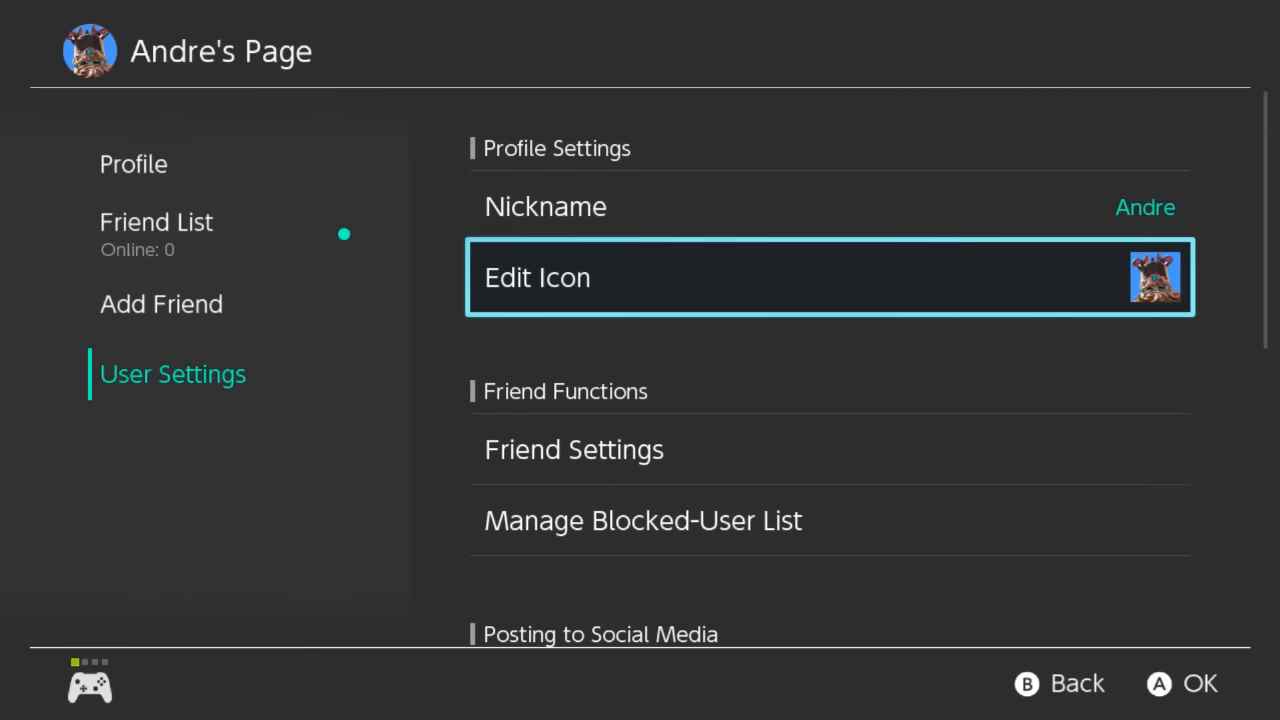
Browse Friend Settings, viewing who can see play activity, without changing anything.
{"action": "left_click", "coordinate": [573, 449]}
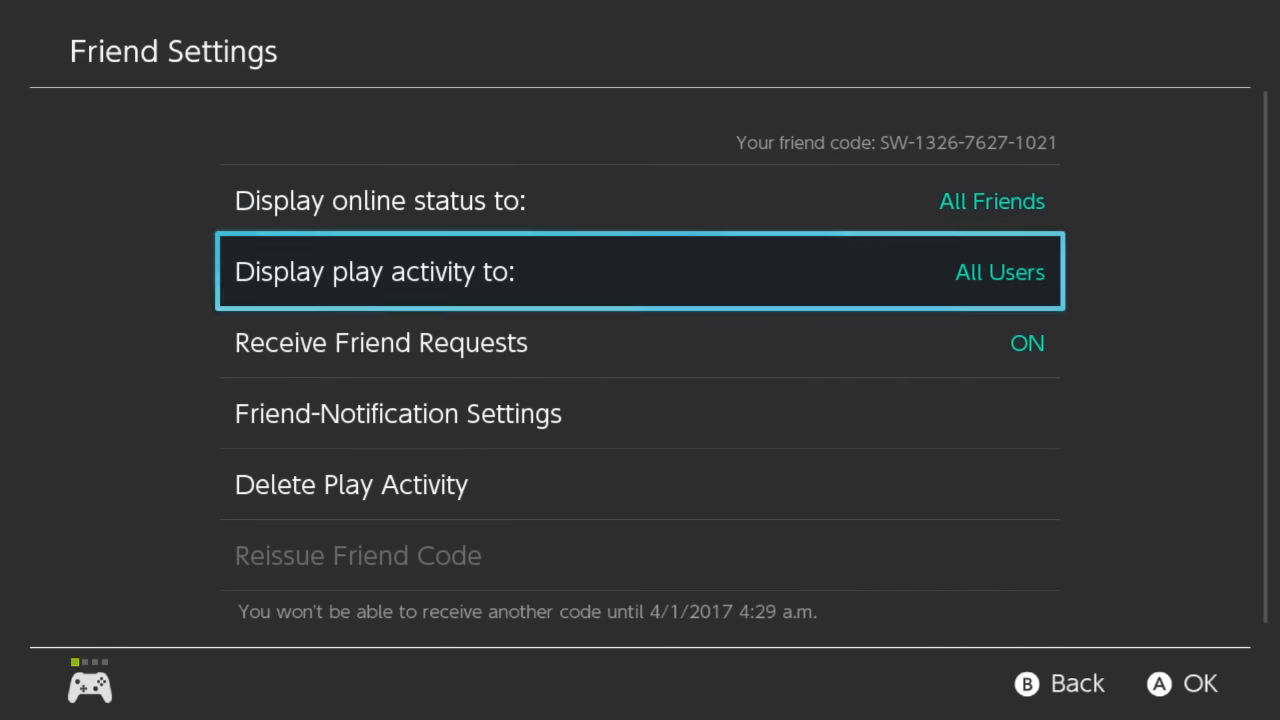
{"action": "key", "text": "down"}
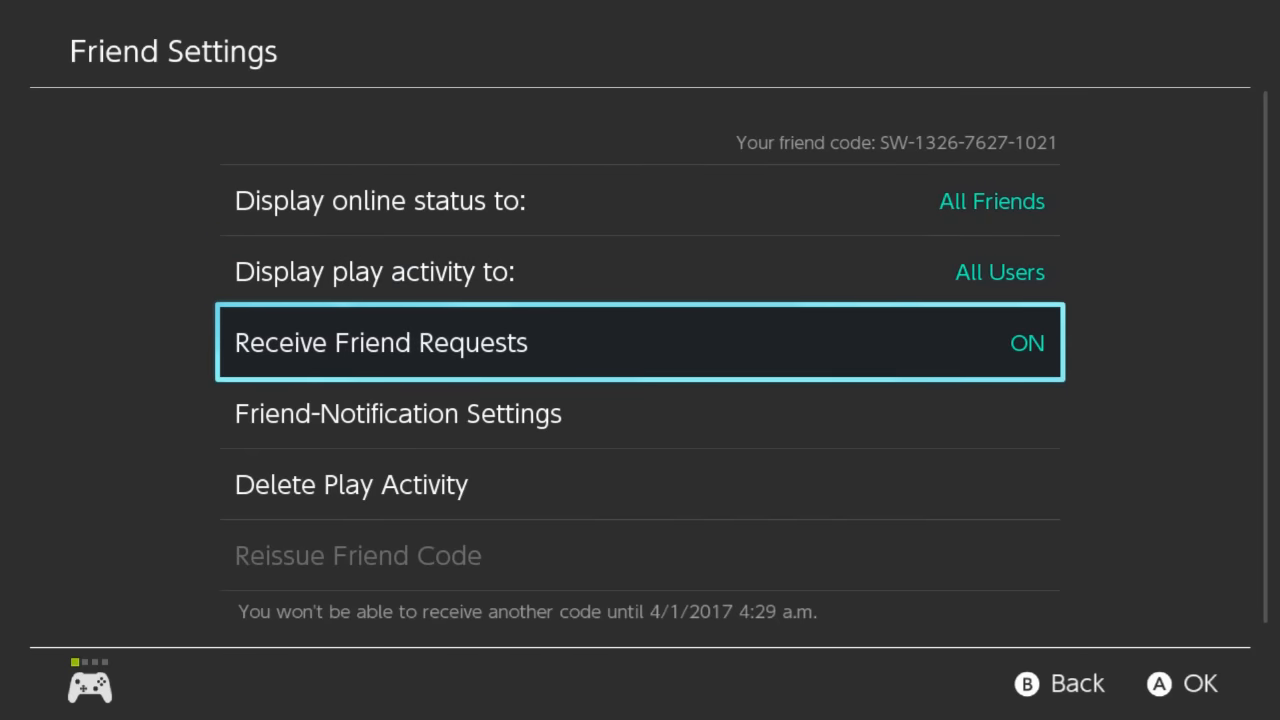
{"action": "key", "text": "Up"}
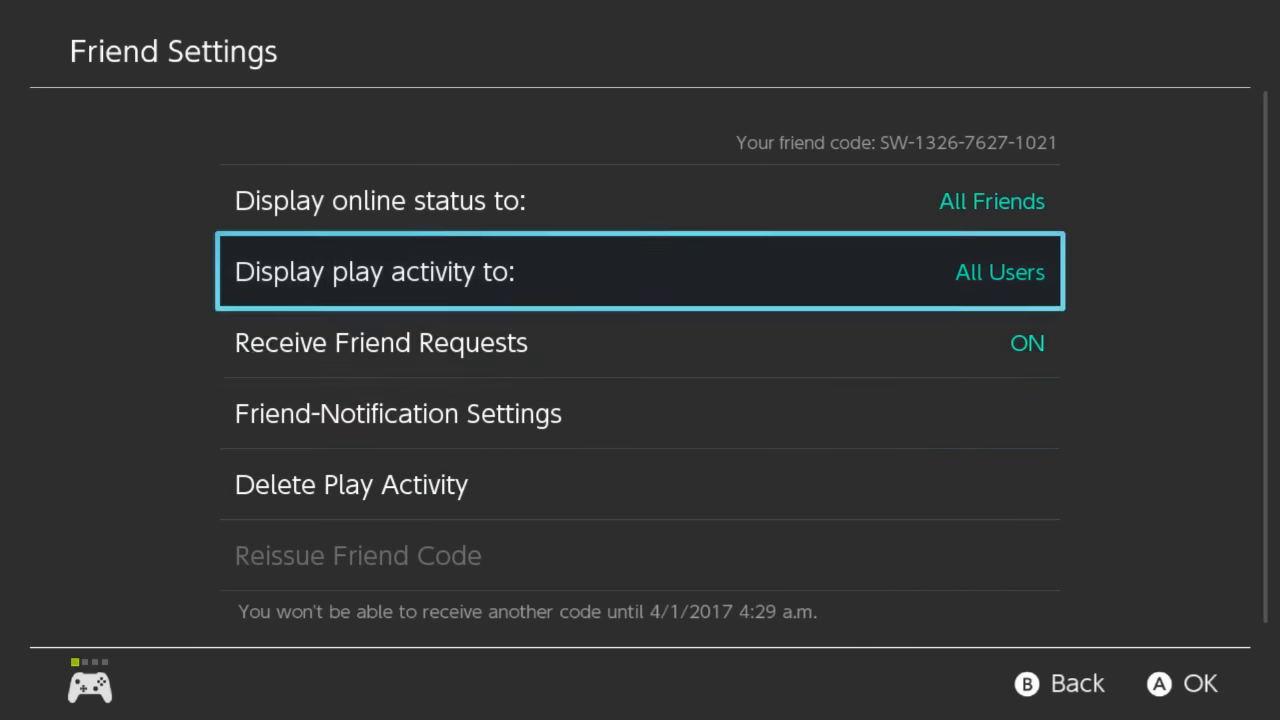
{"action": "left_click", "coordinate": [640, 271]}
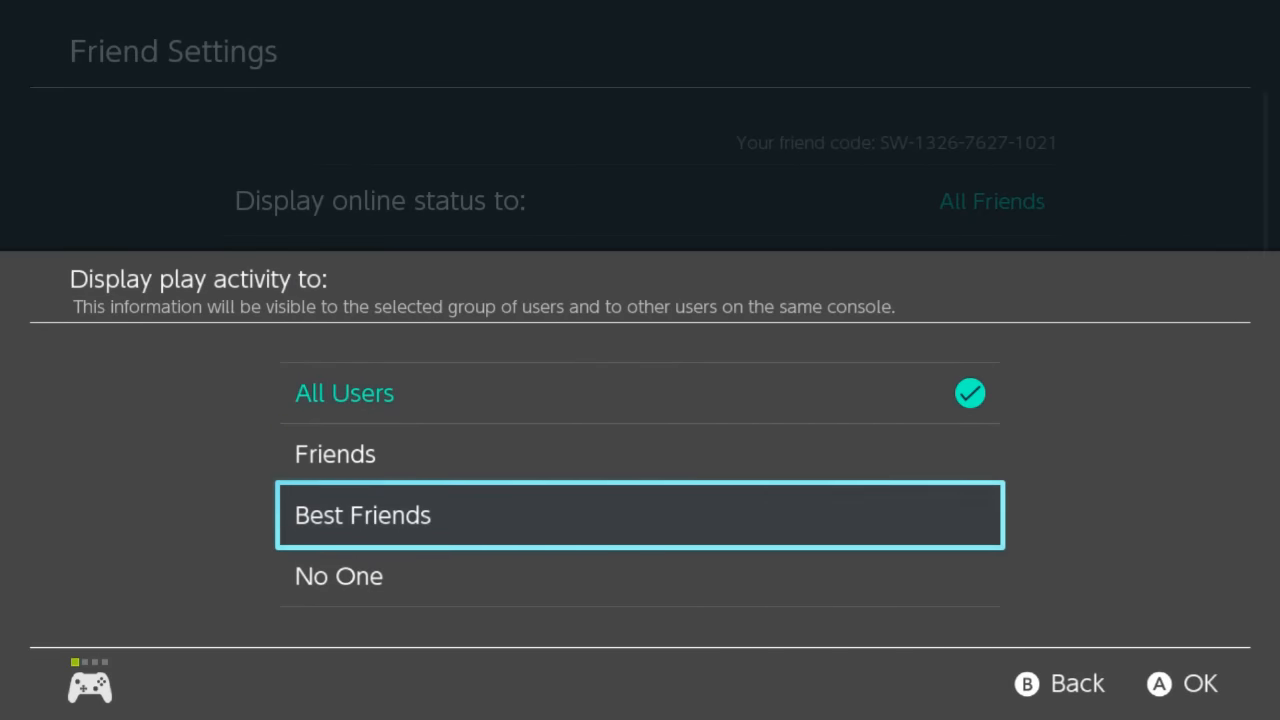
{"action": "key", "text": "b"}
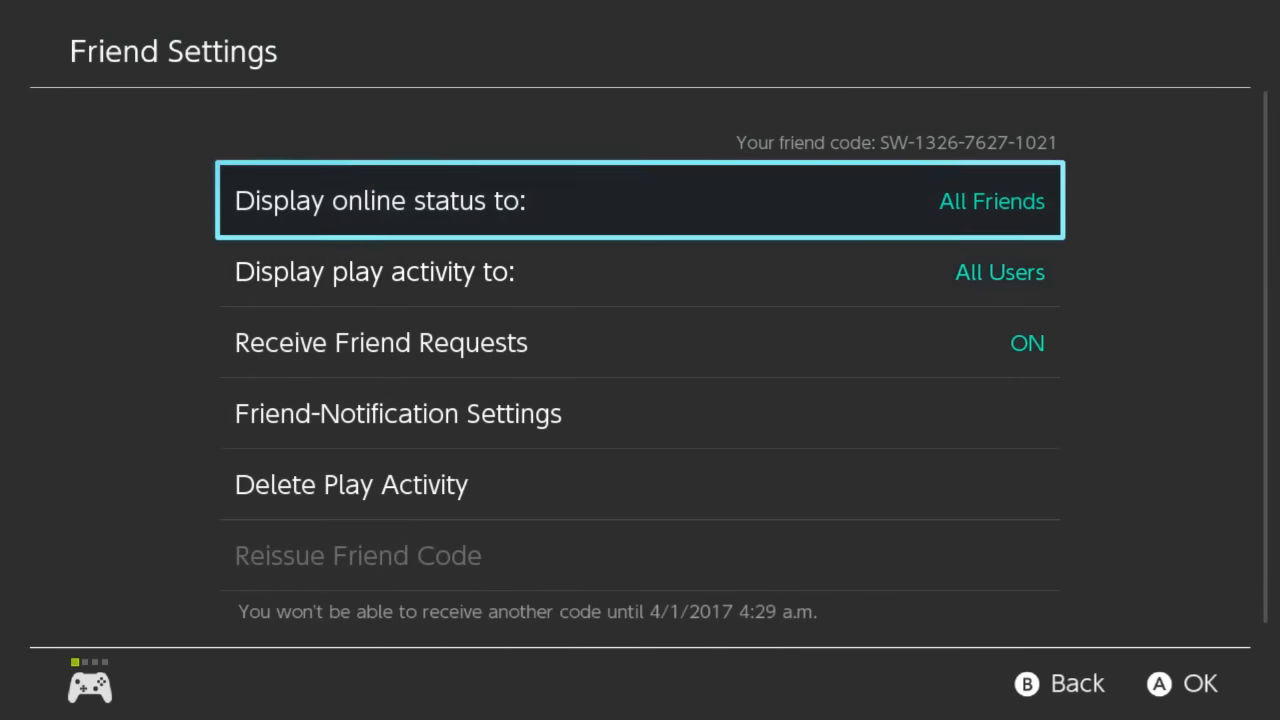
{"action": "left_click", "coordinate": [640, 200]}
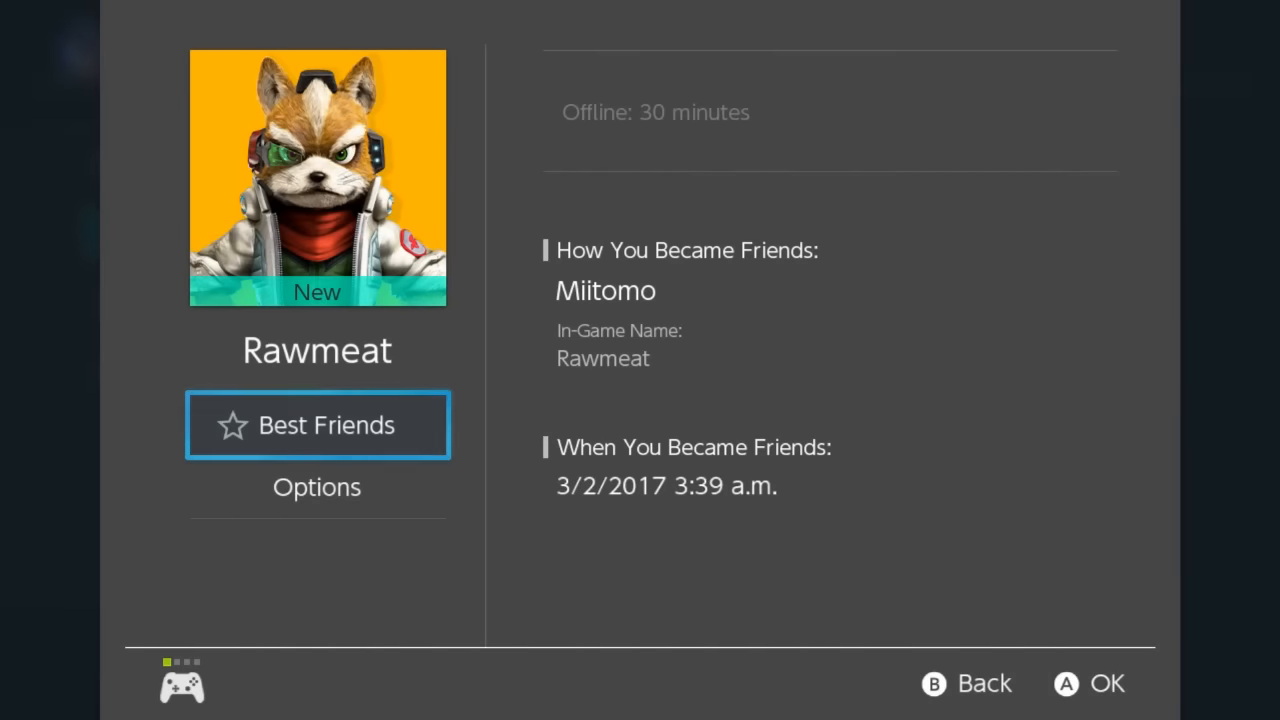
{"action": "left_click", "coordinate": [317, 424]}
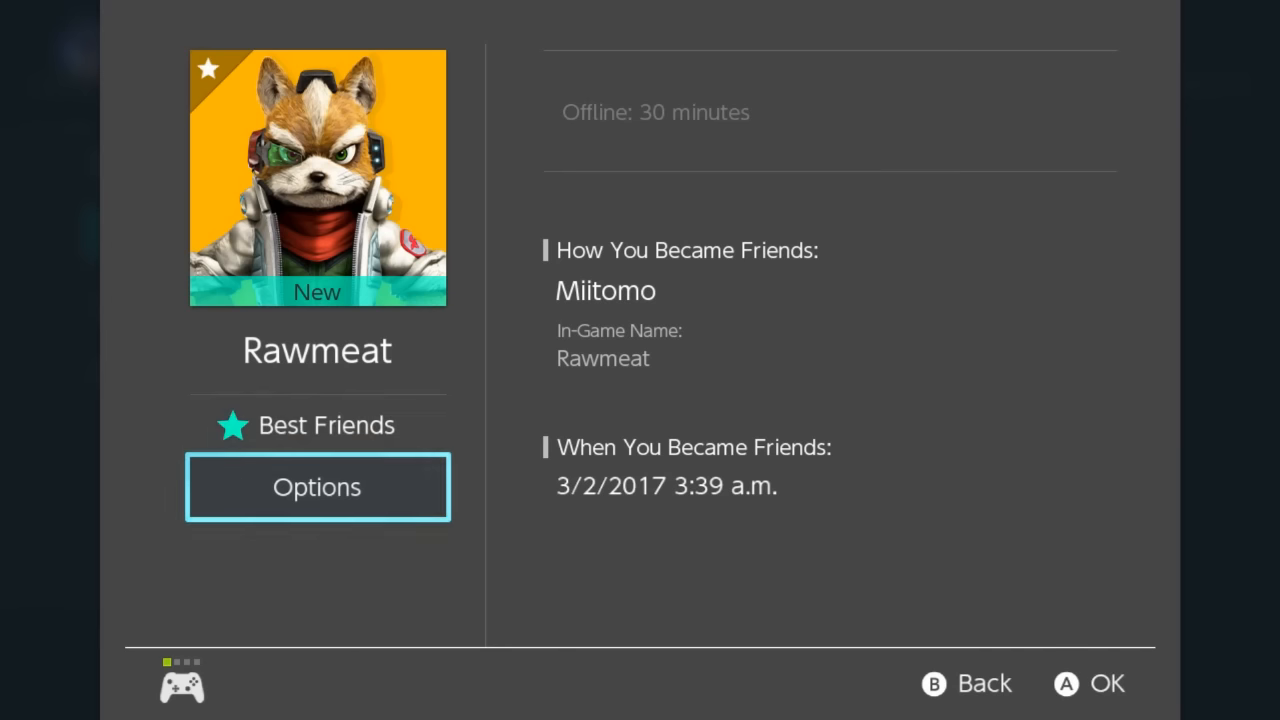
{"action": "left_click", "coordinate": [316, 487]}
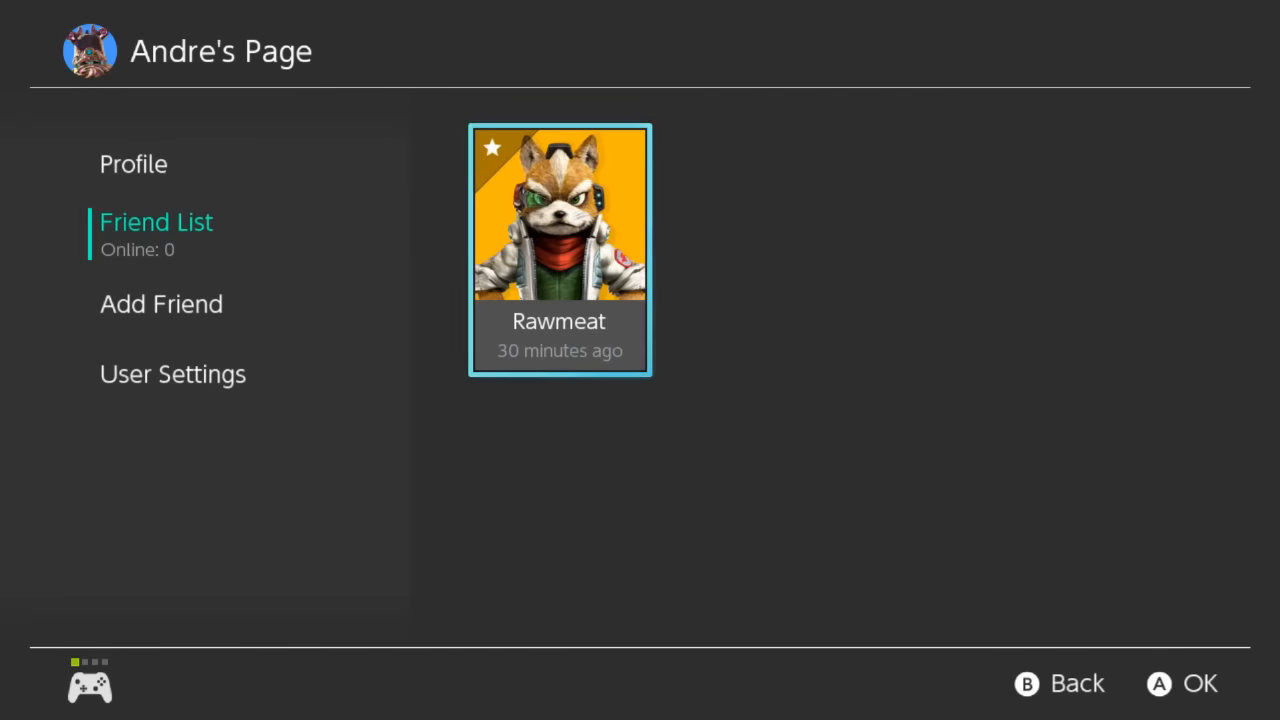
{"action": "left_click", "coordinate": [172, 373]}
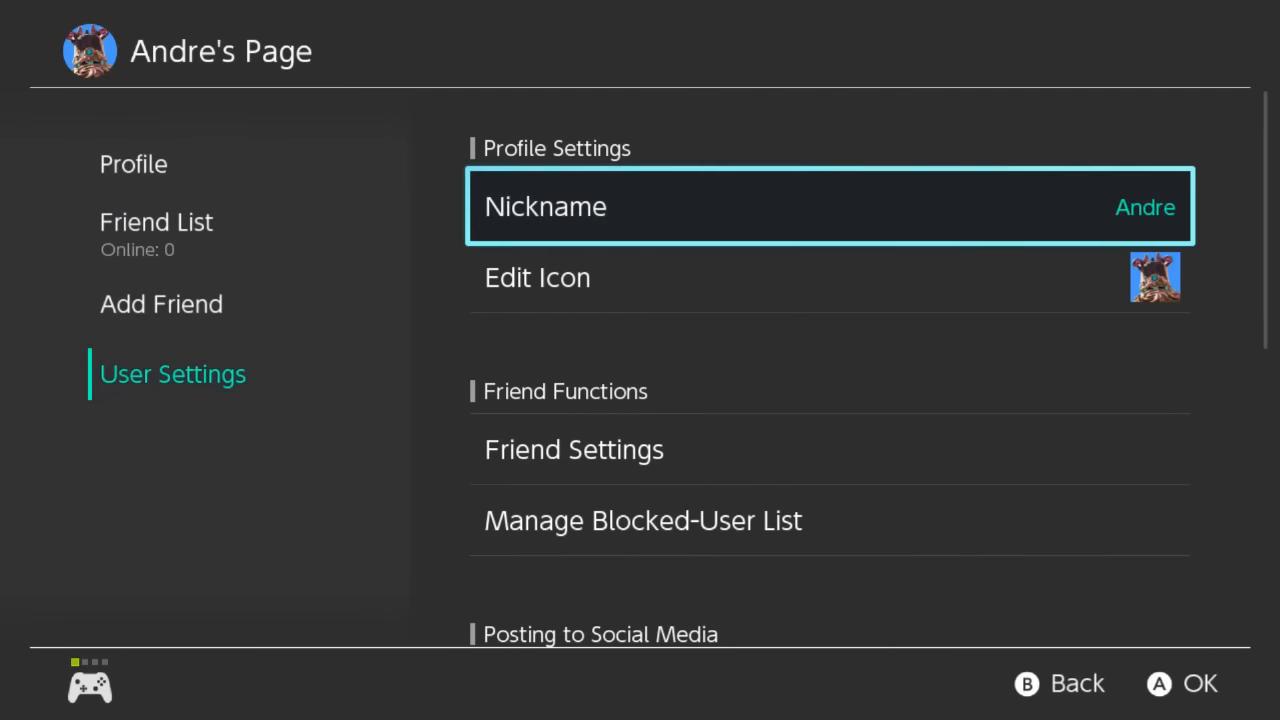
Link and authorize a Twitter account in the social media posting settings.
{"action": "left_click", "coordinate": [643, 520]}
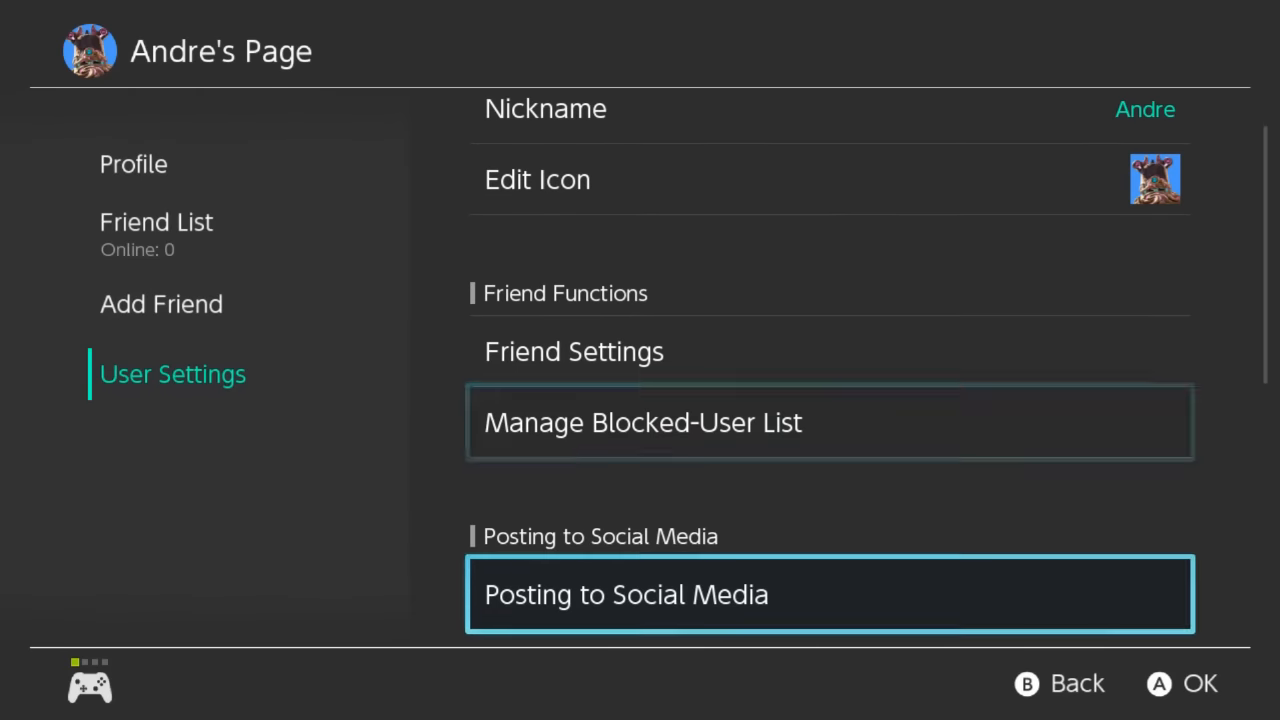
{"action": "scroll", "scroll_direction": "down", "scroll_amount": 3}
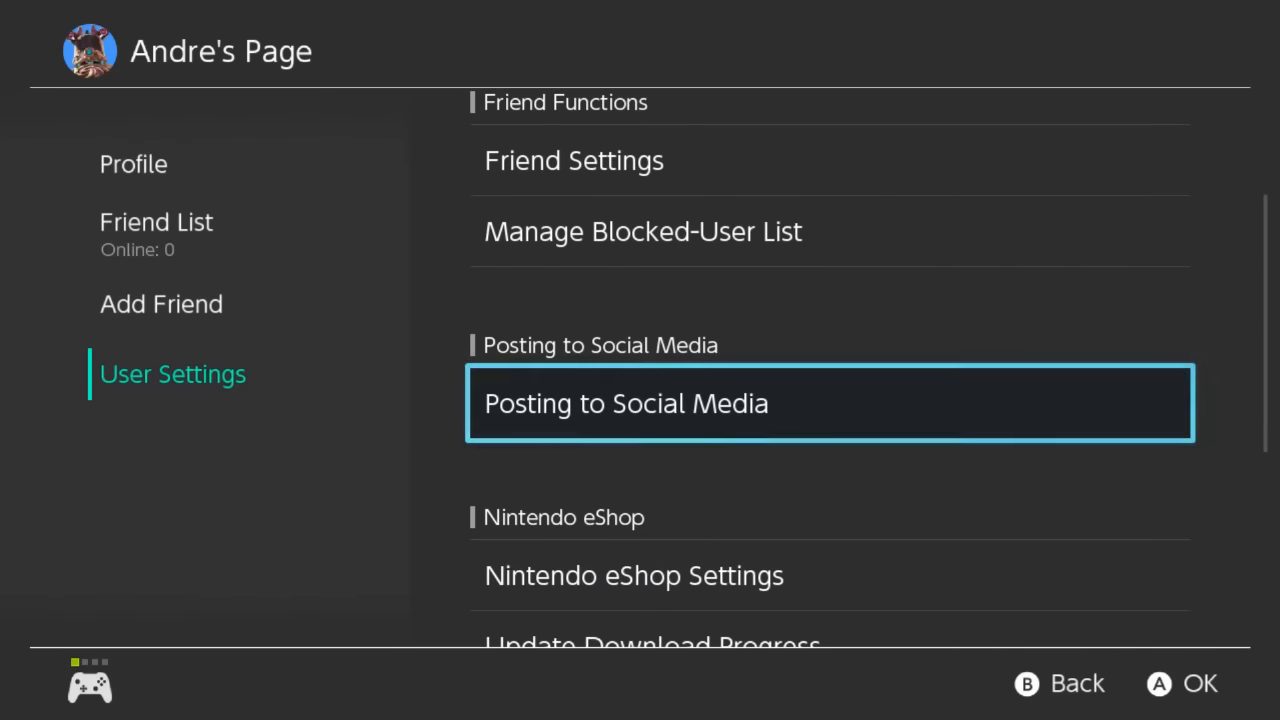
{"action": "left_click", "coordinate": [829, 403]}
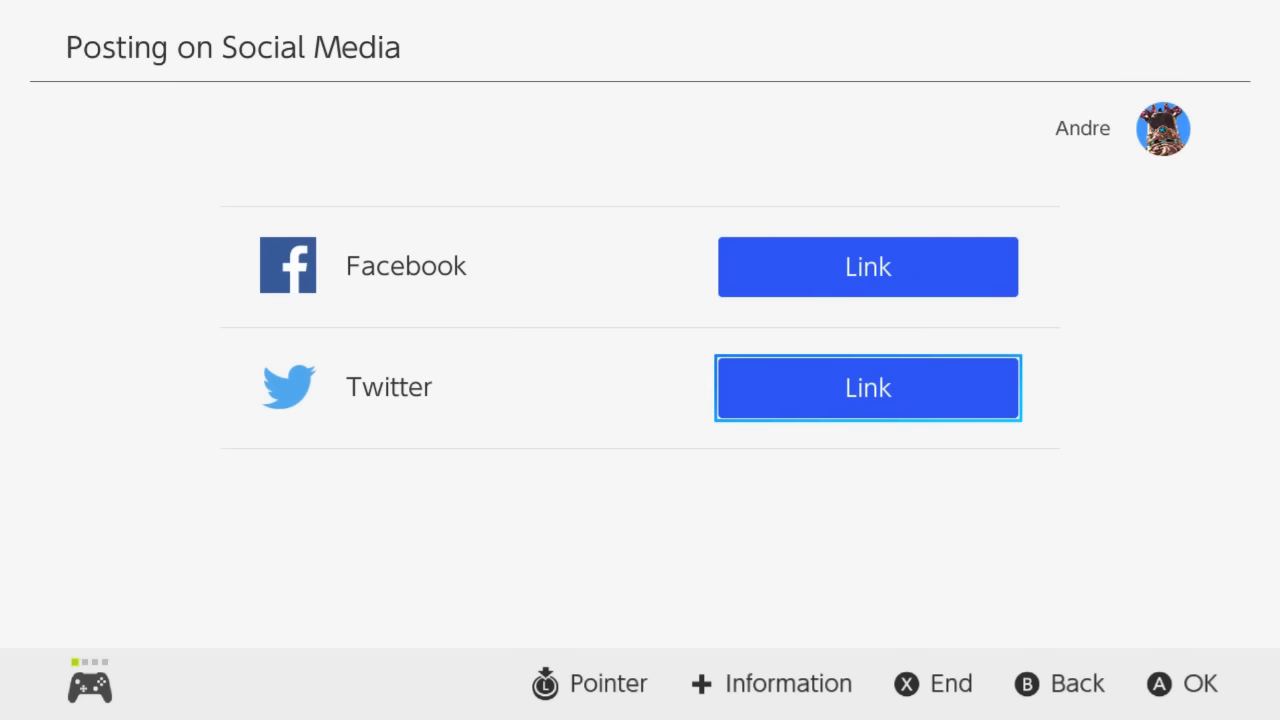
{"action": "left_click", "coordinate": [867, 387]}
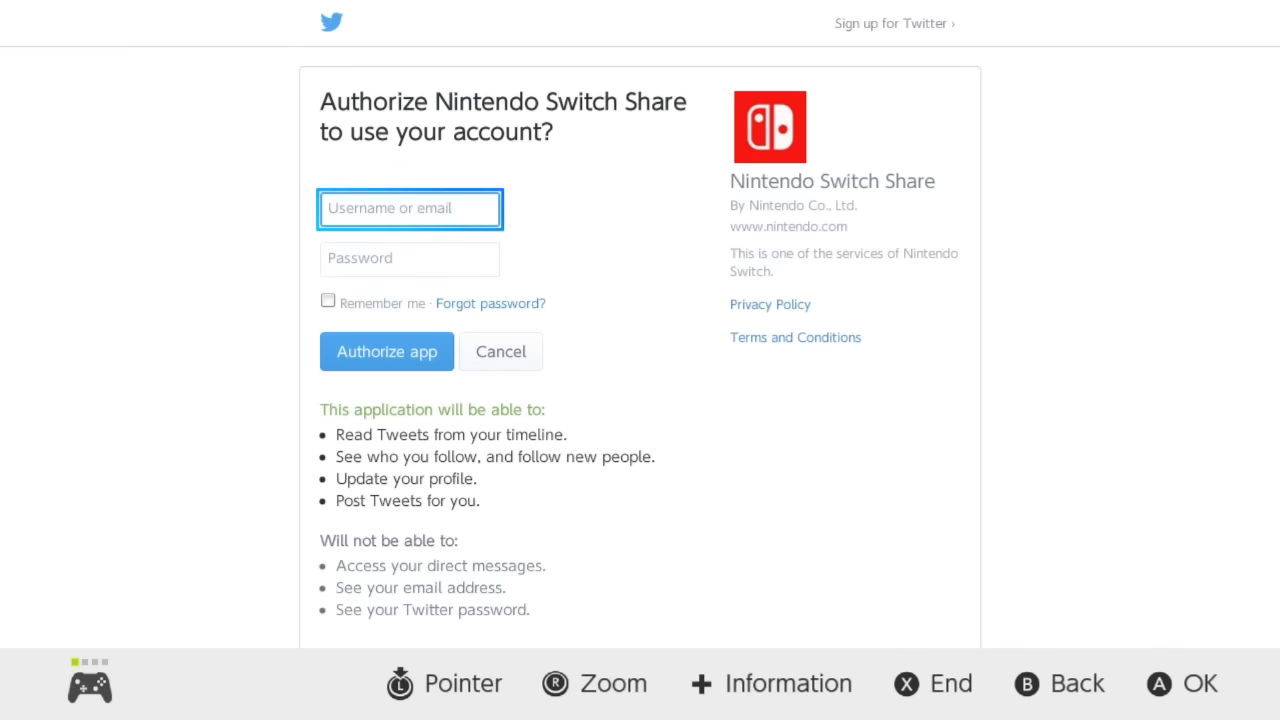
{"action": "left_click", "coordinate": [386, 351]}
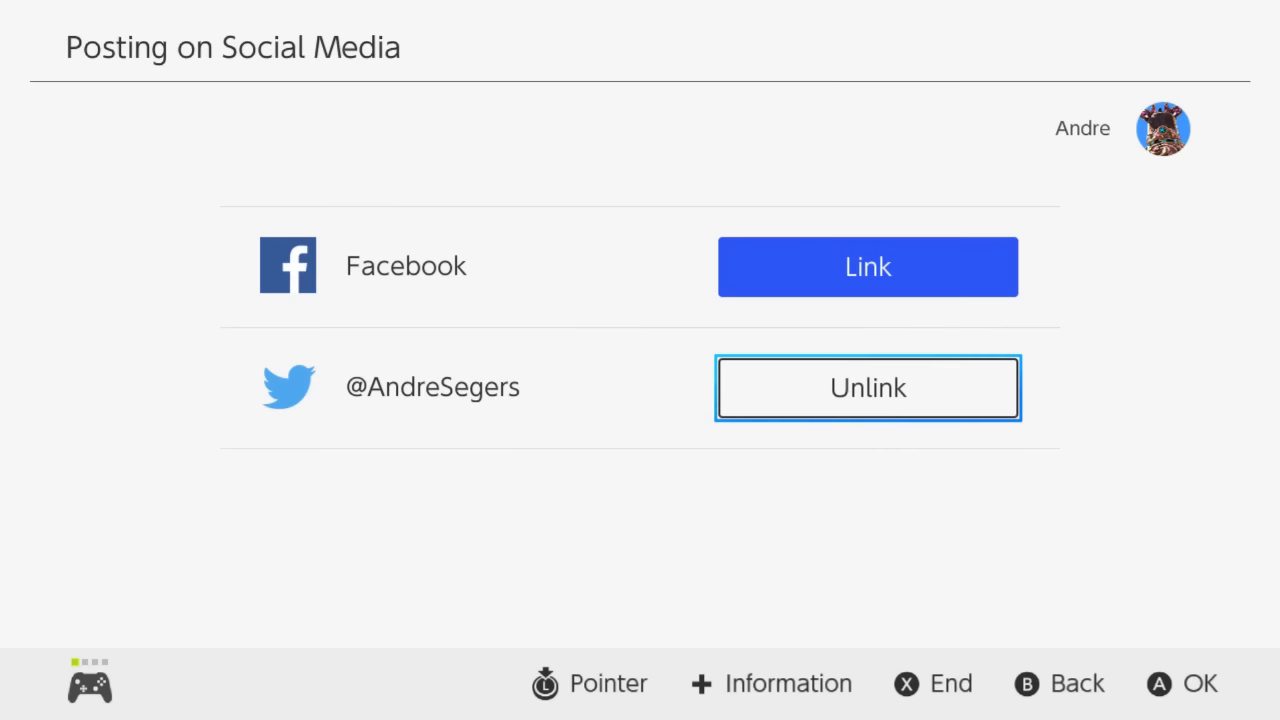
Back out of User Settings to the HOME screen.
{"action": "key", "text": "B"}
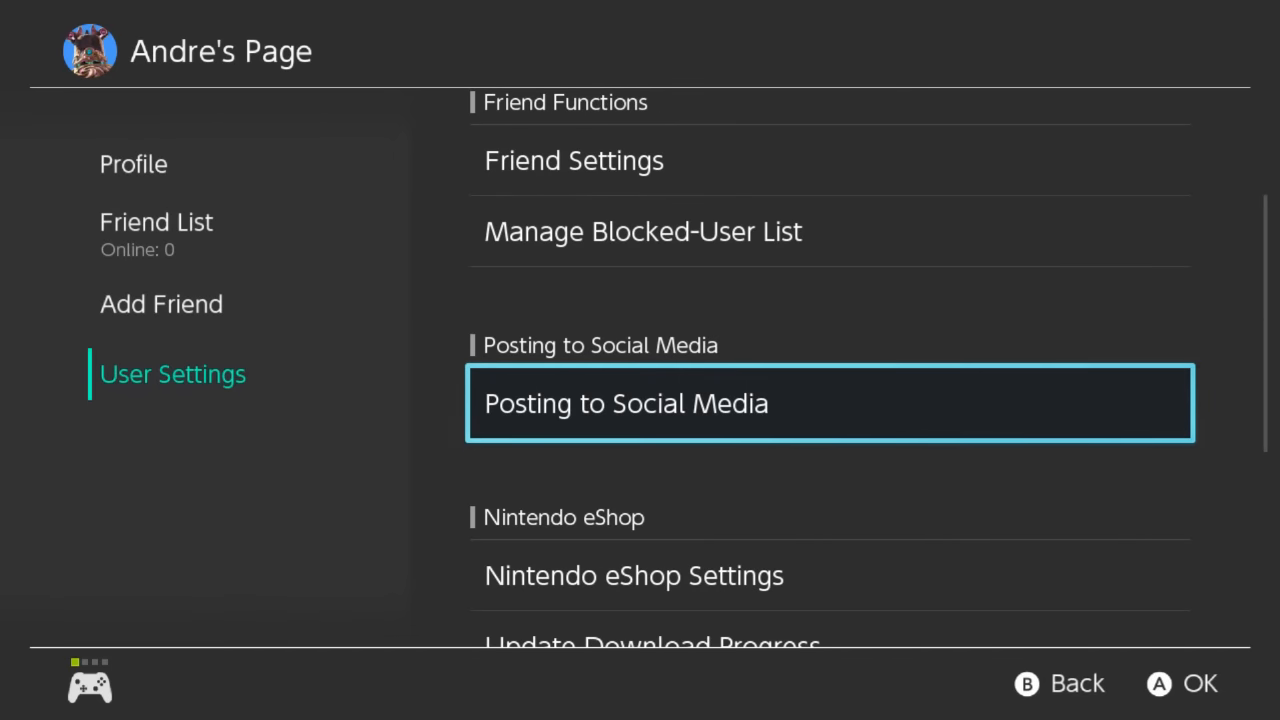
{"action": "key", "text": "capture"}
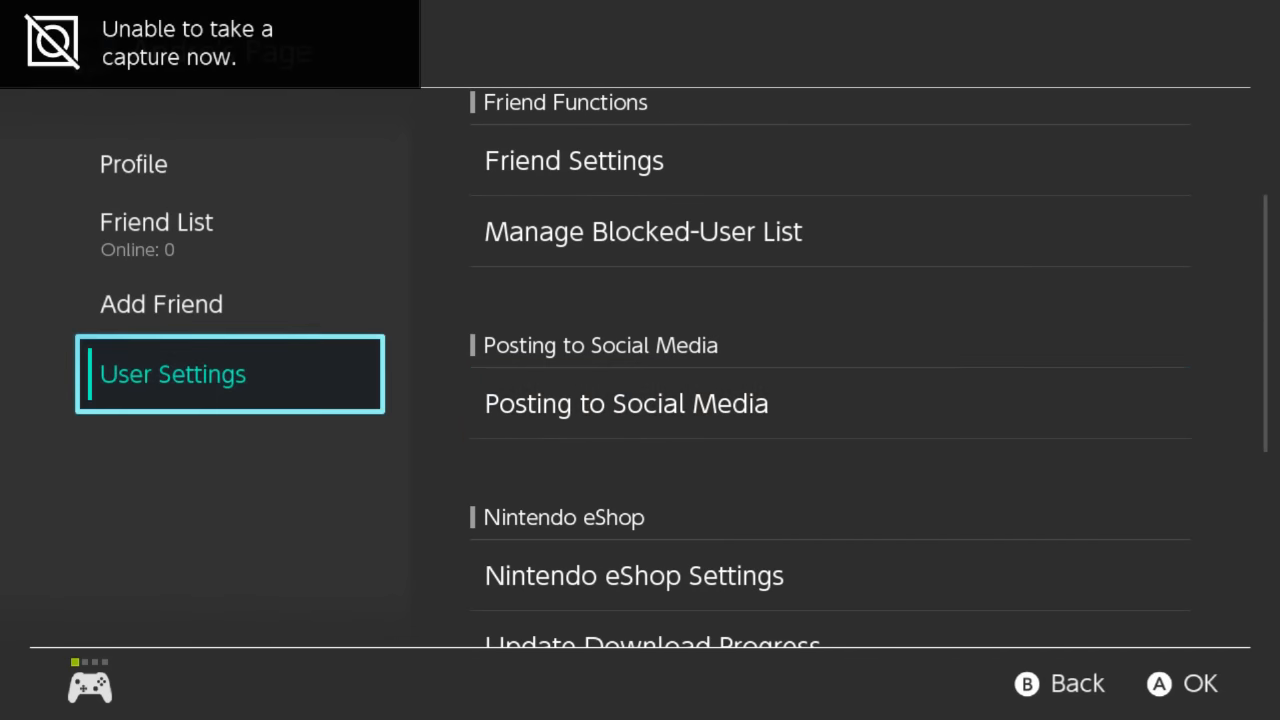
{"action": "key", "text": "B"}
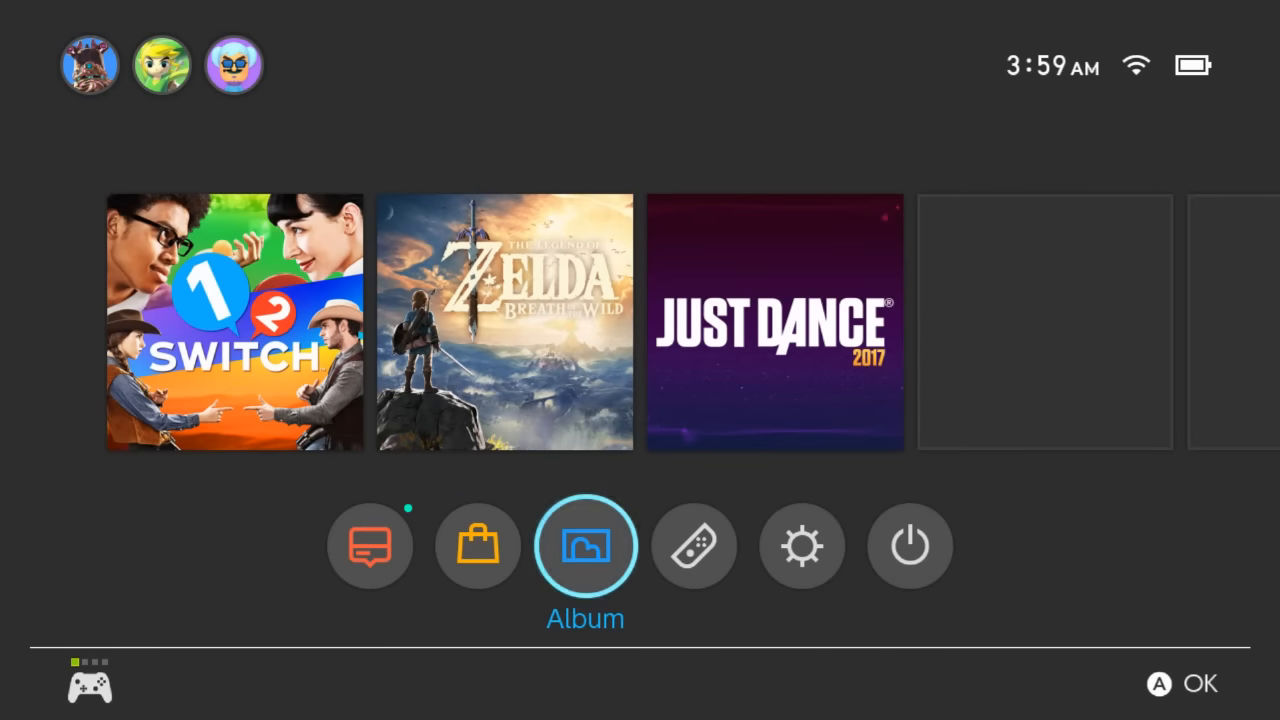
Launch Nintendo eShop as Andre and browse the Recent Releases games and prices.
{"action": "left_click", "coordinate": [477, 545]}
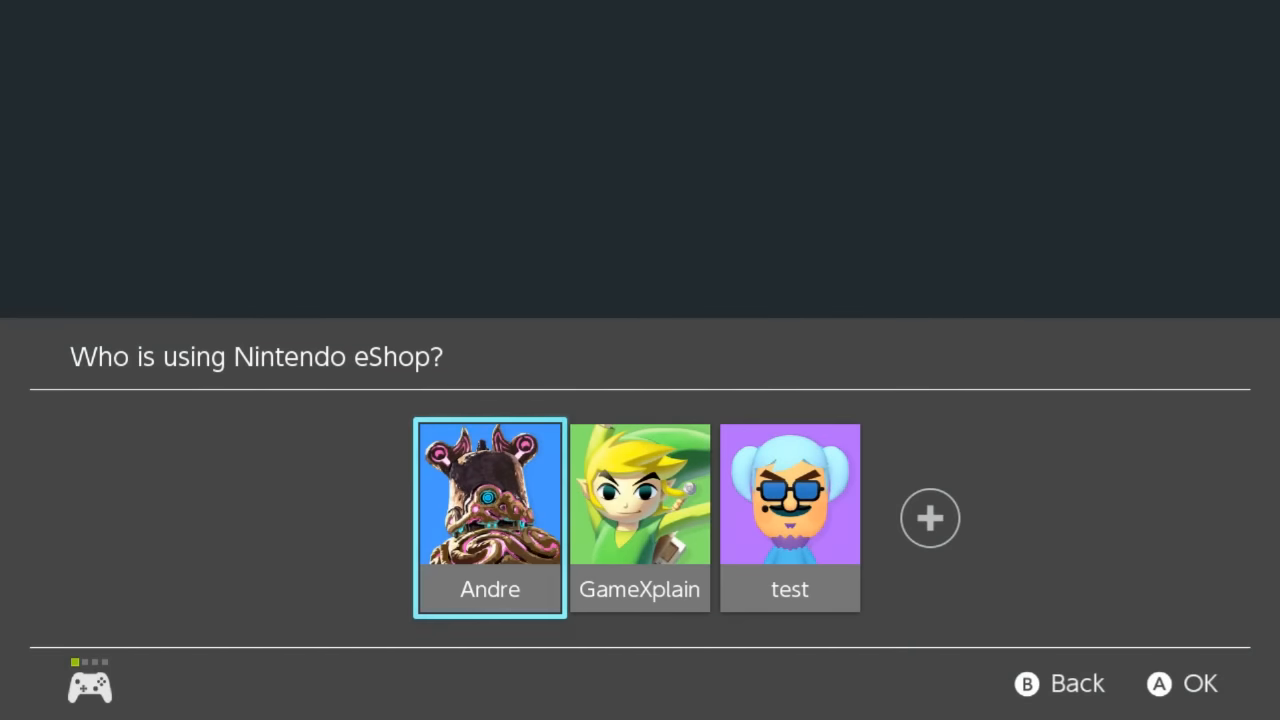
{"action": "left_click", "coordinate": [490, 517]}
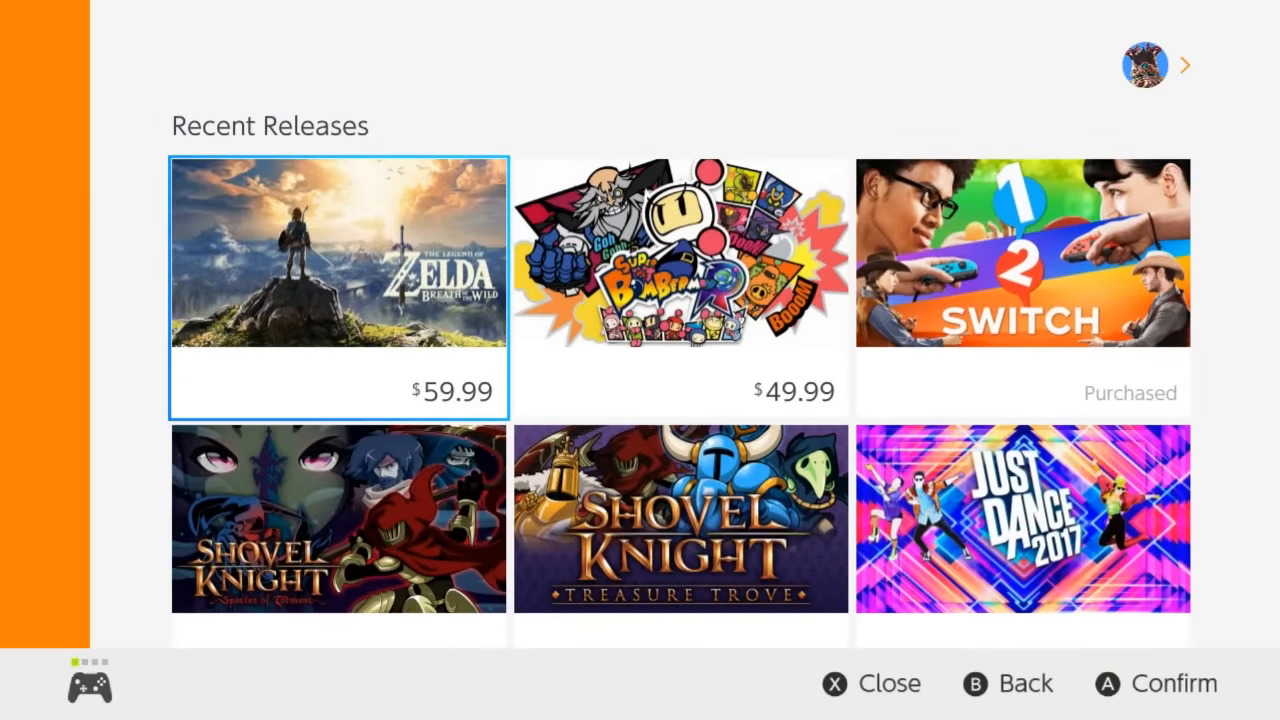
{"action": "scroll", "scroll_direction": "down", "scroll_amount": 3}
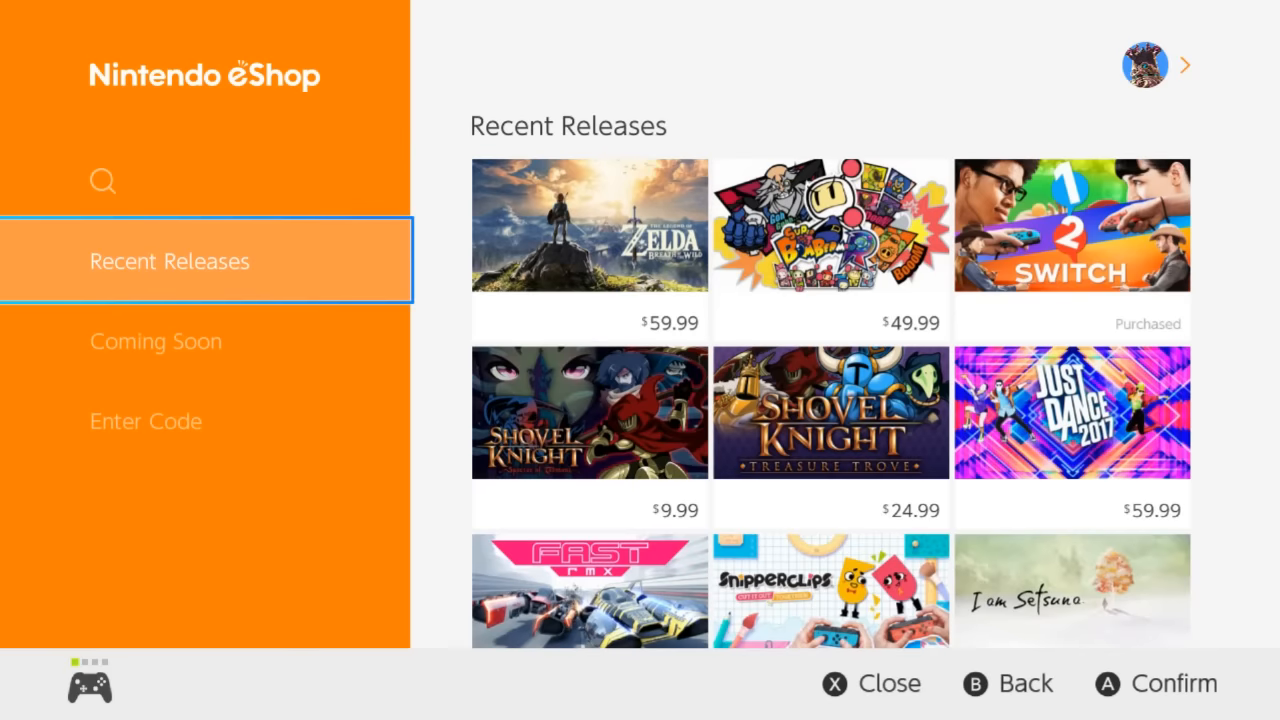
{"action": "scroll", "scroll_direction": "down", "scroll_amount": 3}
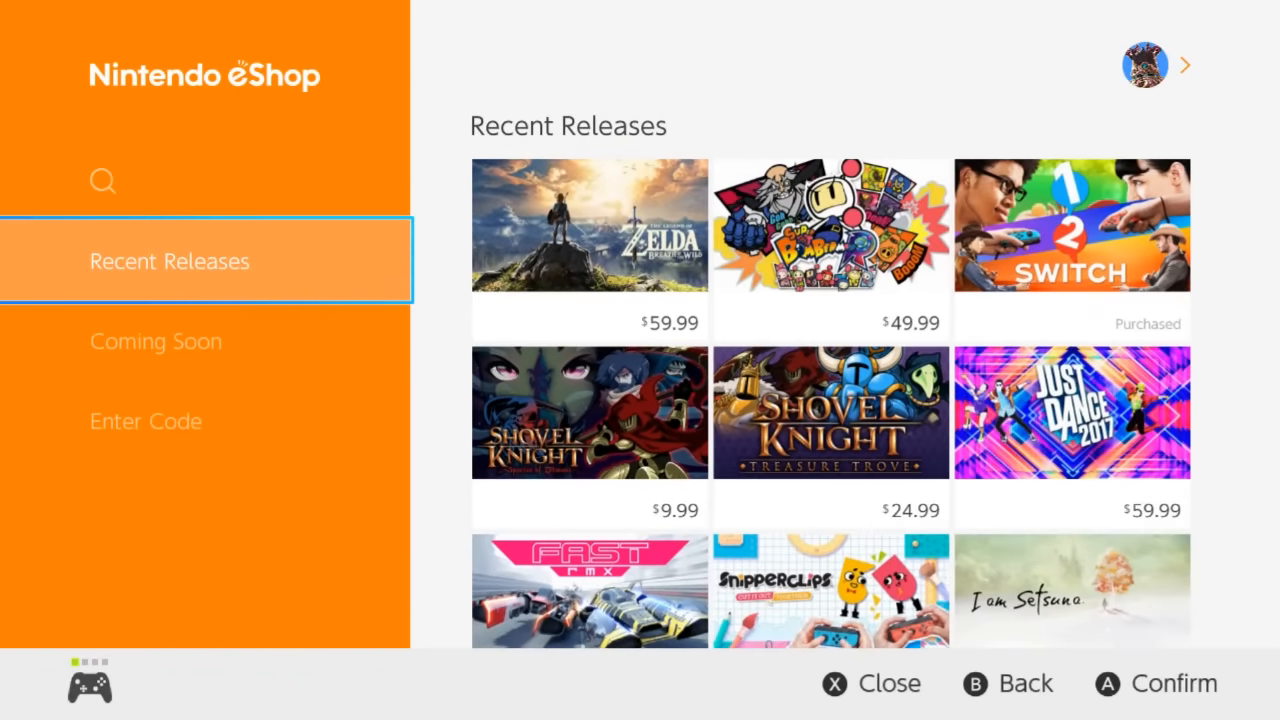
{"action": "left_click", "coordinate": [156, 341]}
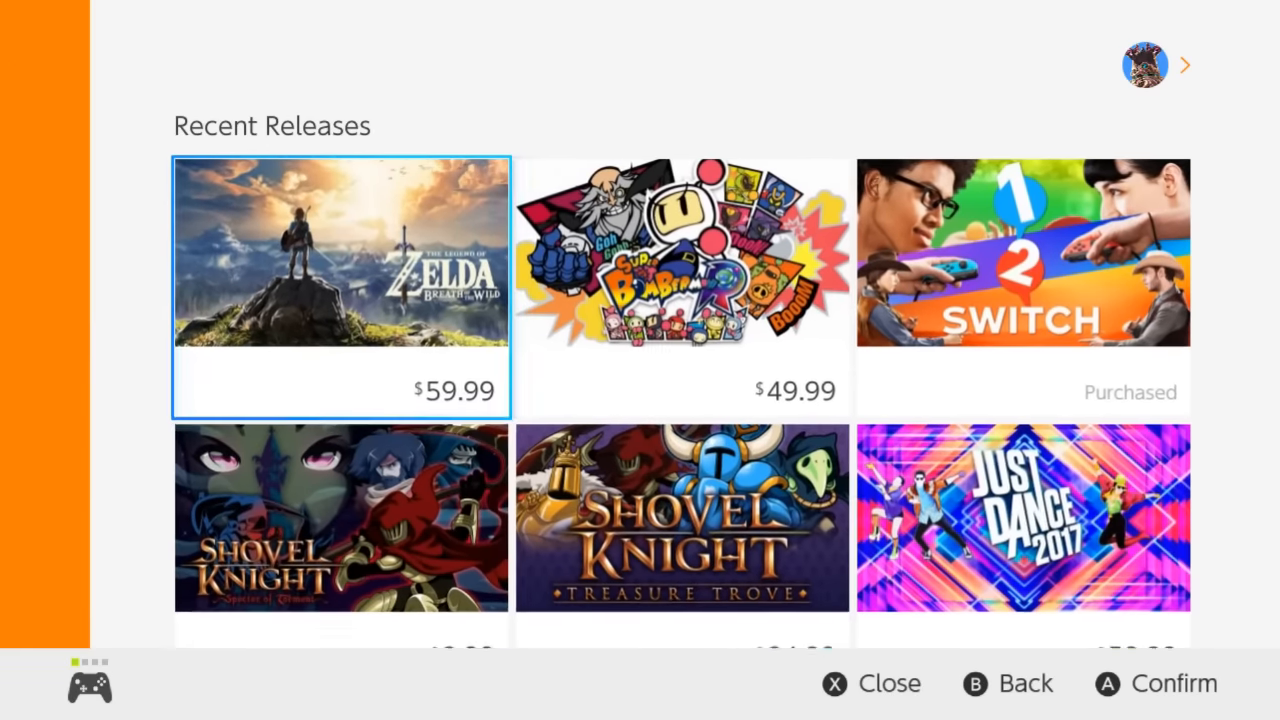
Review Super Bomberman R's $49.99 store page, scrolling through its description and software details.
{"action": "left_click", "coordinate": [683, 255]}
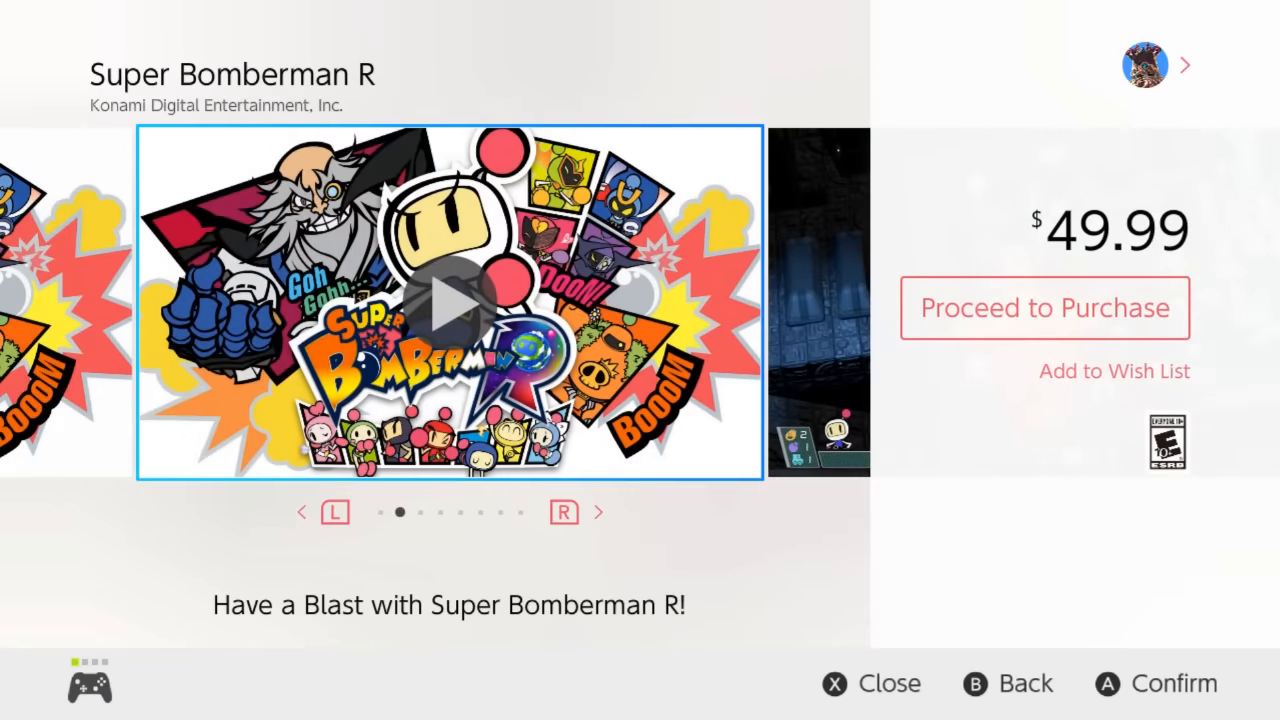
{"action": "left_click", "coordinate": [449, 302]}
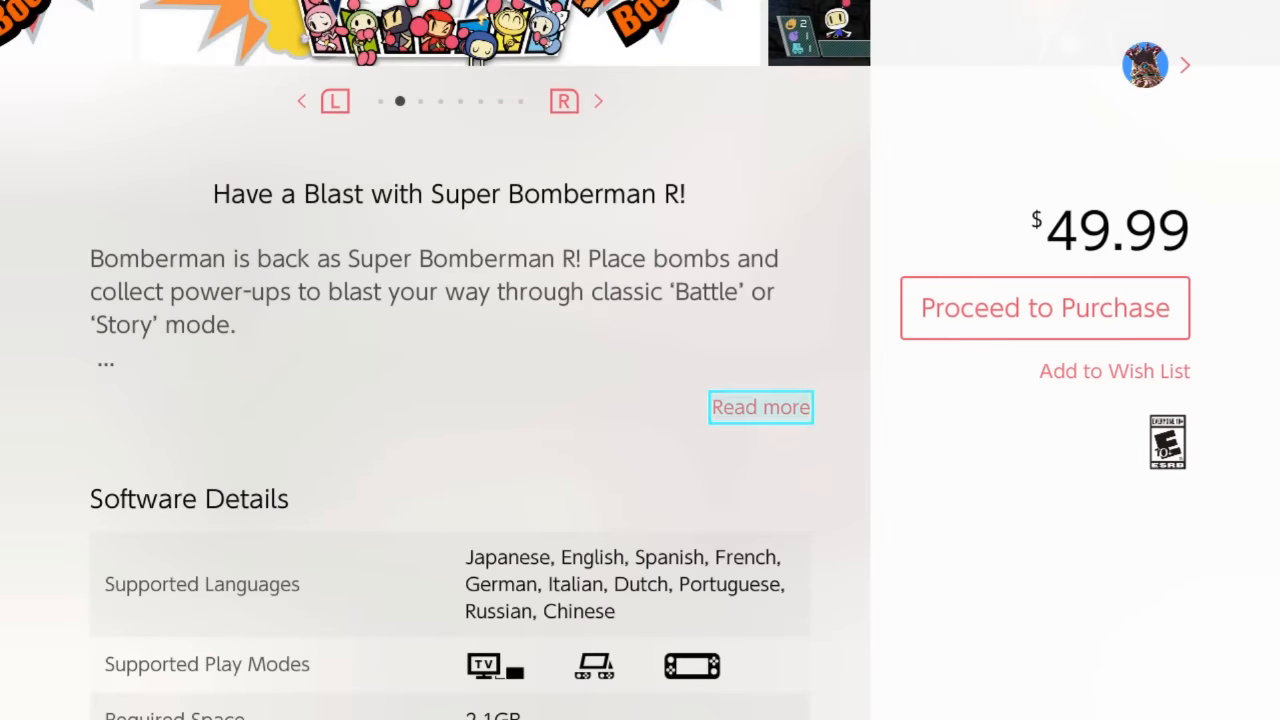
{"action": "scroll", "scroll_direction": "down", "scroll_amount": 3}
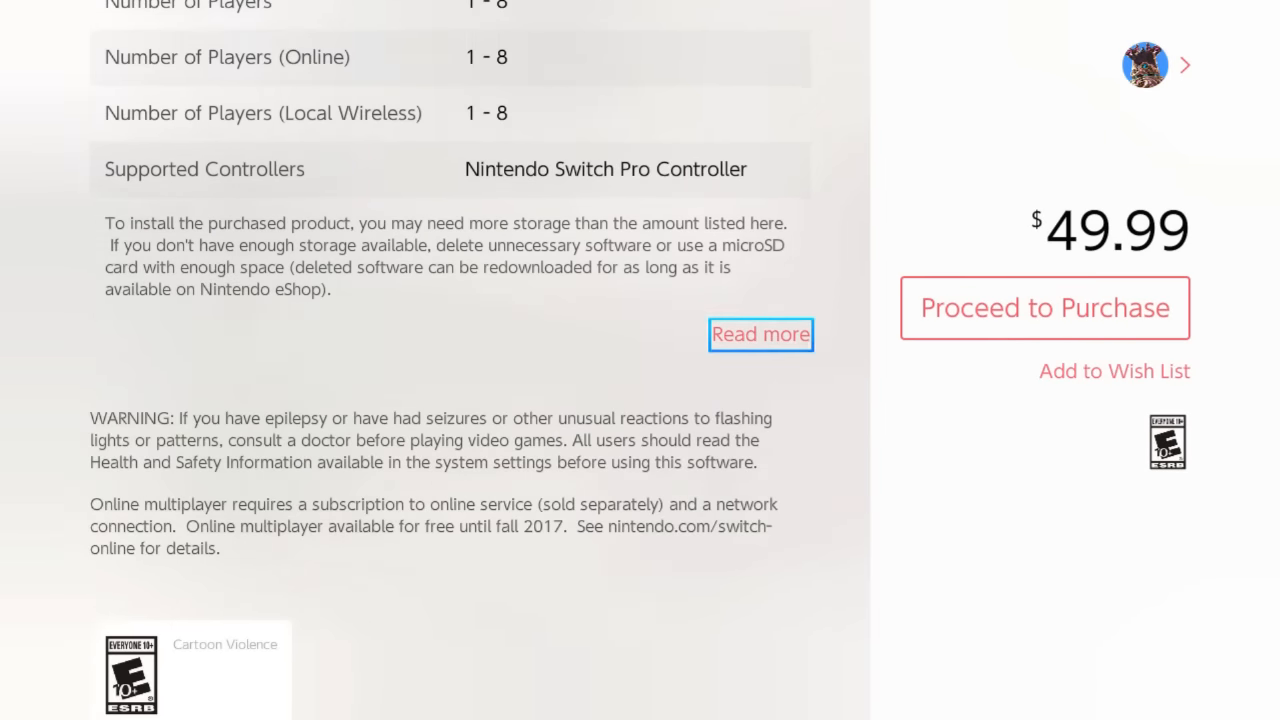
{"action": "scroll", "scroll_direction": "up", "scroll_amount": 3}
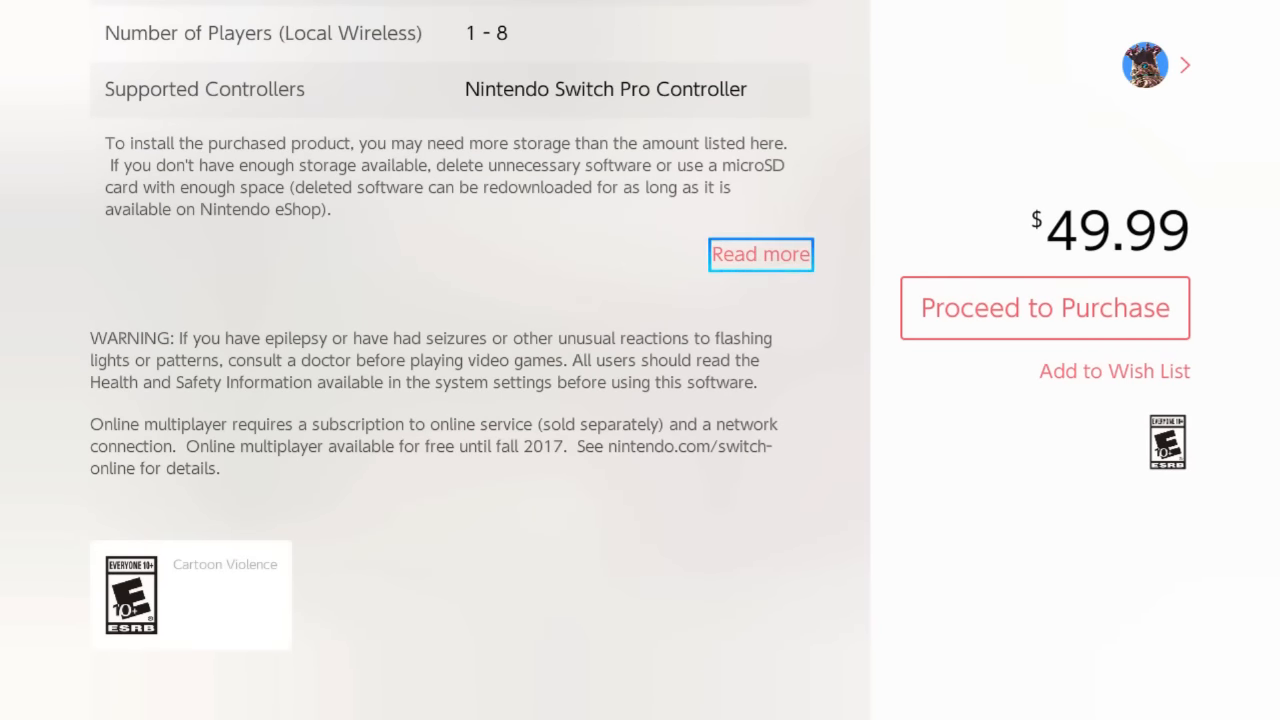
{"action": "scroll", "scroll_direction": "down", "scroll_amount": 3}
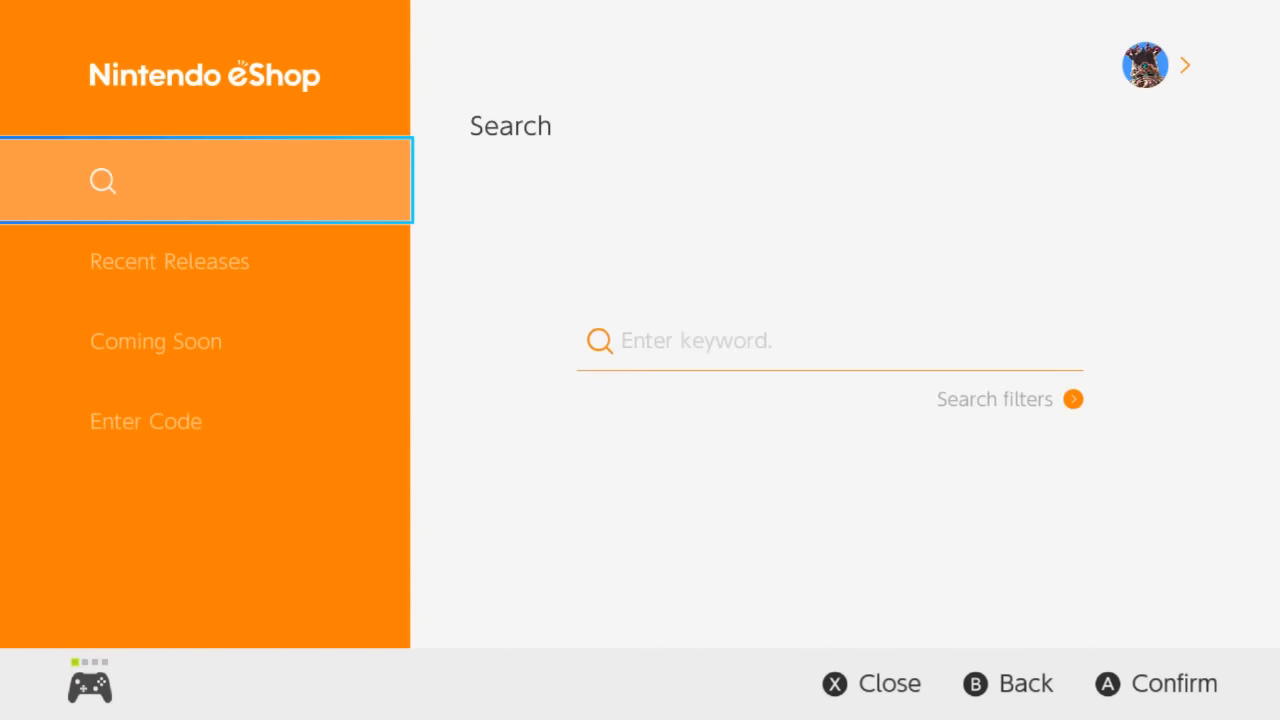
Search the eShop for 'mario', which finds nothing, then pick Platformer from Genre.
{"action": "left_click", "coordinate": [828, 340]}
{"action": "type", "text": "mario"}
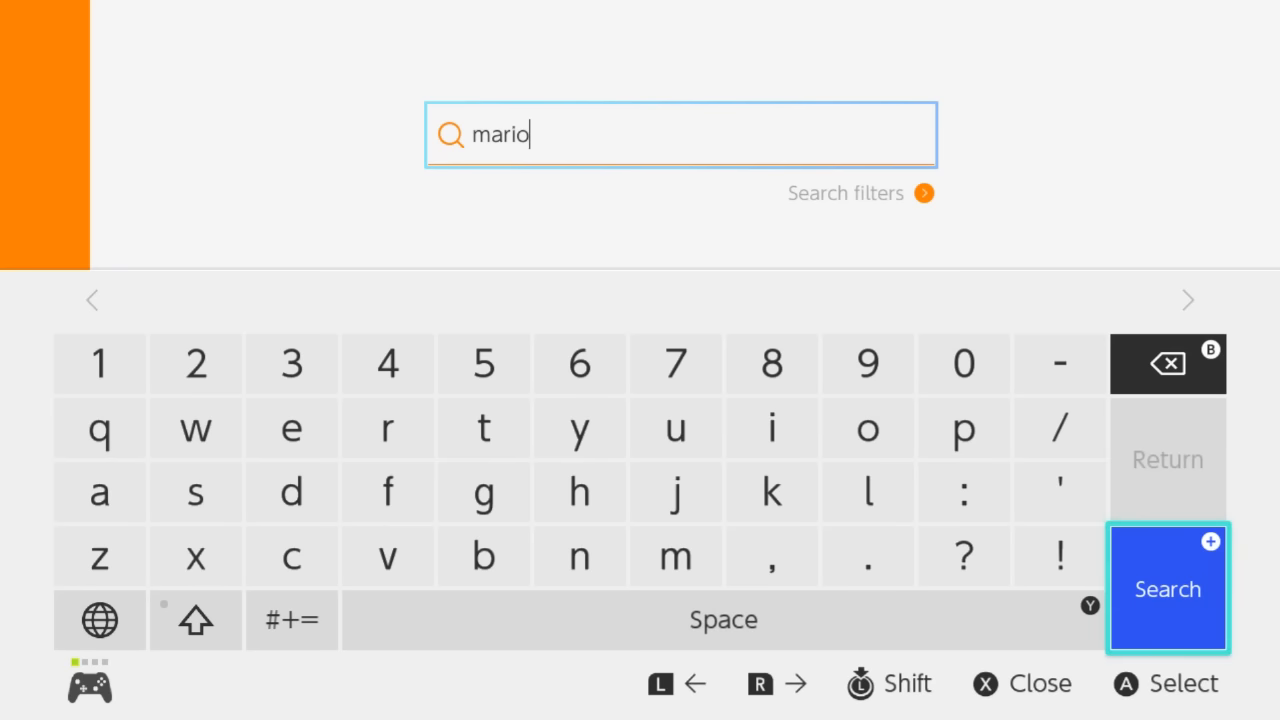
{"action": "left_click", "coordinate": [1167, 589]}
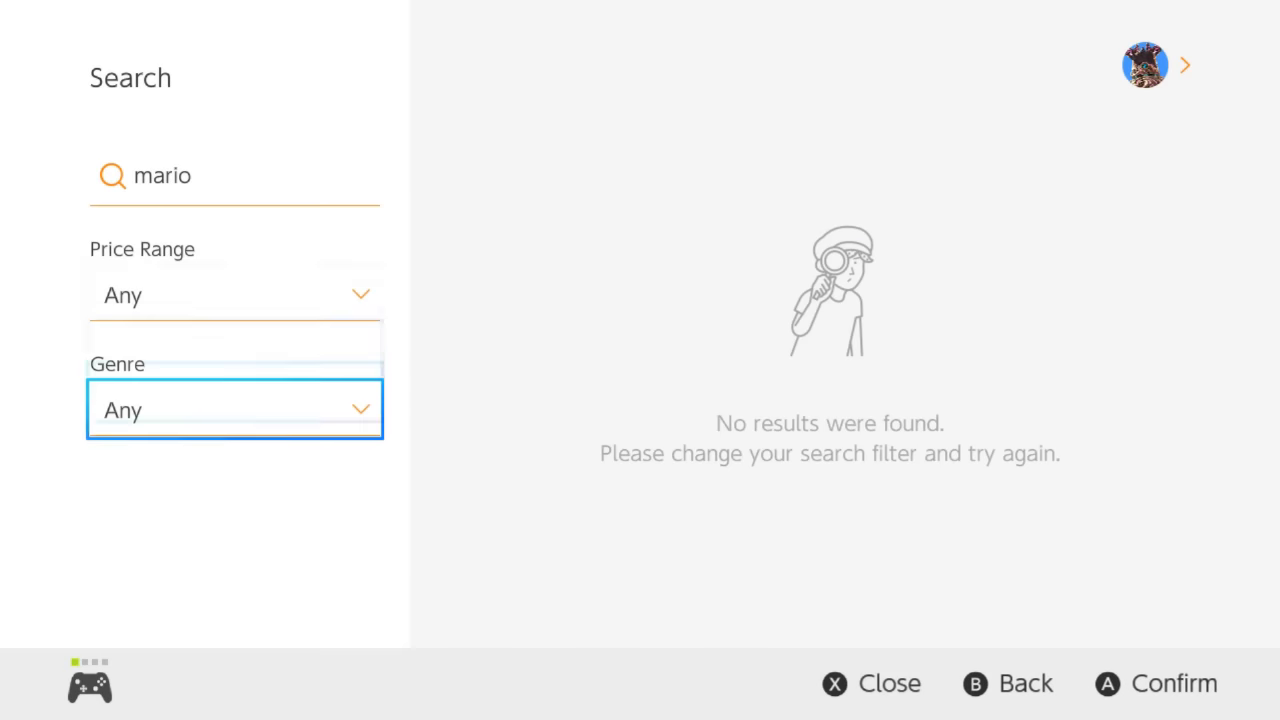
{"action": "left_click", "coordinate": [234, 409]}
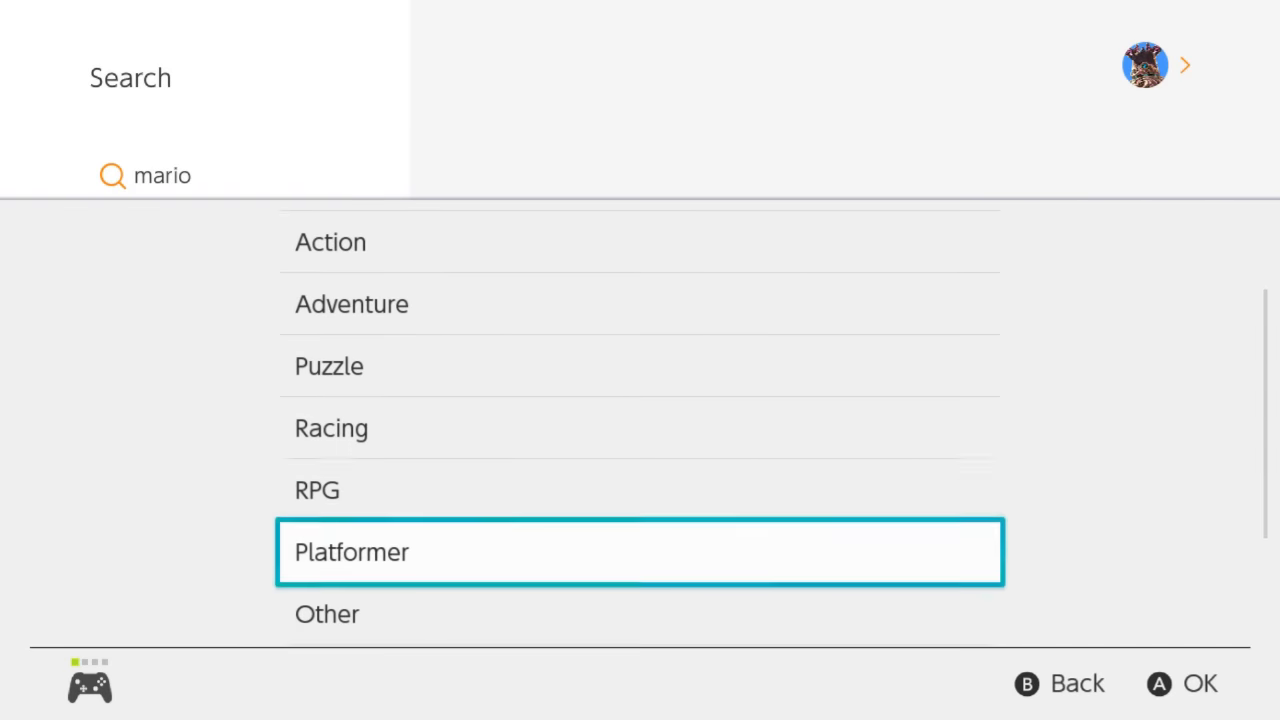
{"action": "left_click", "coordinate": [331, 428]}
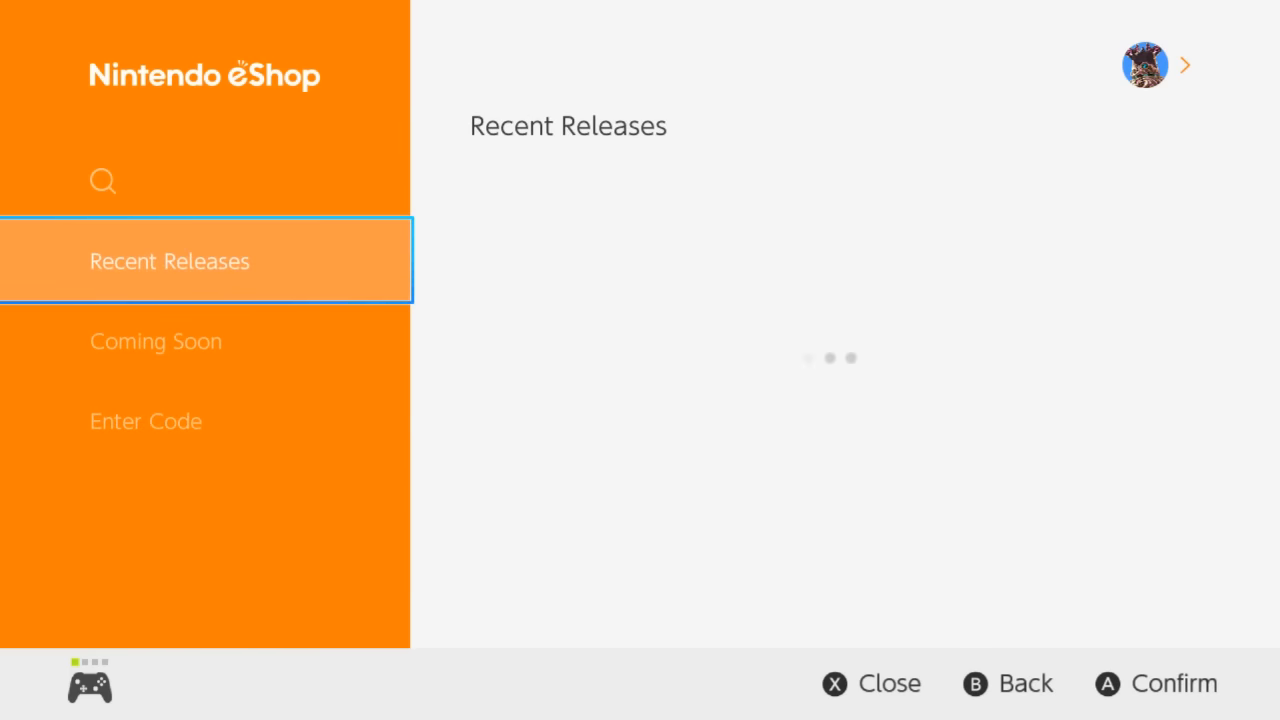
Return to and scroll Recent Releases, then confirm closing Nintendo eShop.
{"action": "left_click", "coordinate": [169, 261]}
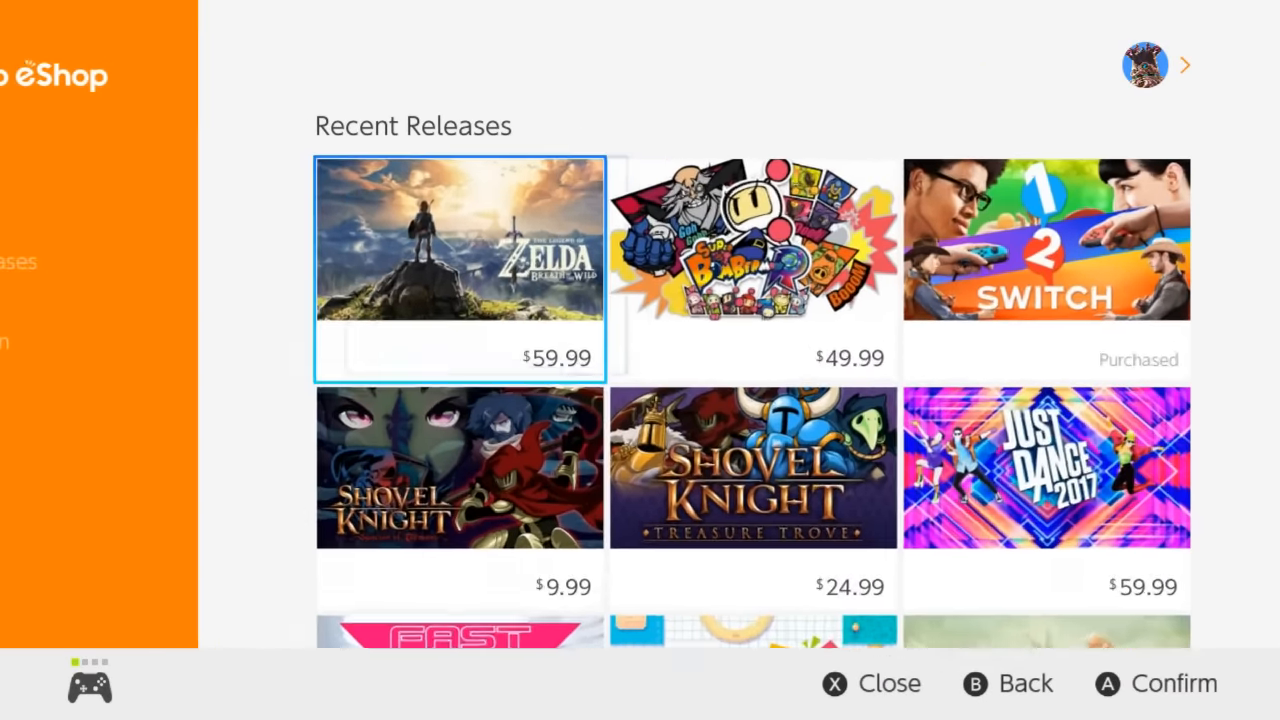
{"action": "scroll", "scroll_direction": "down", "scroll_amount": 3}
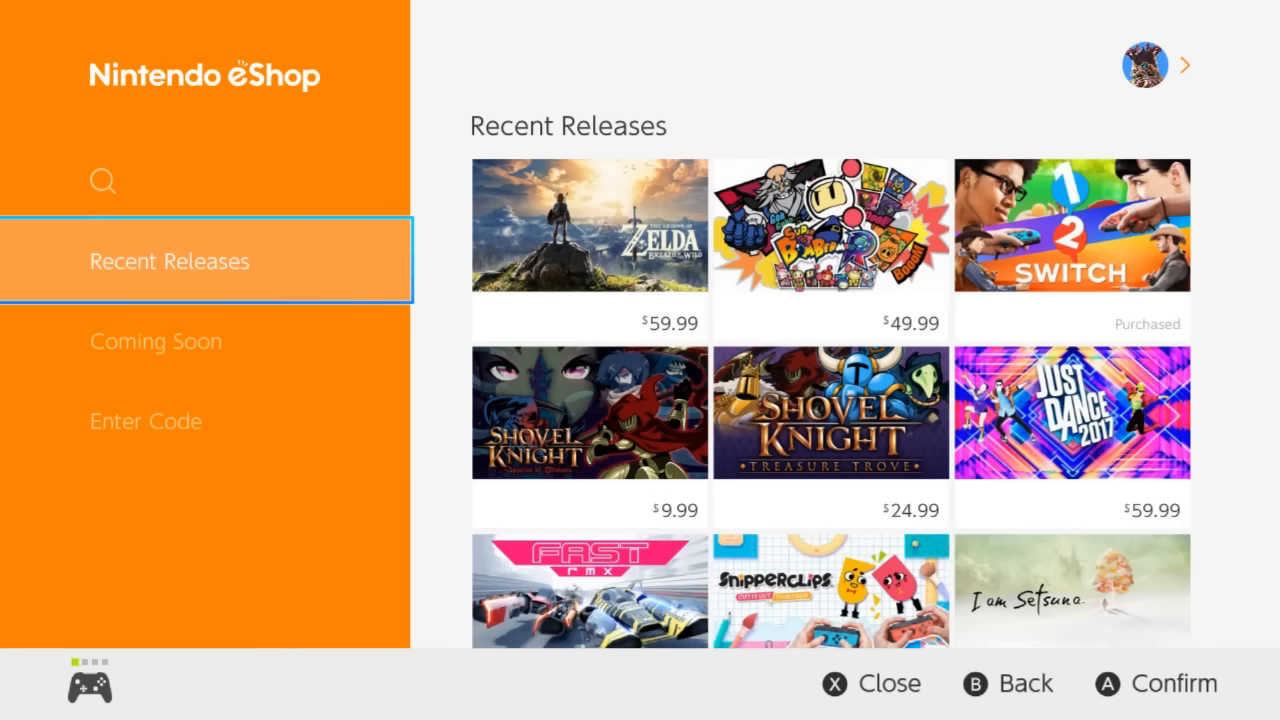
{"action": "scroll", "scroll_direction": "down", "scroll_amount": 3}
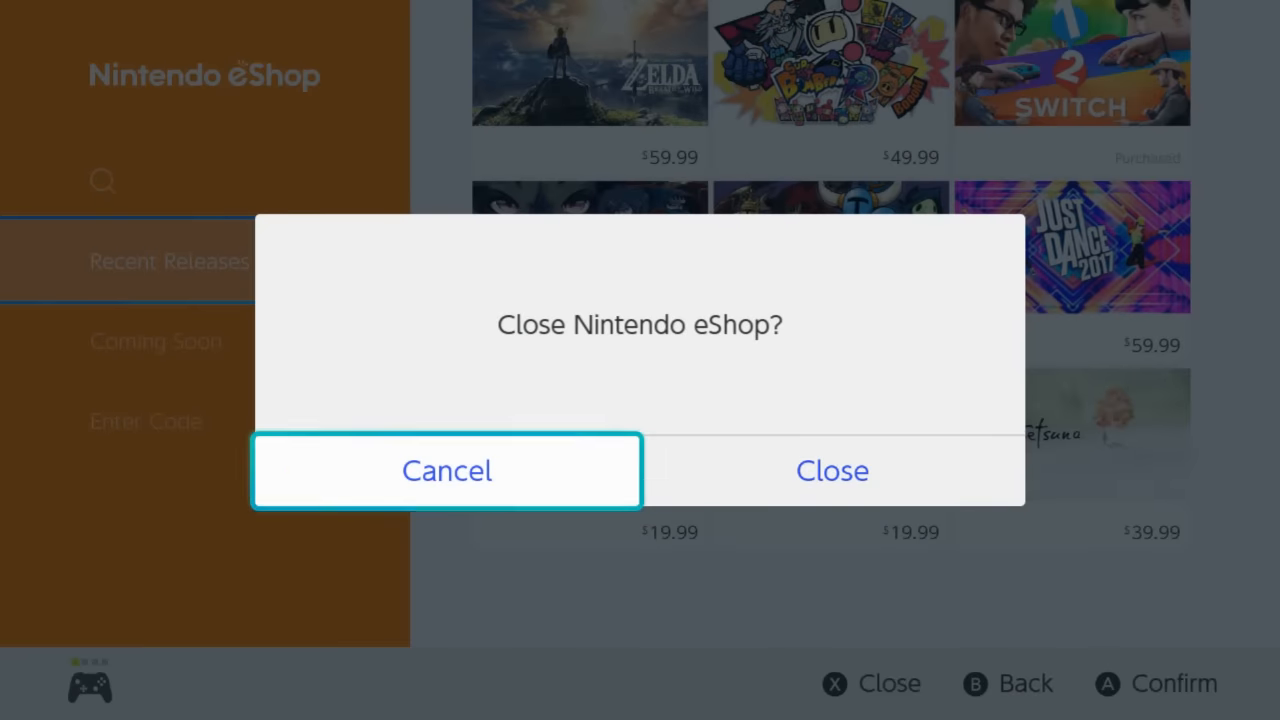
{"action": "left_click", "coordinate": [831, 470]}
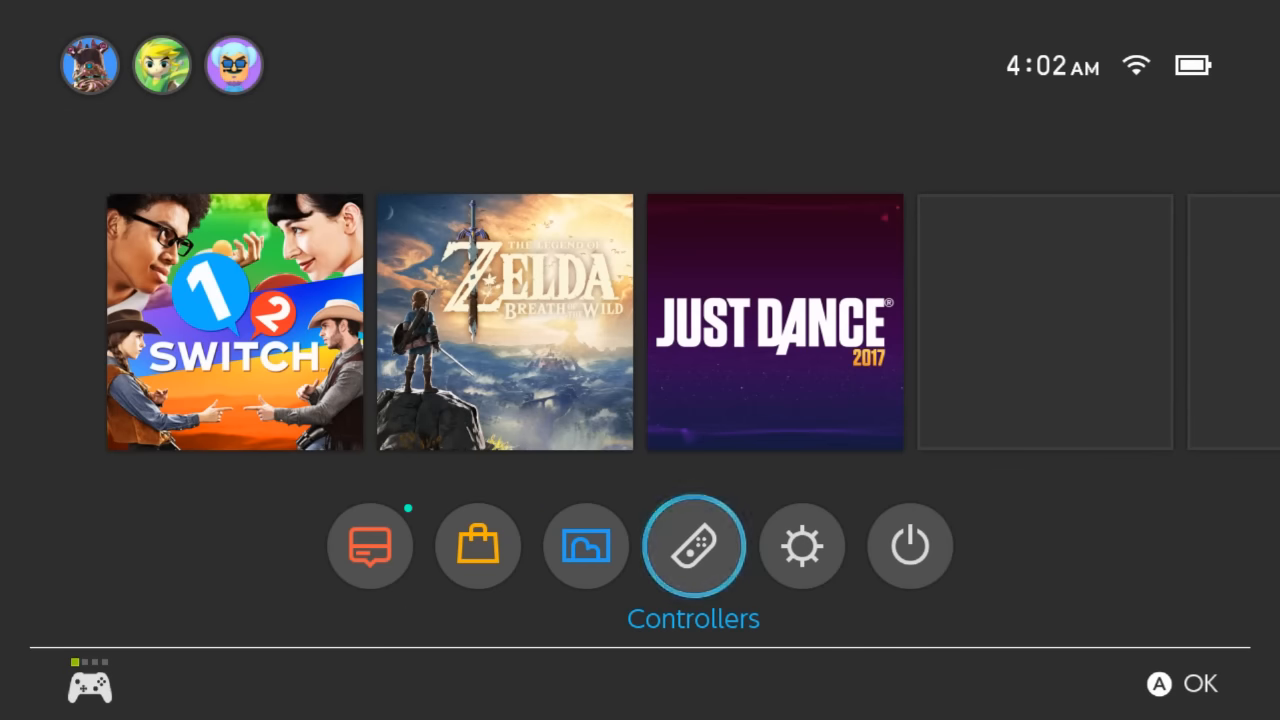
Open a Zelda screenshot full-screen from the Album and start adding a text caption.
{"action": "left_click", "coordinate": [585, 545]}
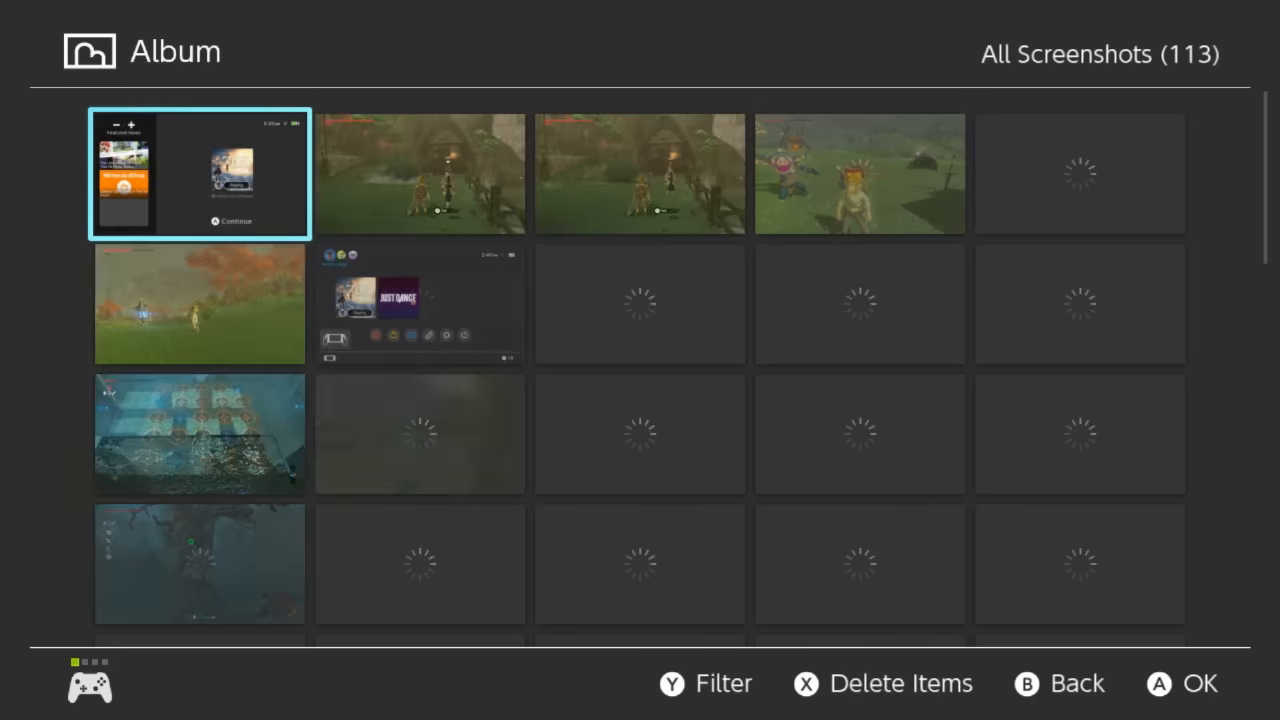
{"action": "left_click", "coordinate": [859, 303]}
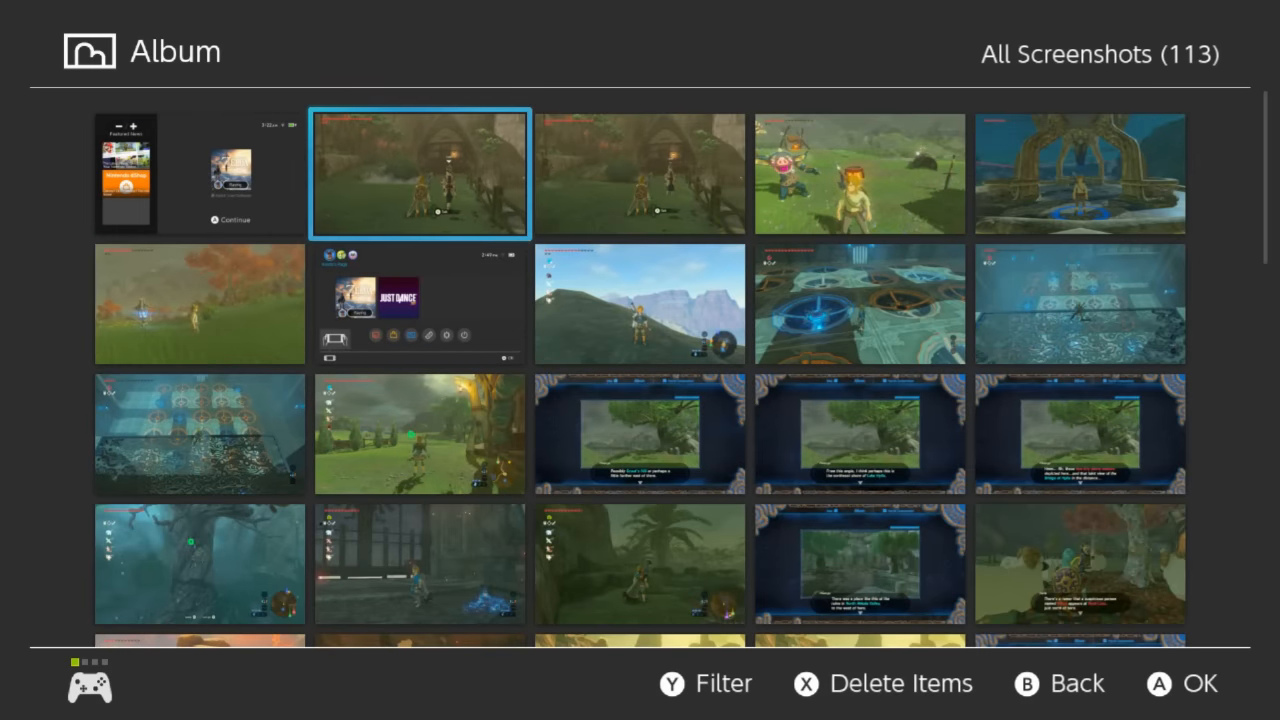
{"action": "left_click", "coordinate": [419, 173]}
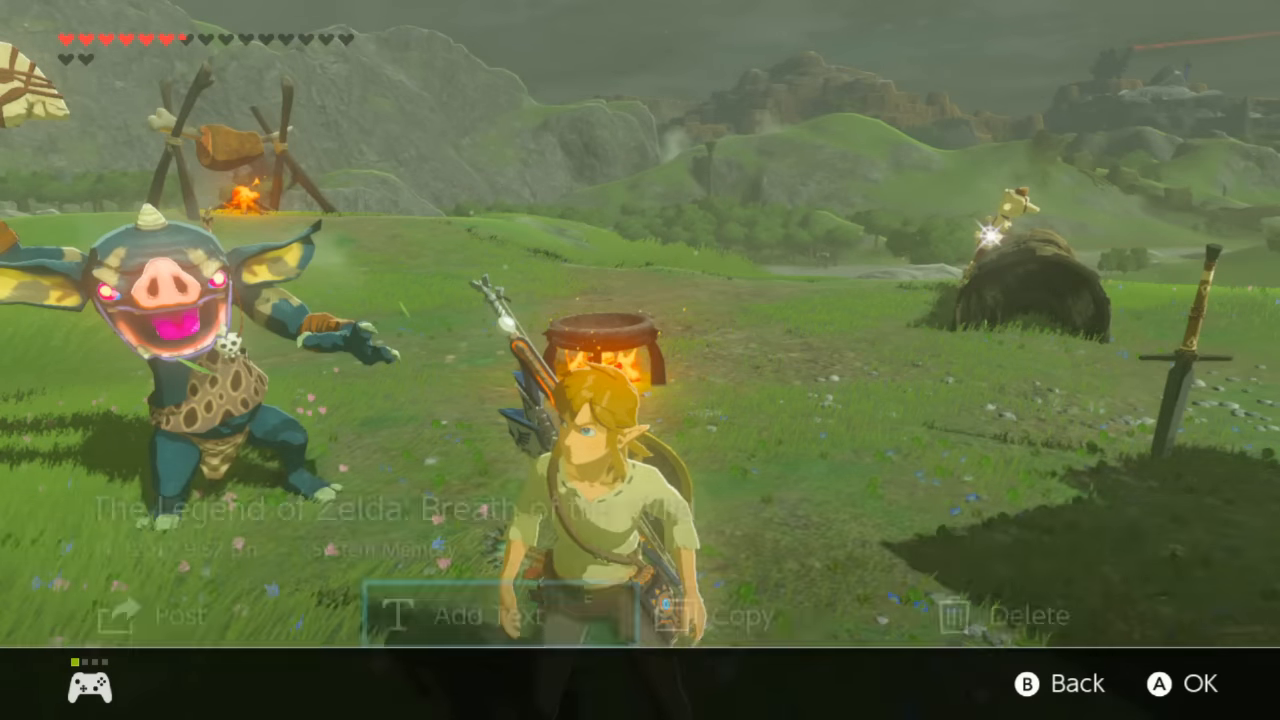
{"action": "left_click", "coordinate": [487, 615]}
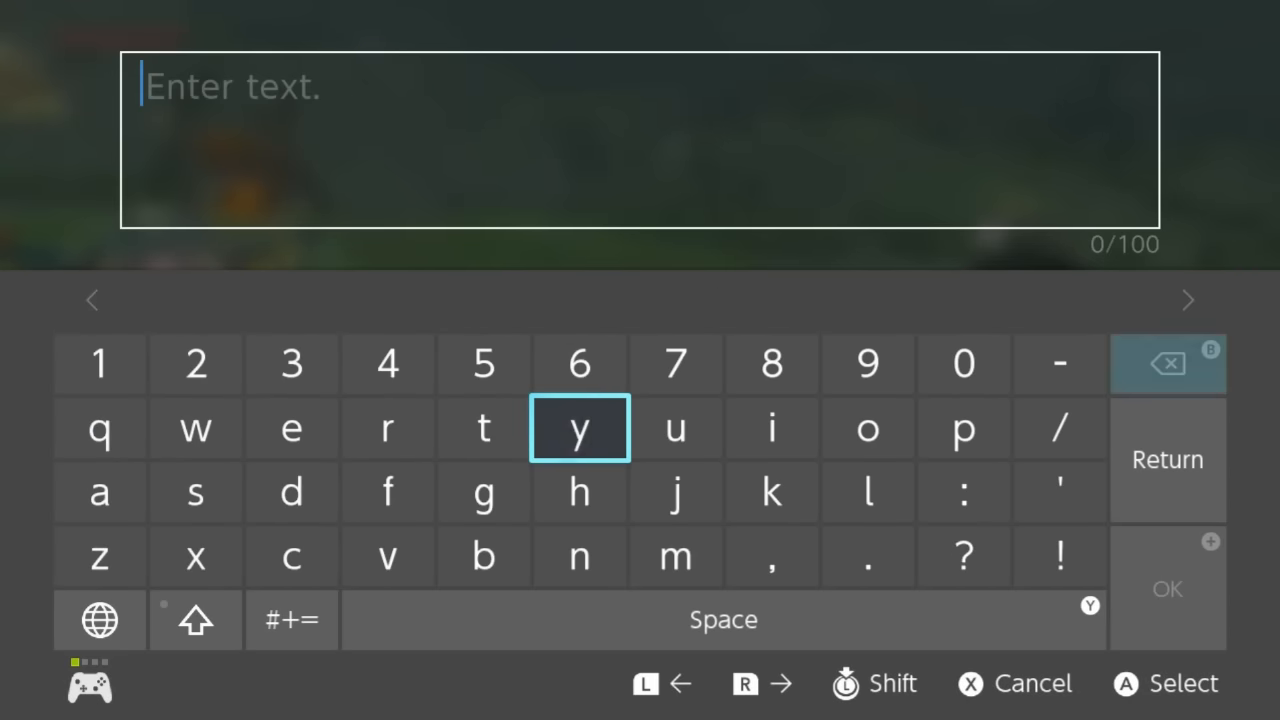
Enter the caption 'I tweeted from Switch' on the on-screen keyboard and confirm it.
{"action": "left_click", "coordinate": [722, 619]}
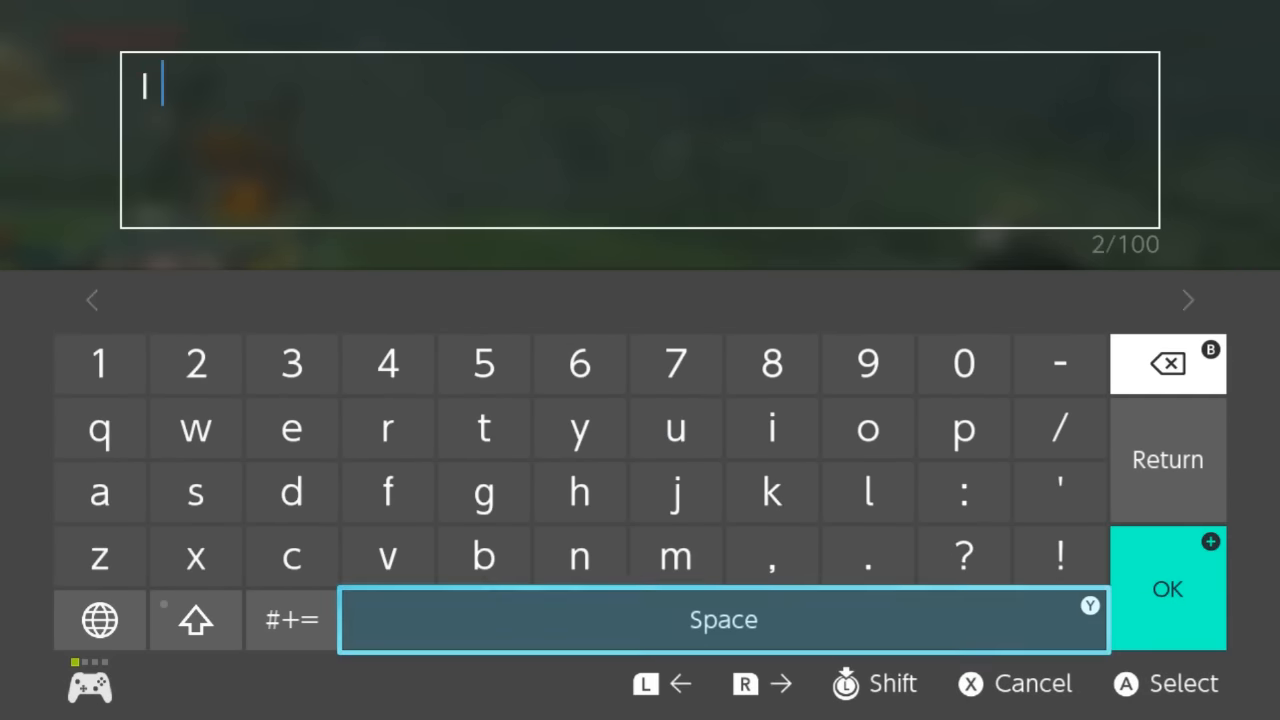
{"action": "left_click", "coordinate": [195, 428]}
{"action": "type", "text": " tweeted fr"}
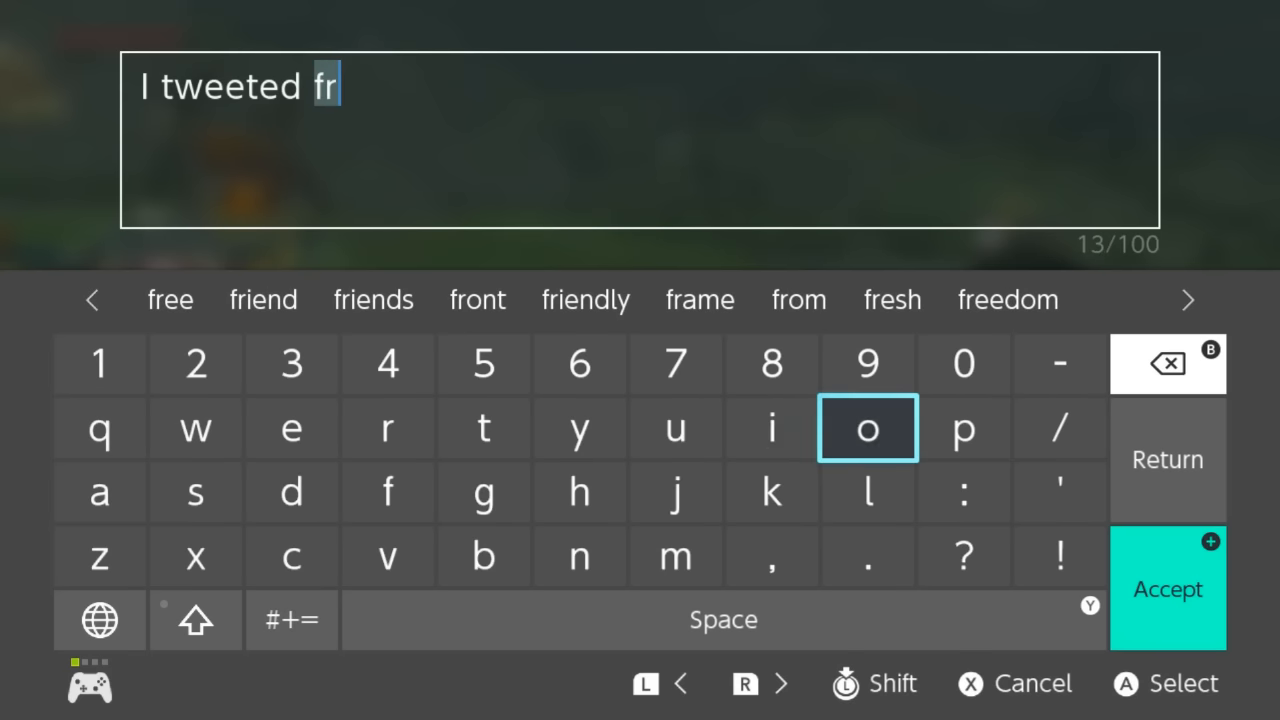
{"action": "left_click", "coordinate": [798, 299]}
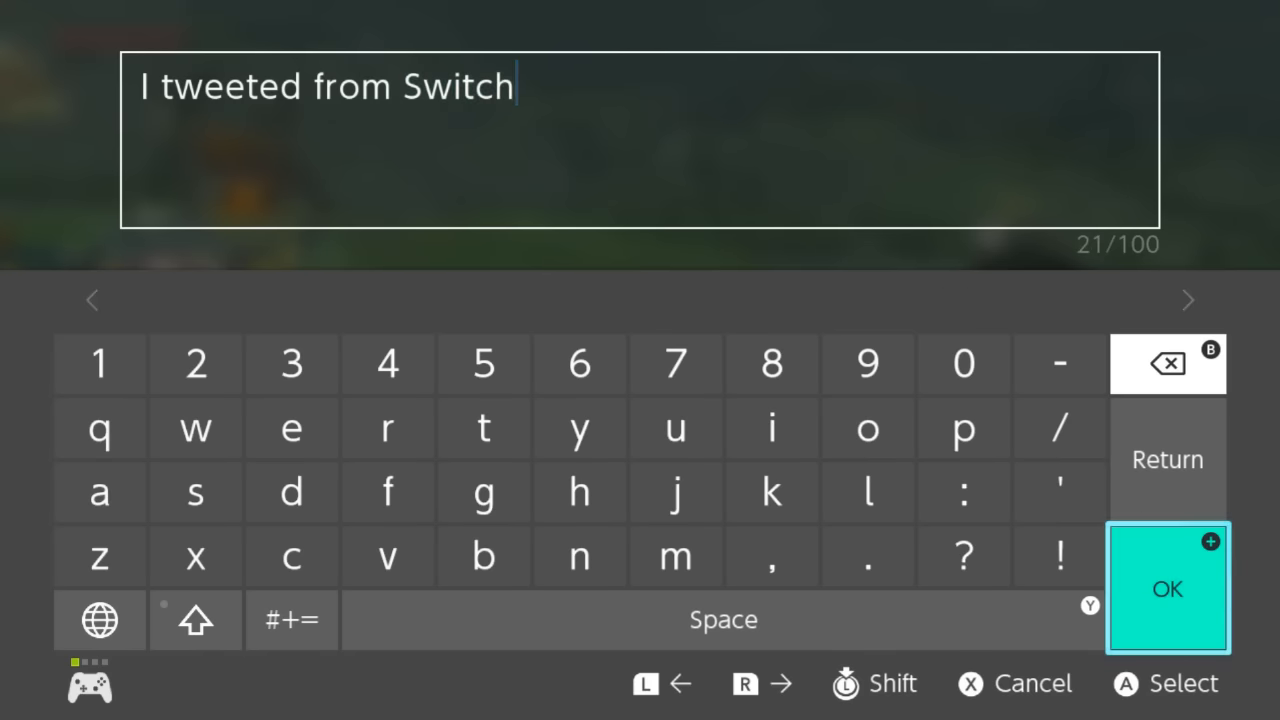
{"action": "left_click", "coordinate": [1167, 588]}
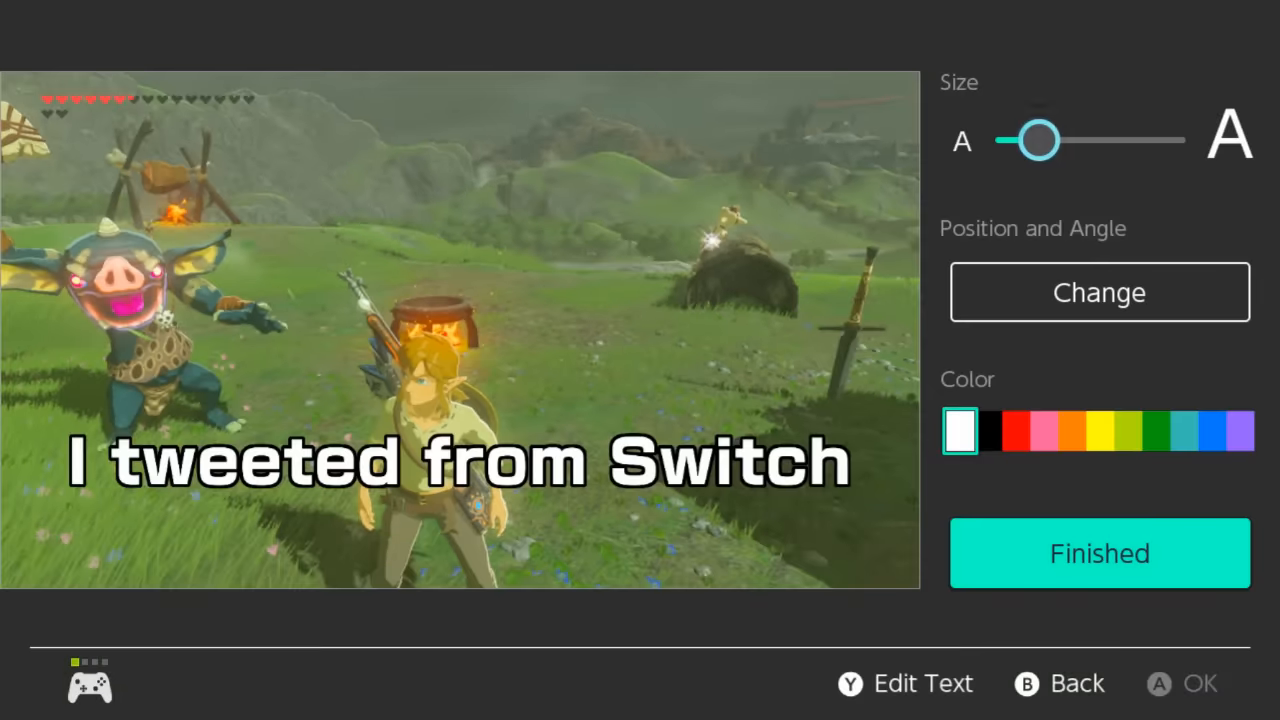
Enlarge the caption, tilt it, make it blue, and finish editing.
{"action": "left_click_drag", "start_coordinate": [1030, 140], "coordinate": [1075, 140]}
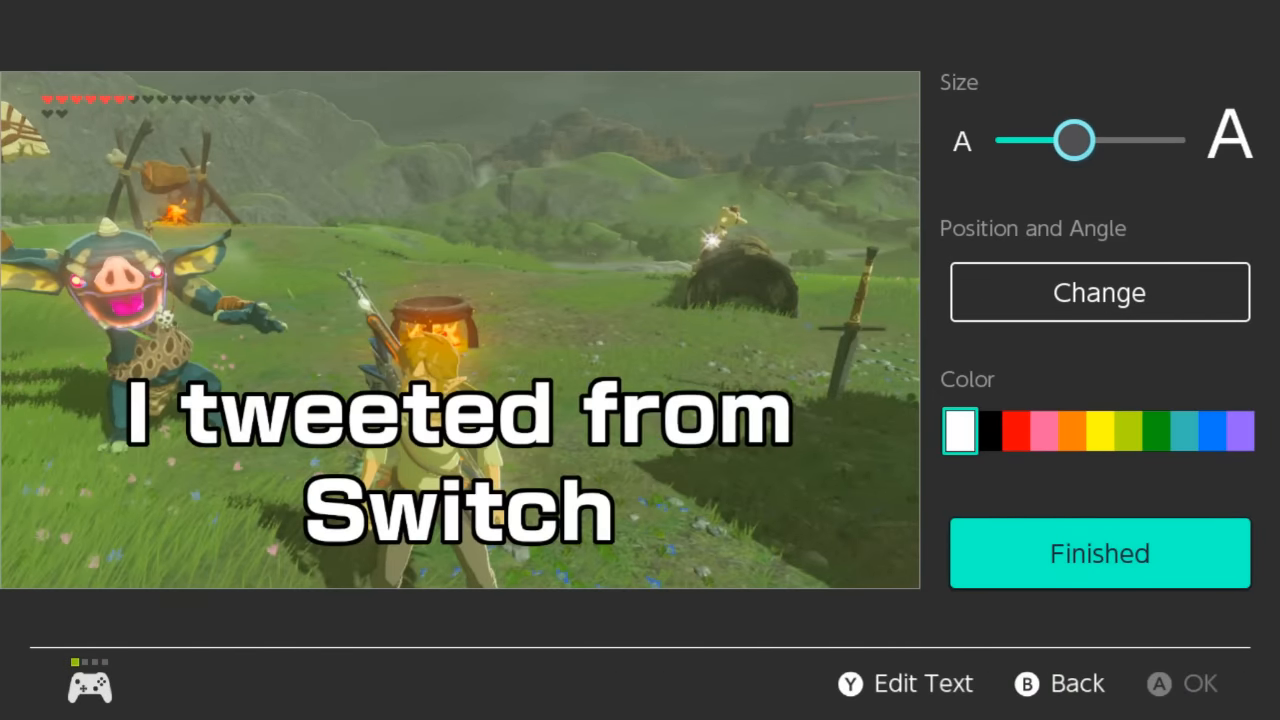
{"action": "left_click_drag", "start_coordinate": [1075, 140], "coordinate": [1120, 140]}
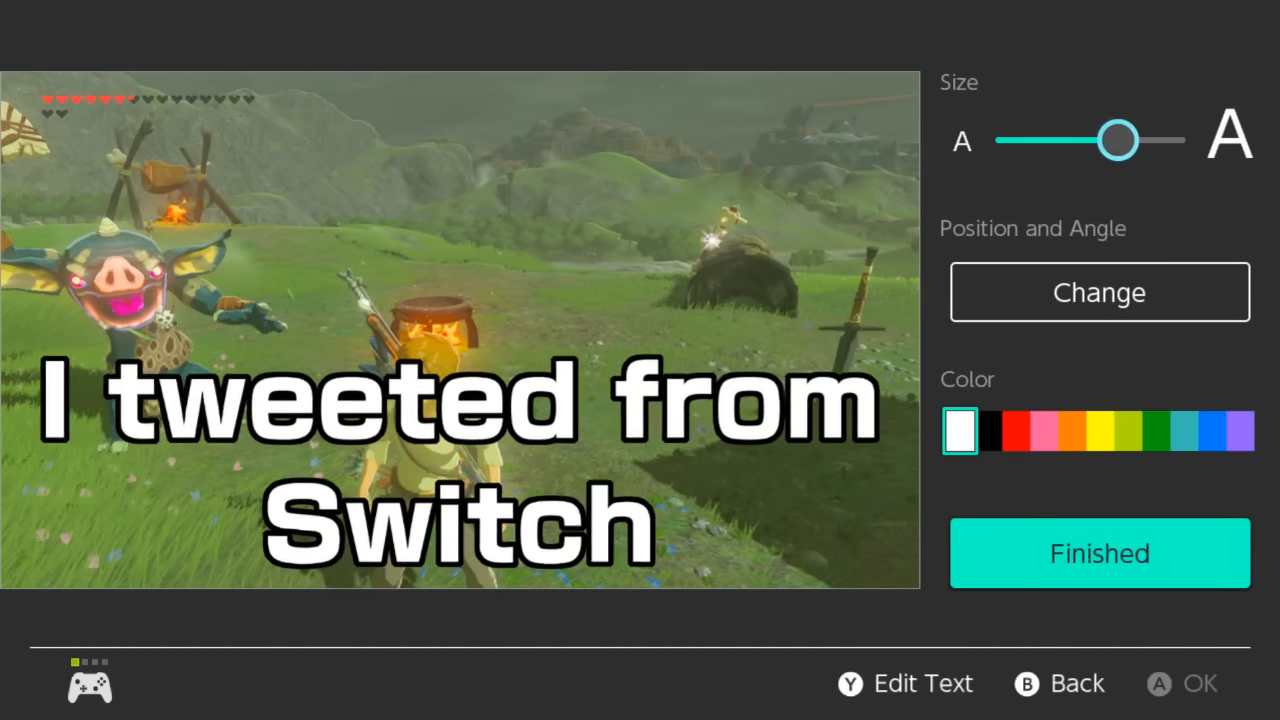
{"action": "left_click", "coordinate": [1098, 291]}
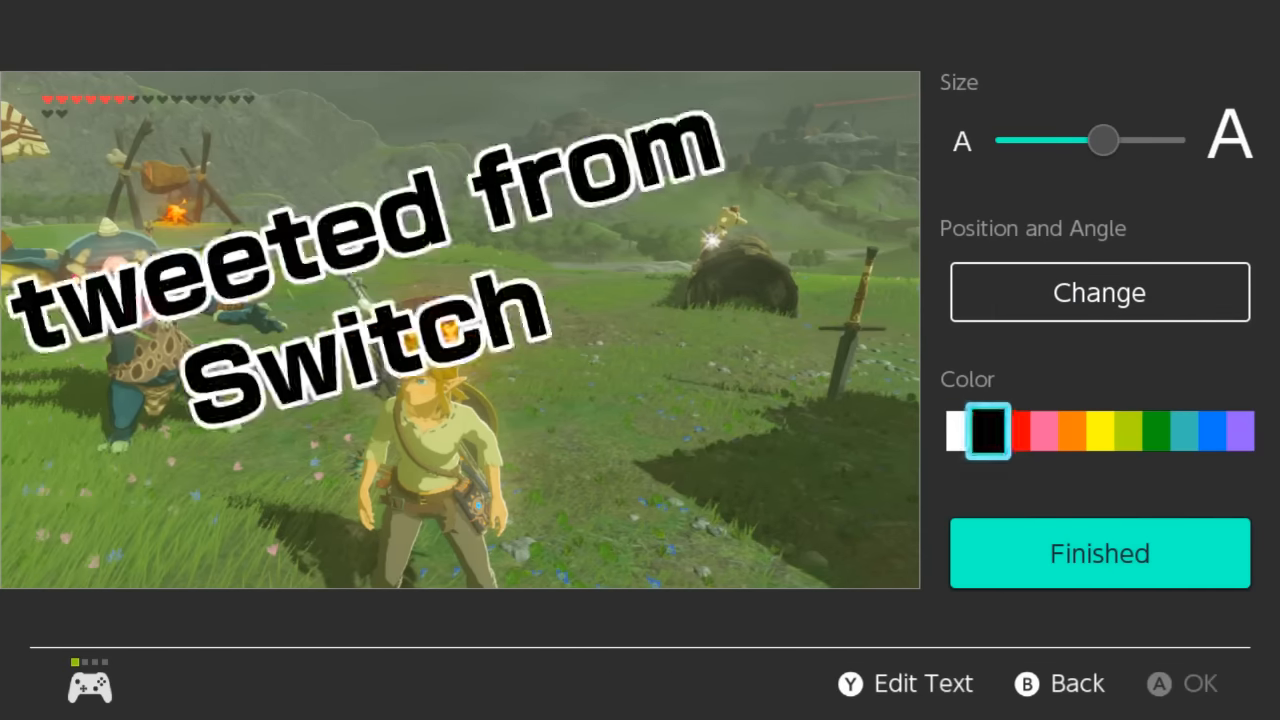
{"action": "left_click", "coordinate": [1211, 430]}
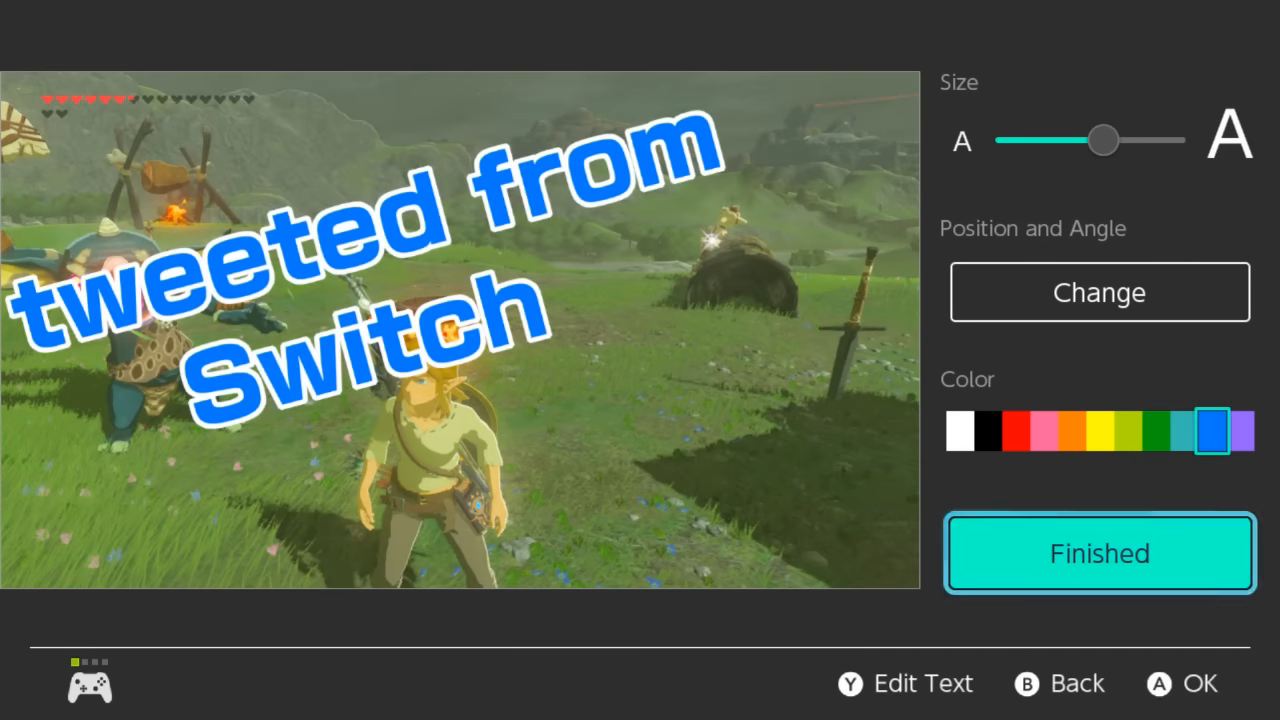
{"action": "left_click", "coordinate": [1098, 553]}
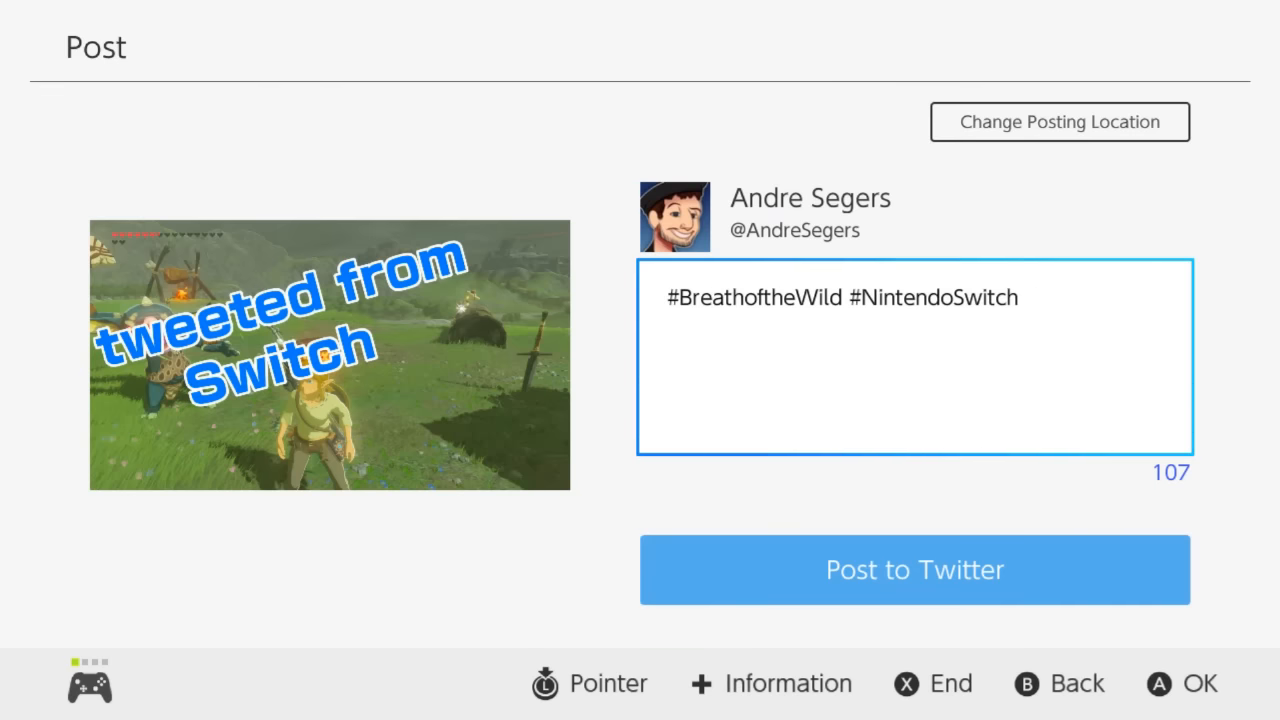
Post the captioned Zelda screenshot to Twitter, acknowledge the Posted confirmation, and return HOME.
{"action": "left_click", "coordinate": [914, 569]}
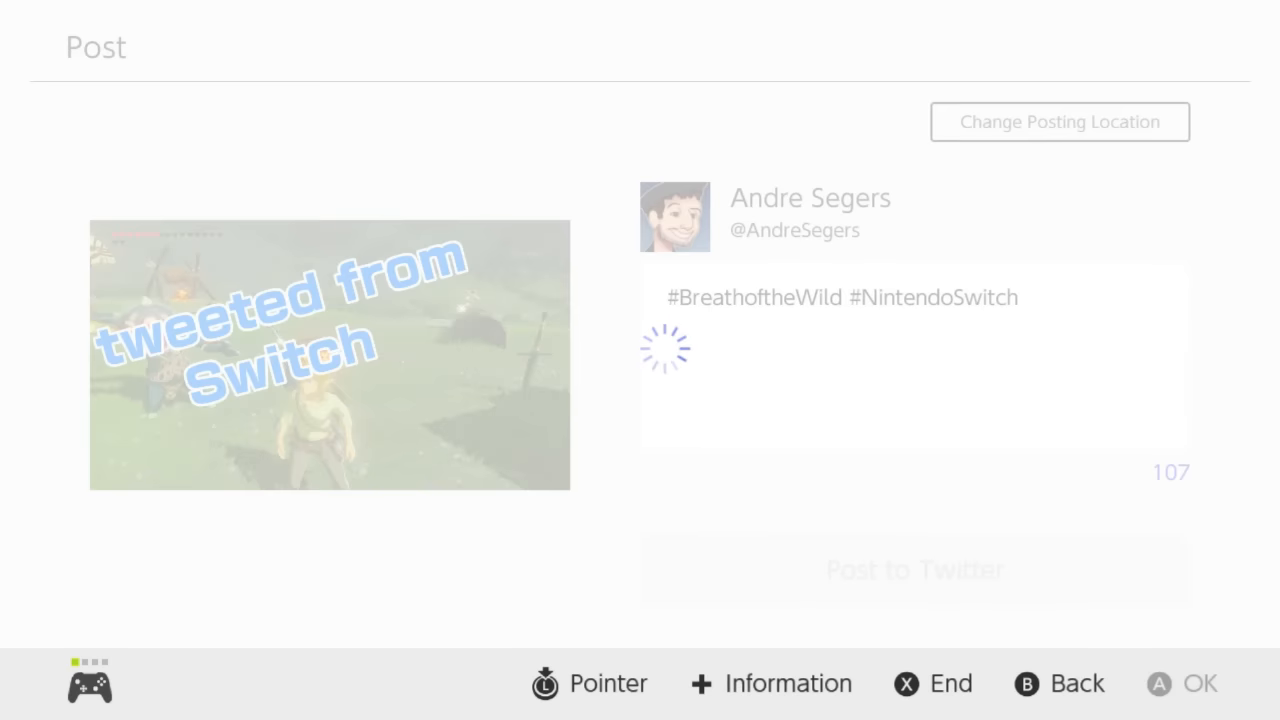
{"action": "left_click", "coordinate": [913, 569]}
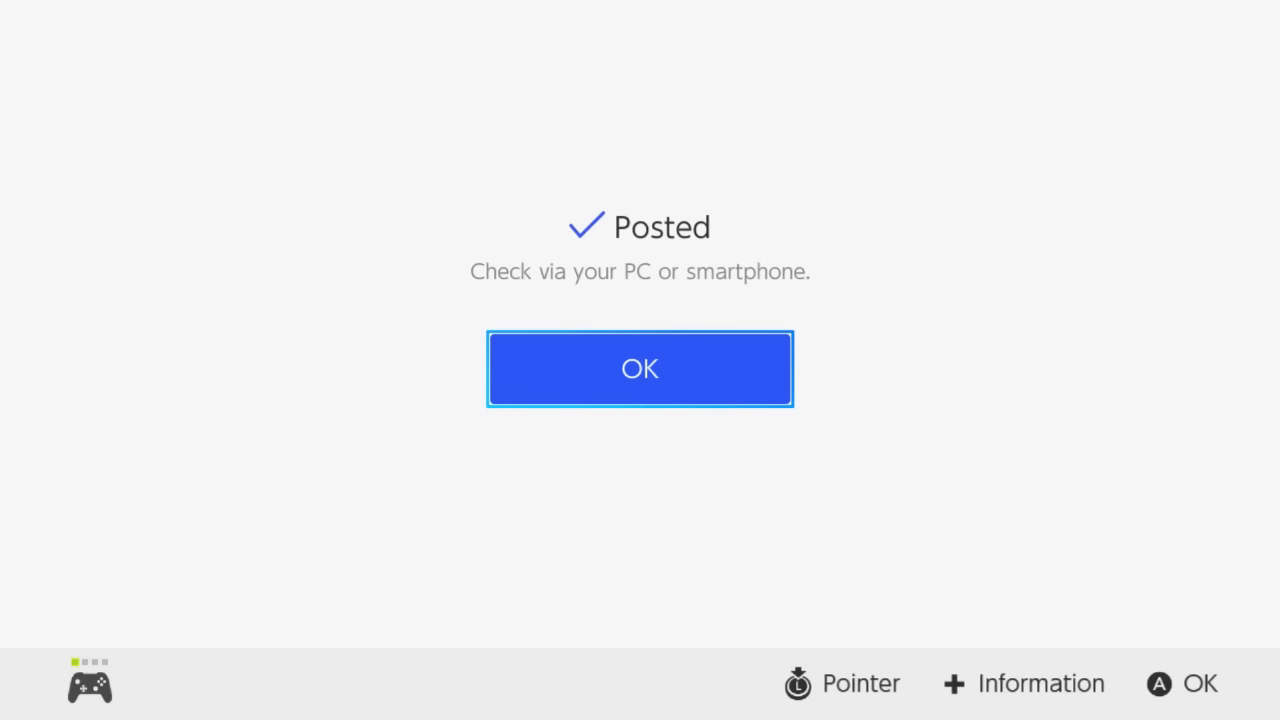
{"action": "left_click", "coordinate": [639, 368]}
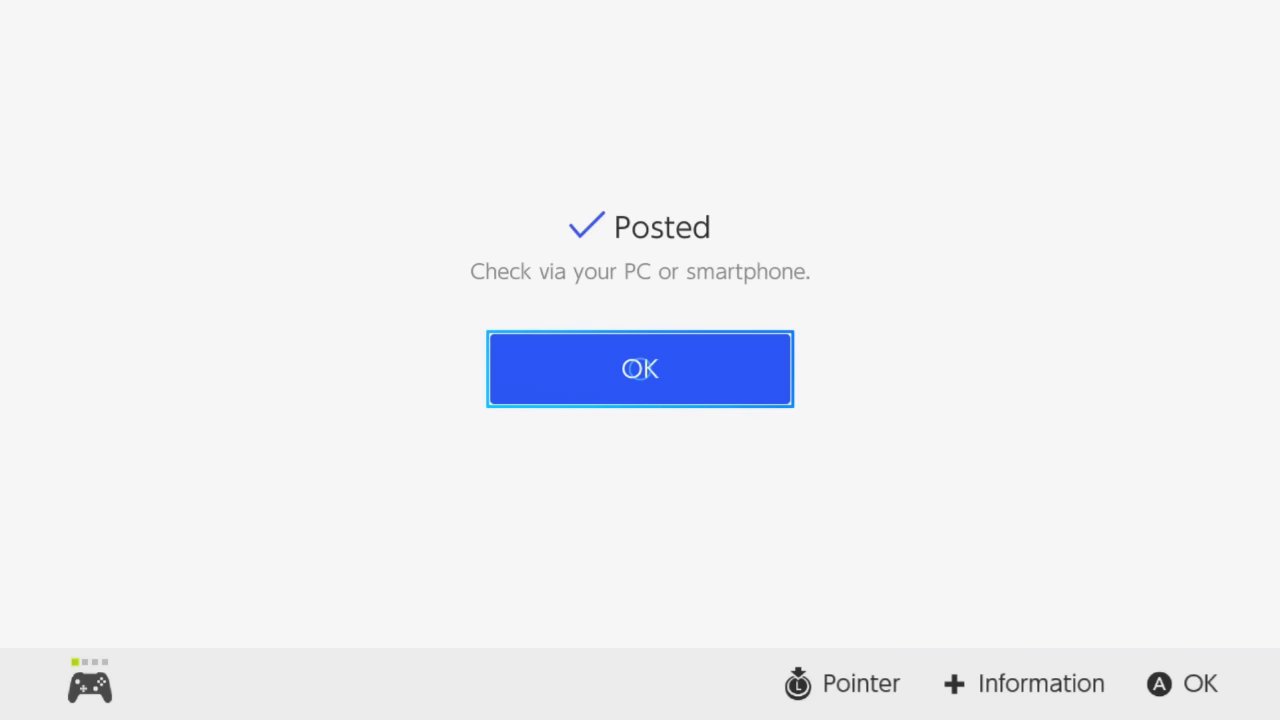
{"action": "left_click", "coordinate": [639, 368]}
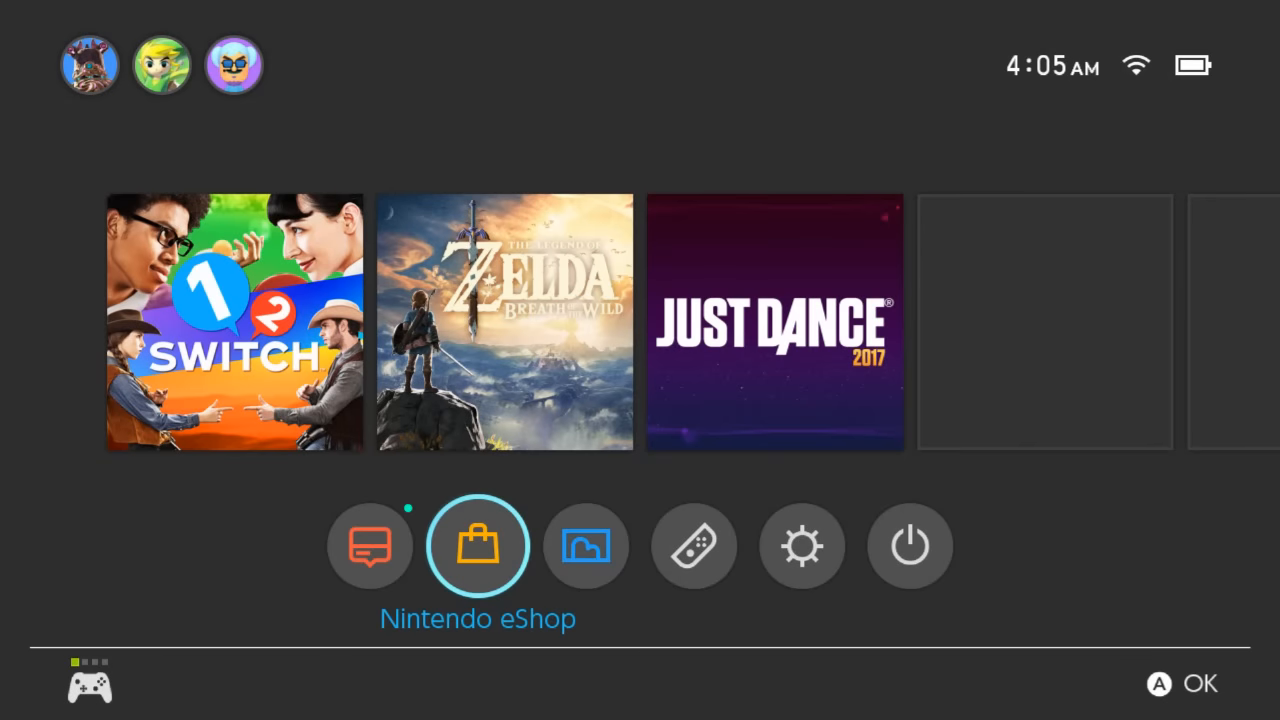
Read the Breath of the Wild news article to the bottom and follow its Start the journey link.
{"action": "left_click", "coordinate": [369, 545]}
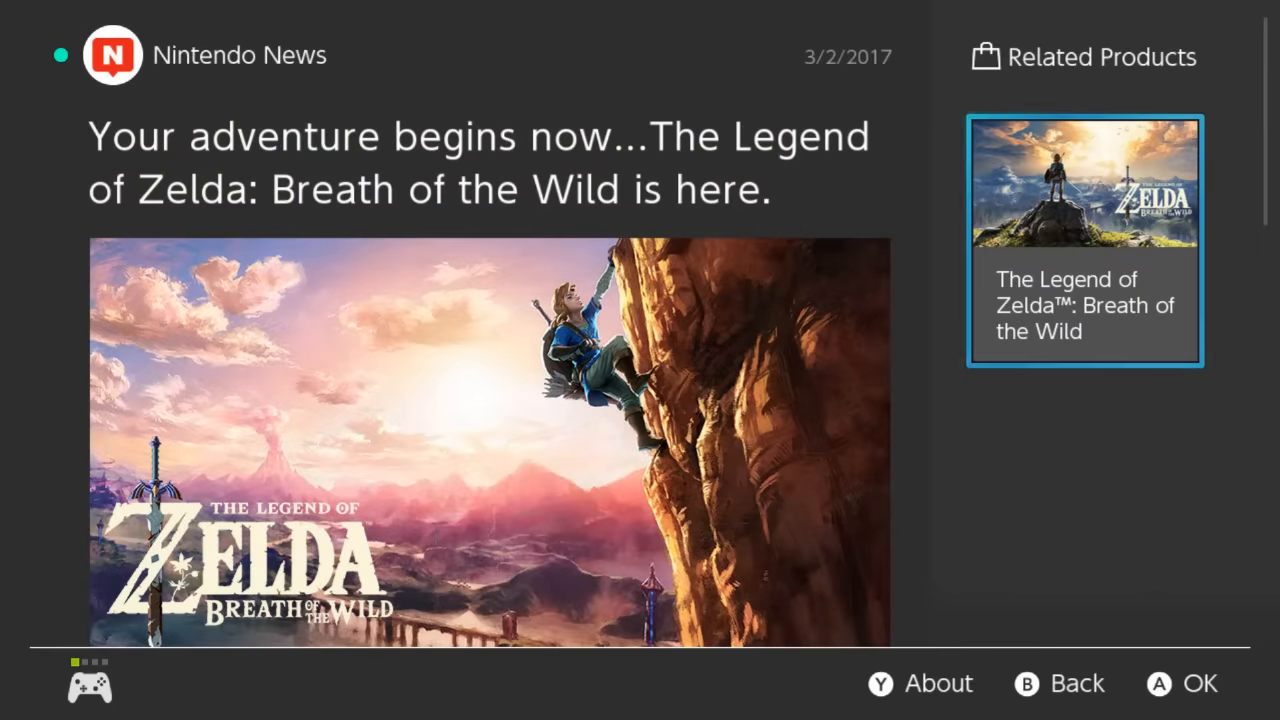
{"action": "scroll", "scroll_direction": "down", "scroll_amount": 3}
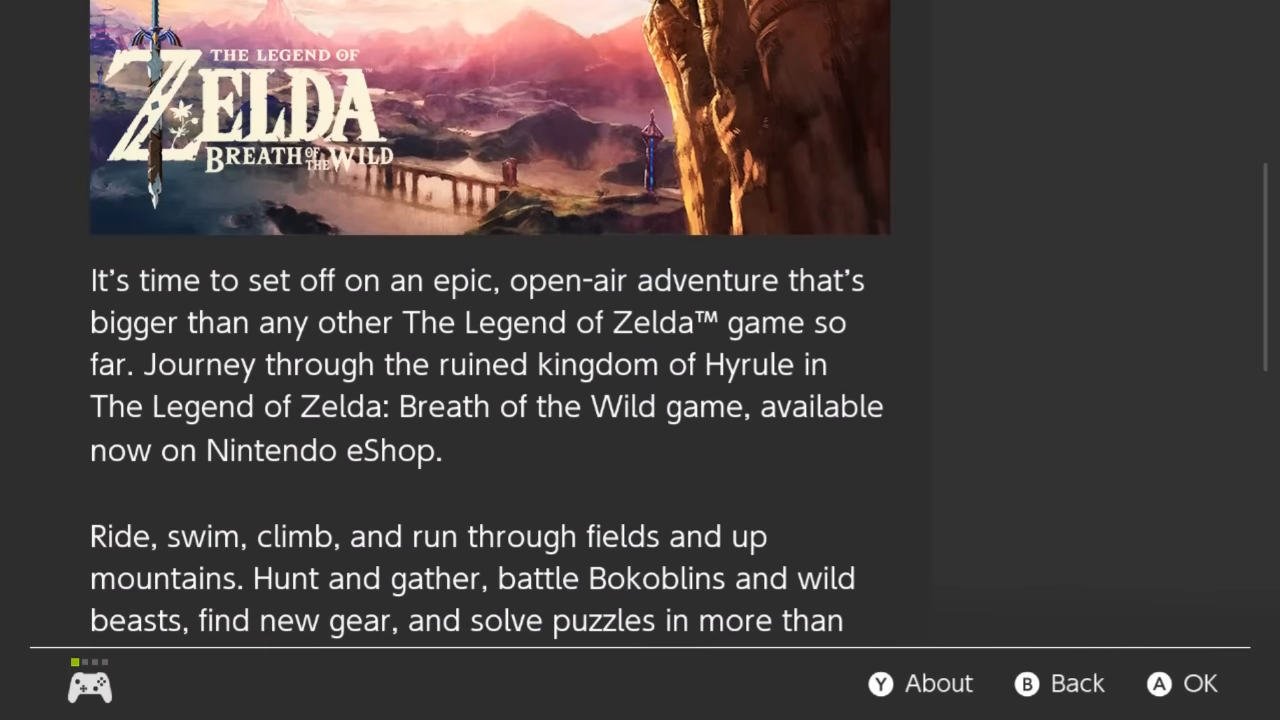
{"action": "scroll", "scroll_direction": "down", "scroll_amount": 3}
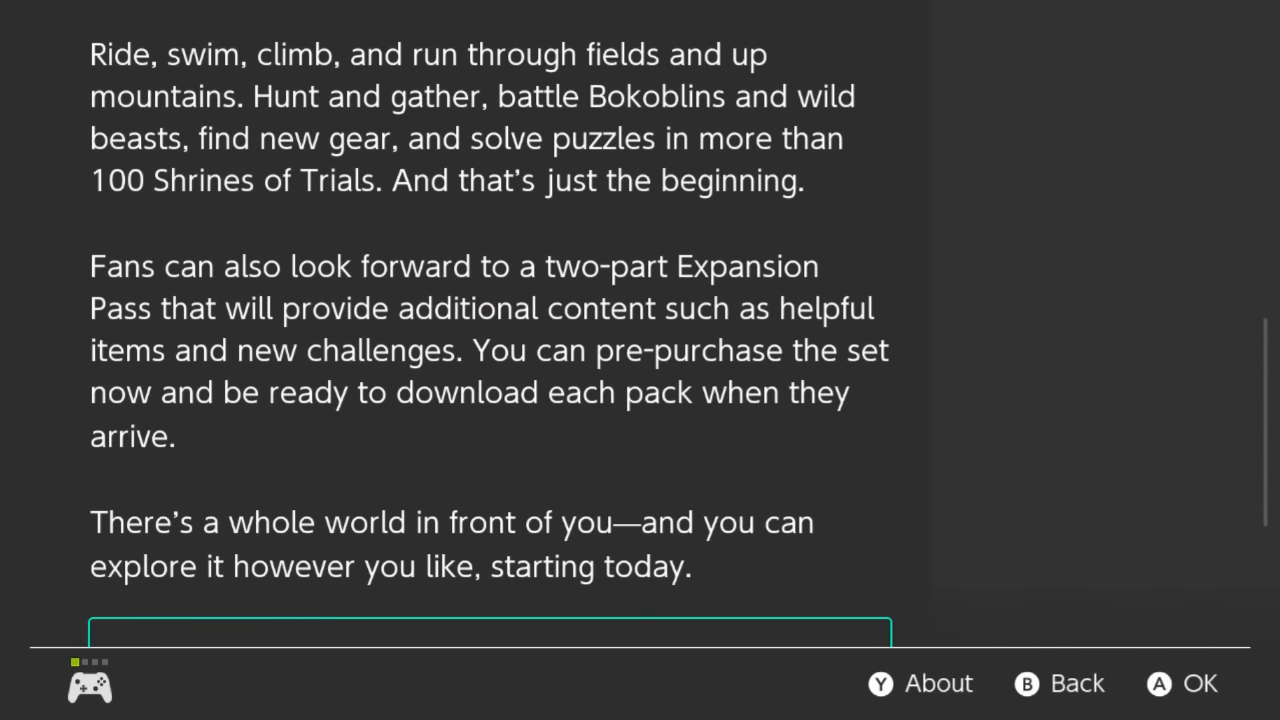
{"action": "scroll", "scroll_direction": "down", "scroll_amount": 3}
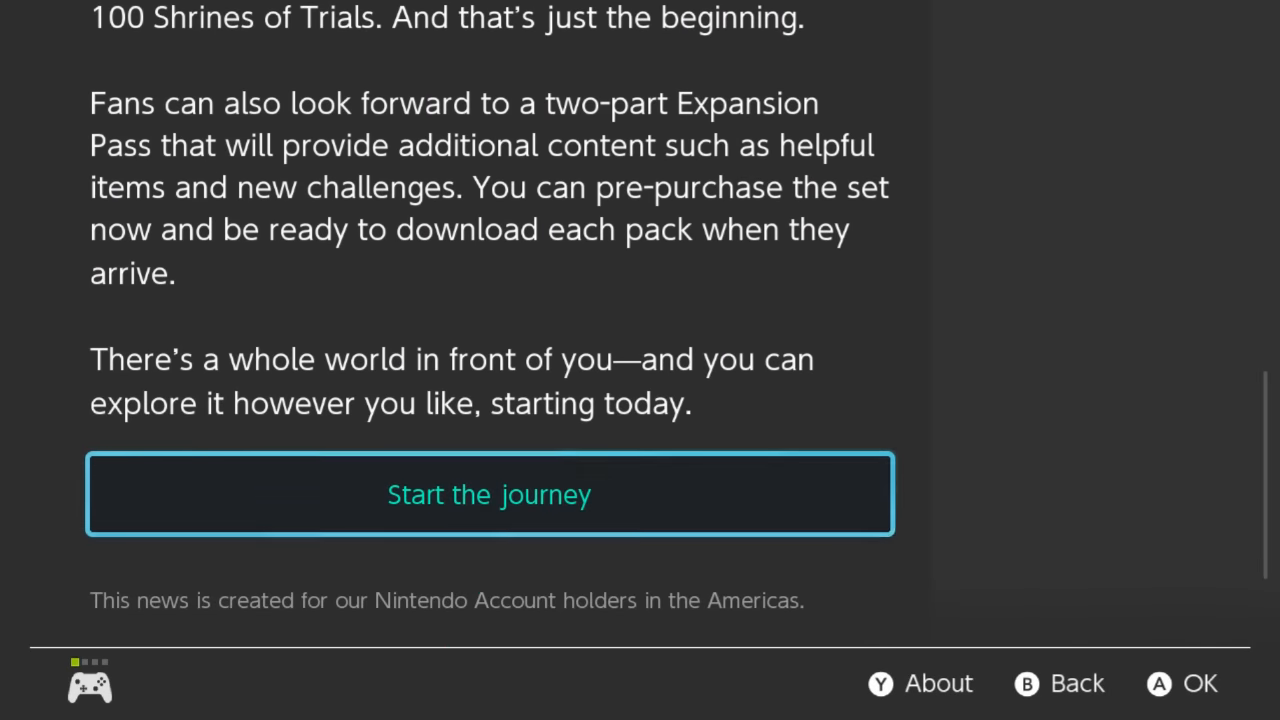
{"action": "left_click", "coordinate": [489, 493]}
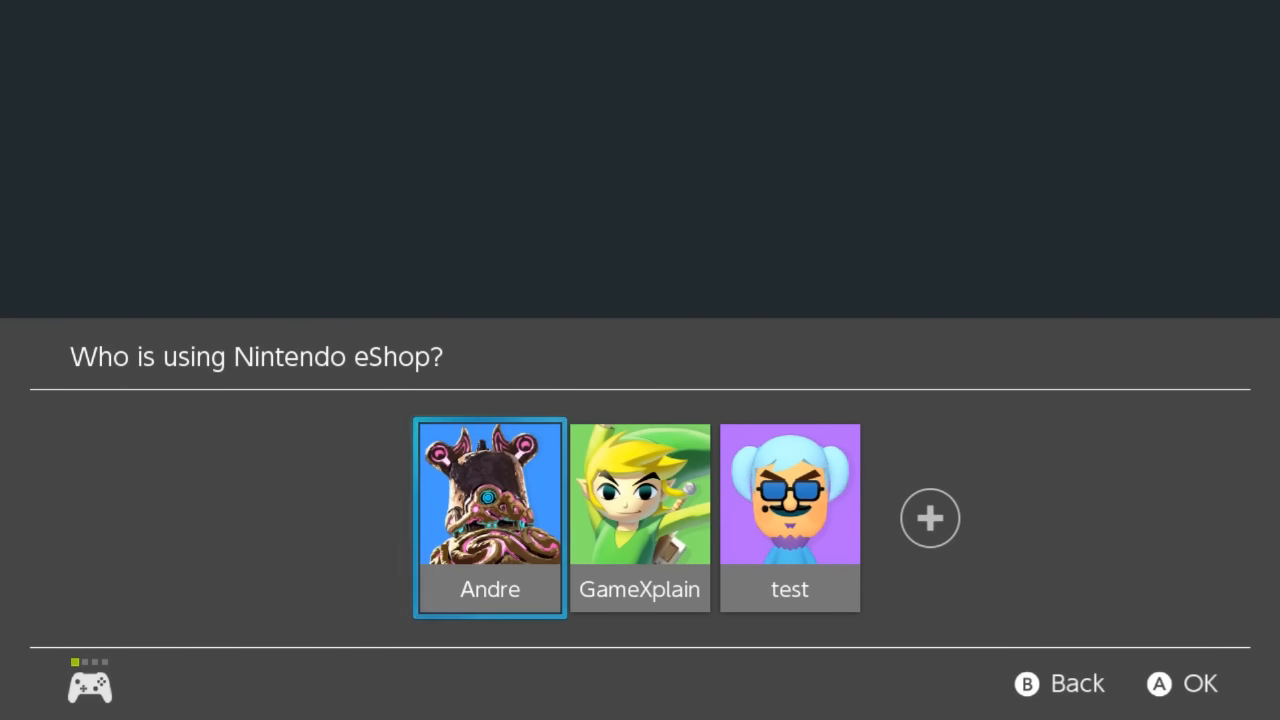
As the first user, view Breath of the Wild's $59.99 eShop page, then close the eShop.
{"action": "left_click", "coordinate": [489, 517]}
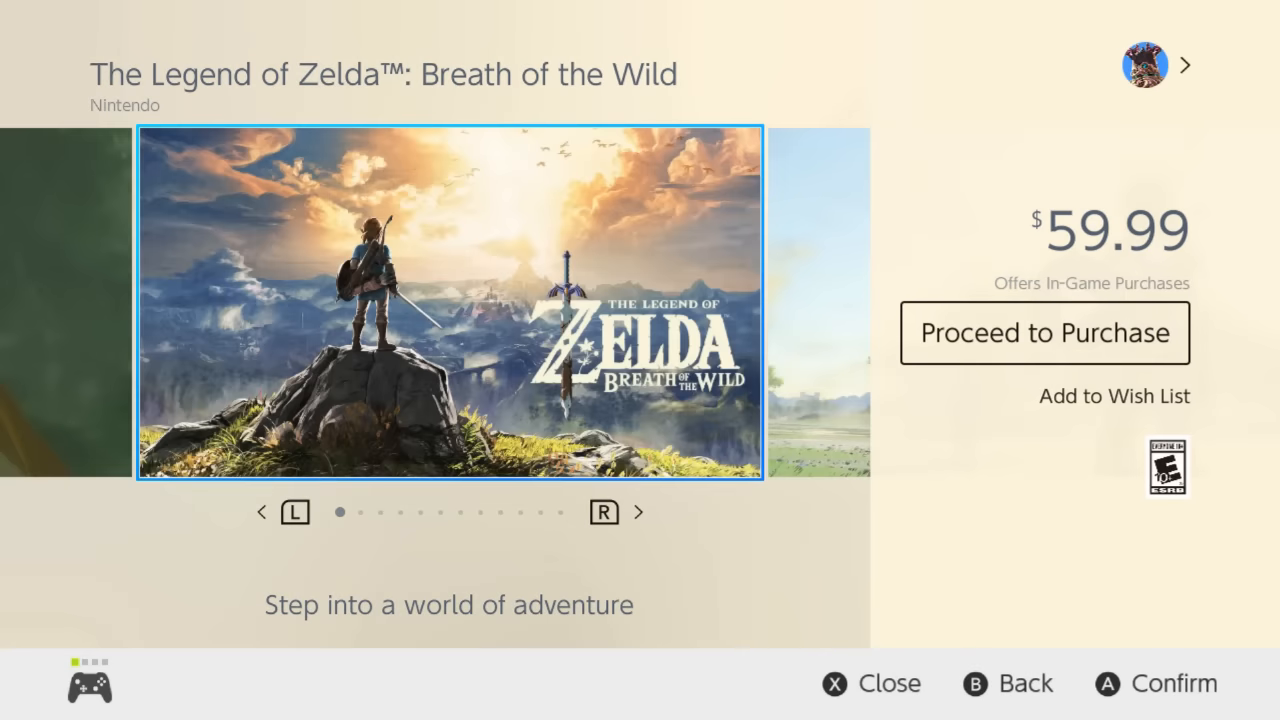
{"action": "scroll", "scroll_direction": "down", "scroll_amount": 3}
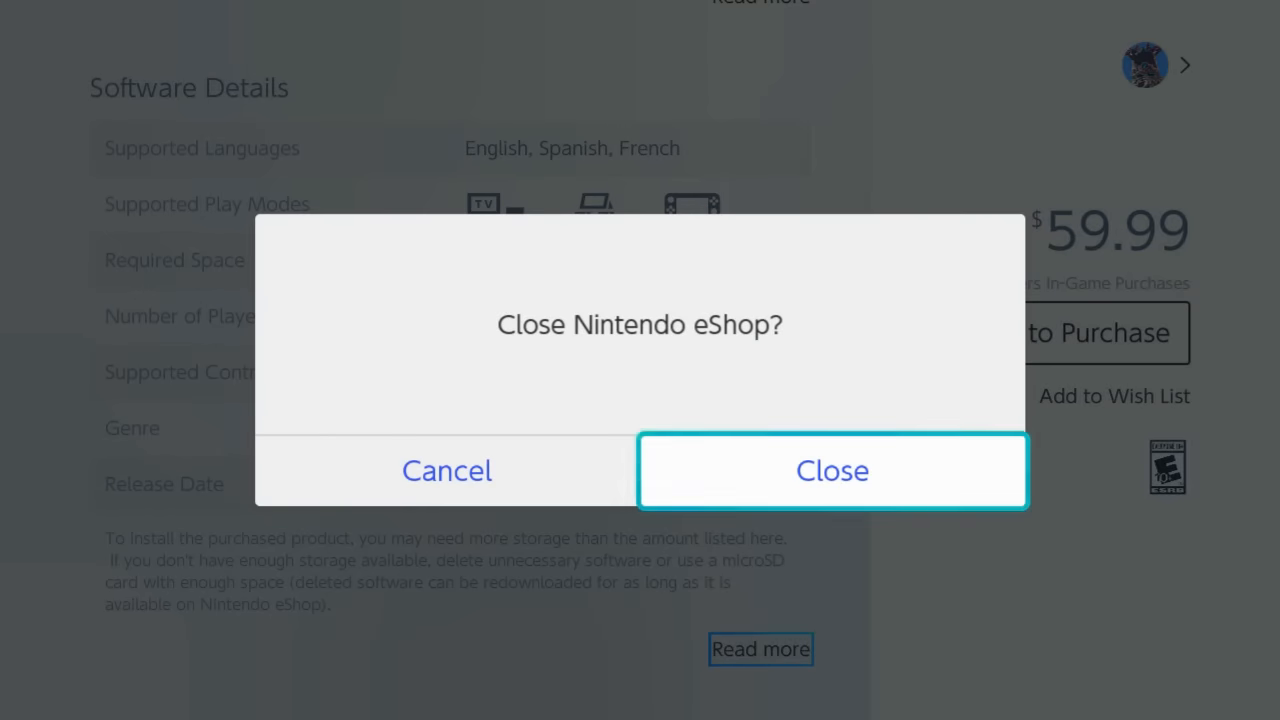
{"action": "left_click", "coordinate": [447, 471]}
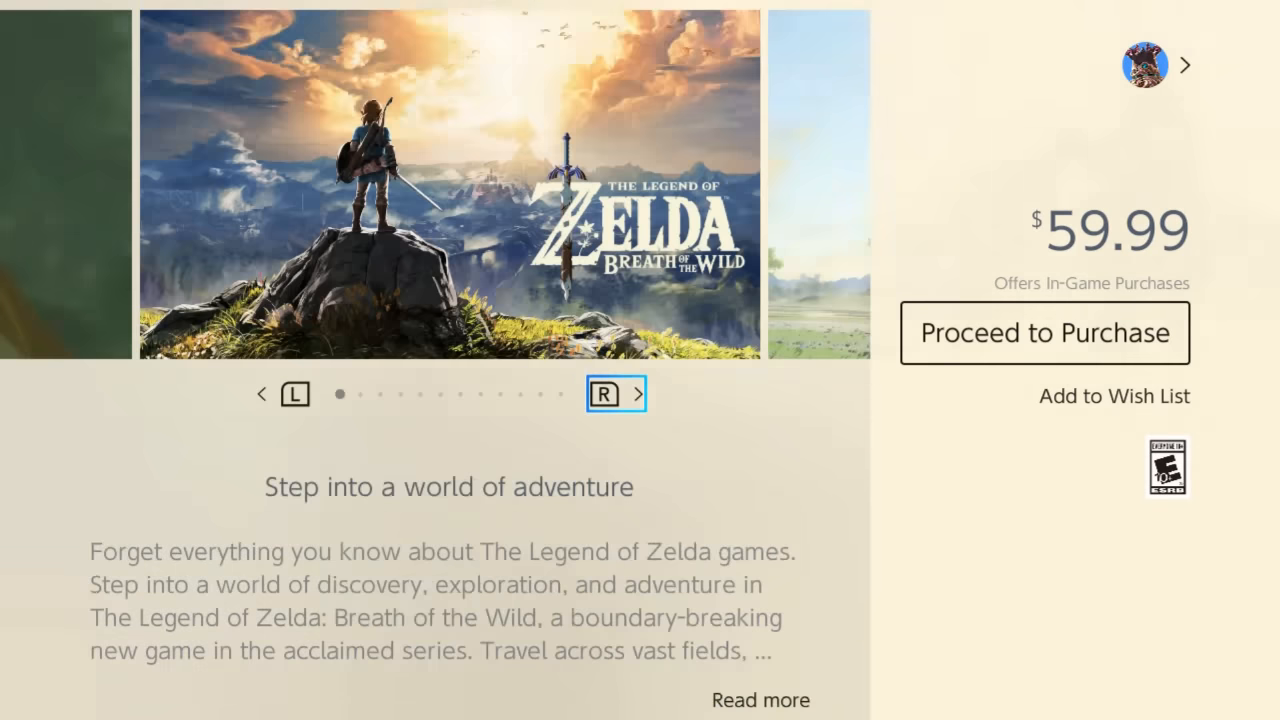
{"action": "left_click", "coordinate": [638, 393]}
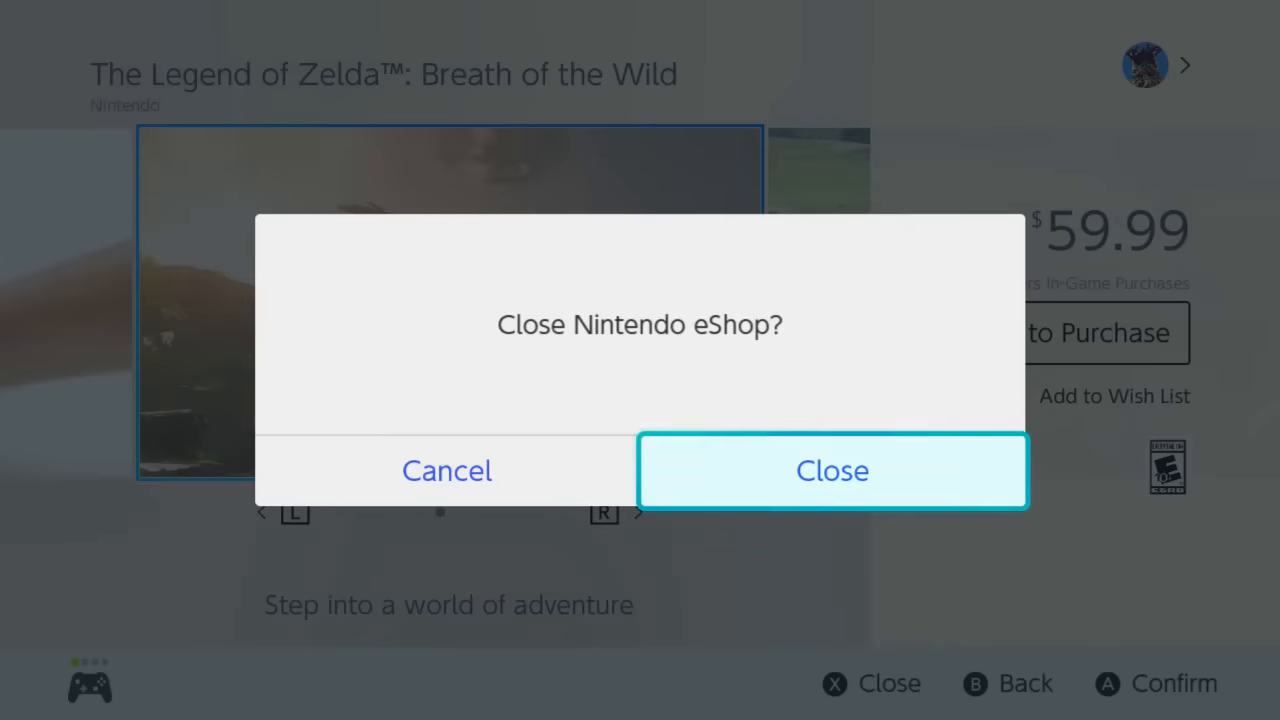
{"action": "left_click", "coordinate": [832, 470]}
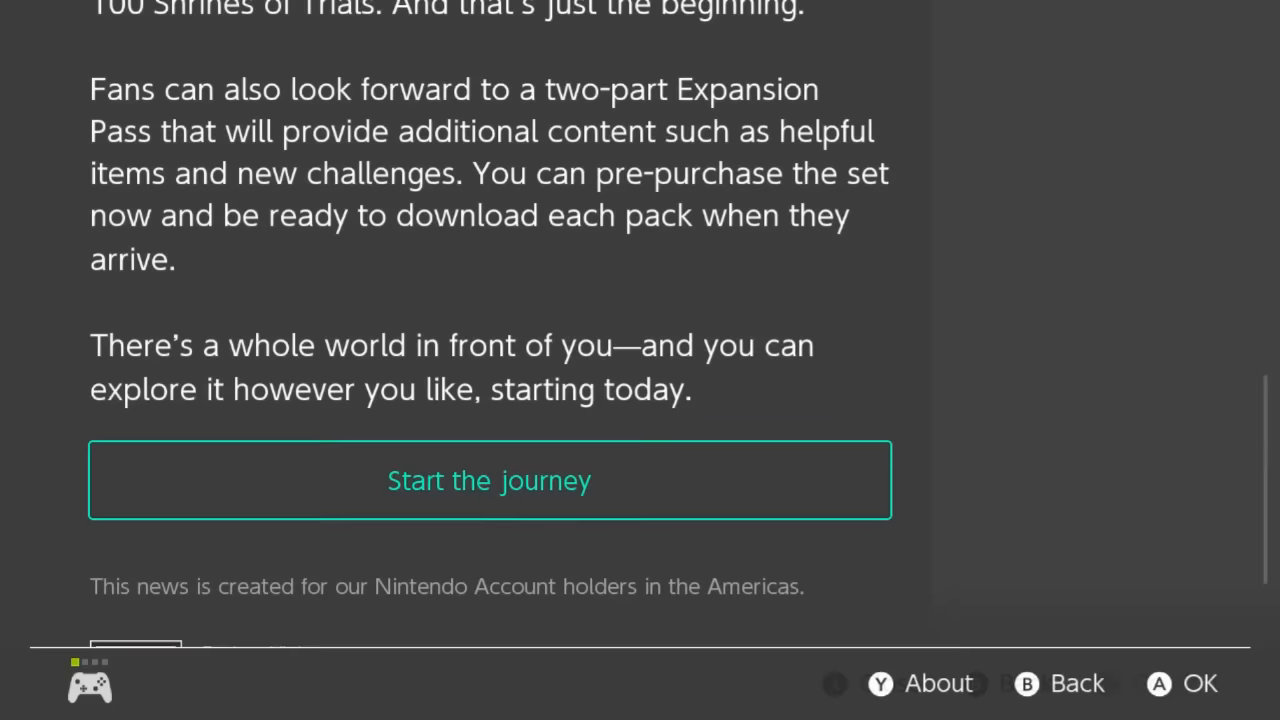
Go back to the News list and read through the 1-2-Switch article.
{"action": "key", "text": "b"}
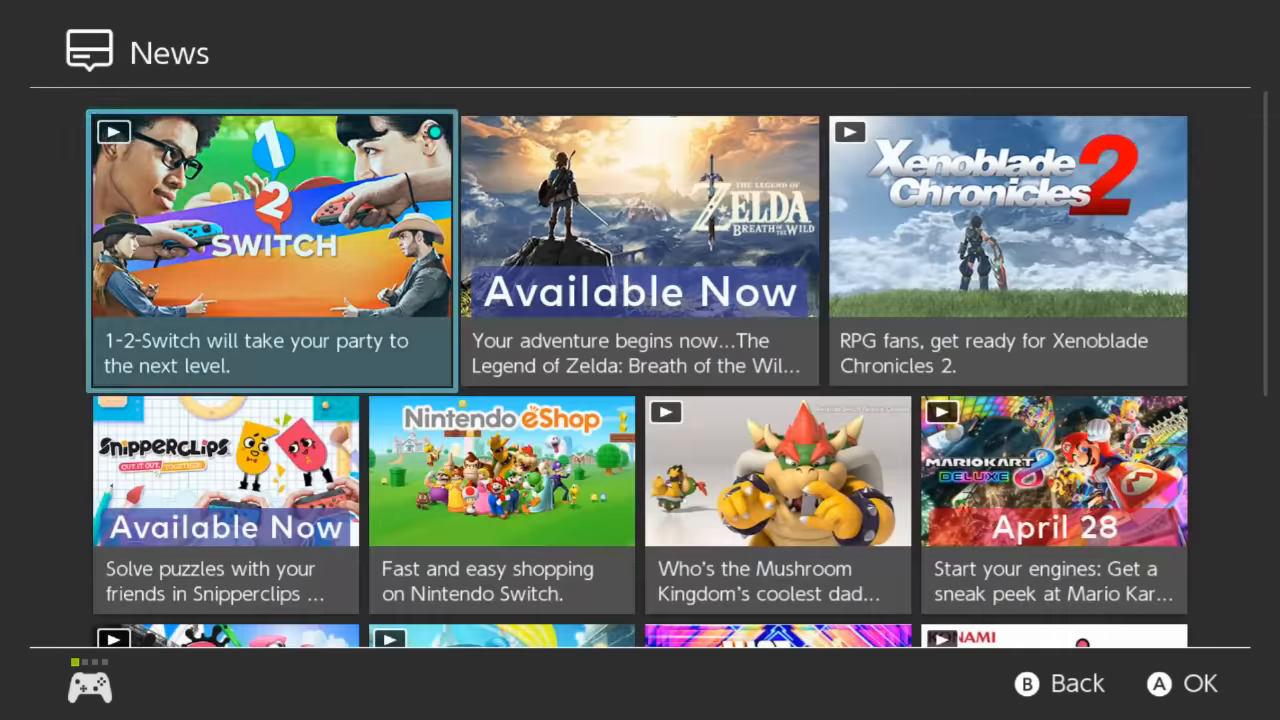
{"action": "left_click", "coordinate": [271, 252]}
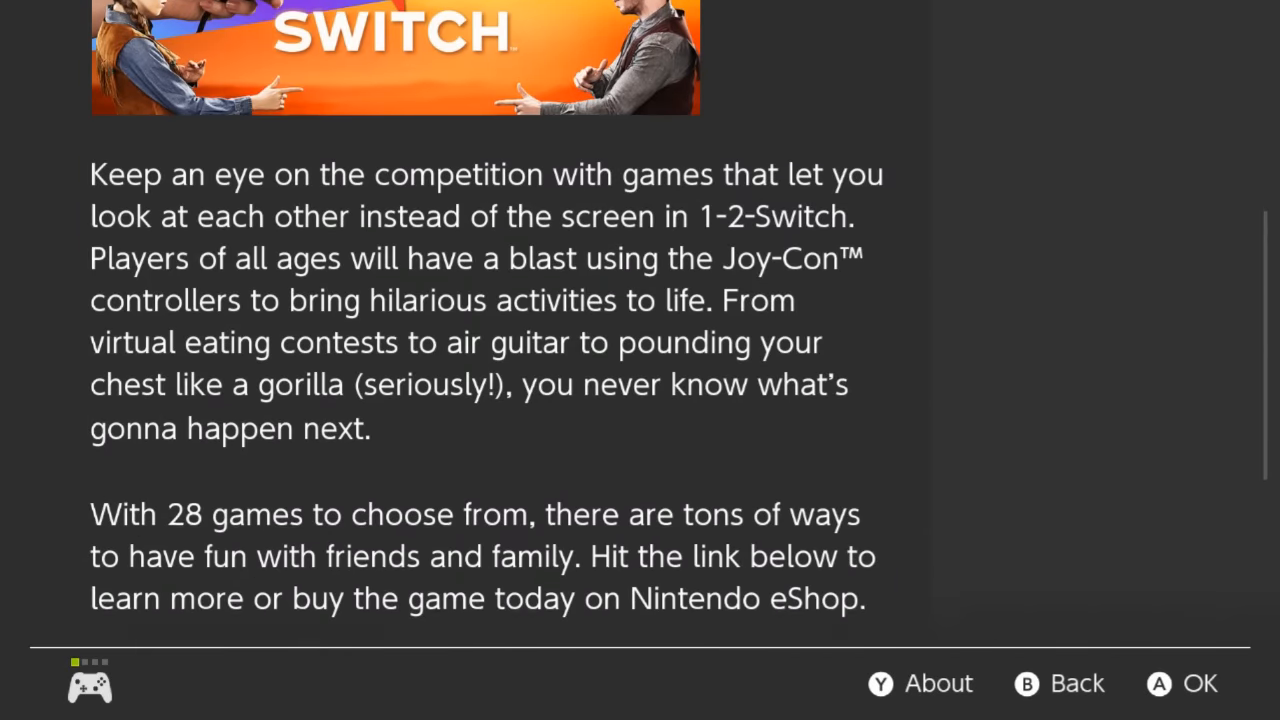
{"action": "scroll", "scroll_direction": "down", "scroll_amount": 3}
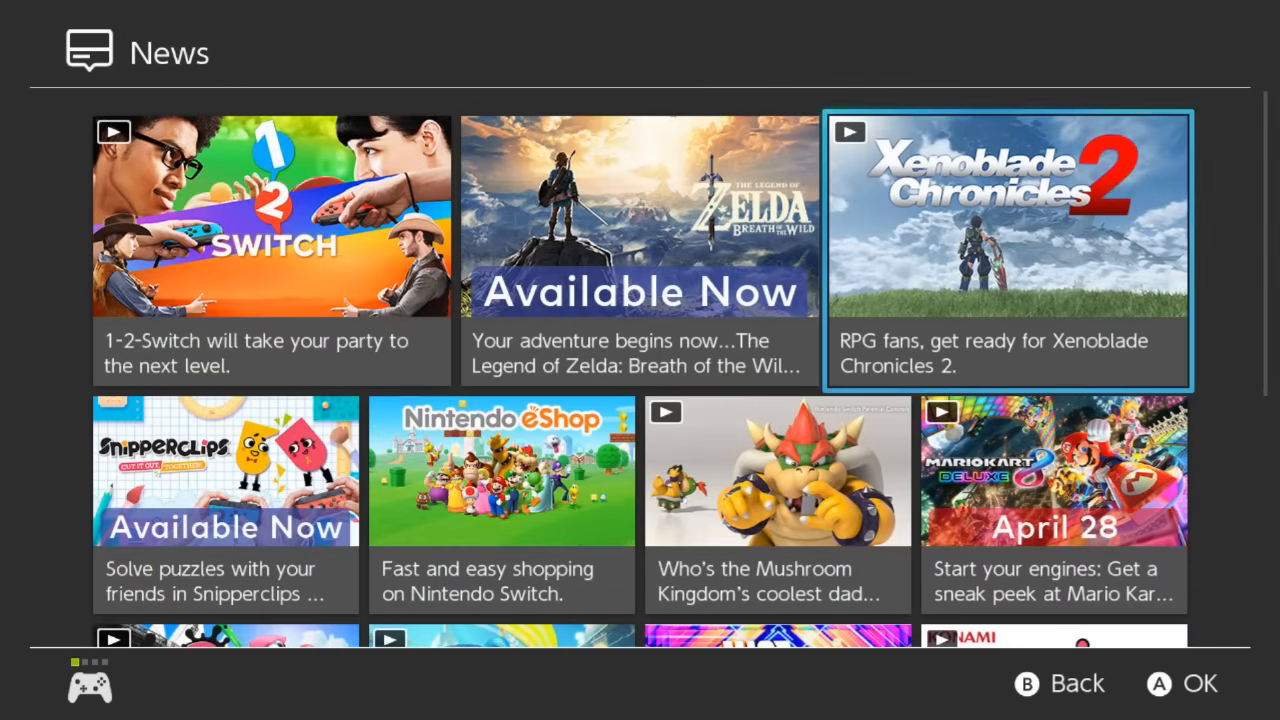
{"action": "scroll", "scroll_direction": "down", "scroll_amount": 3}
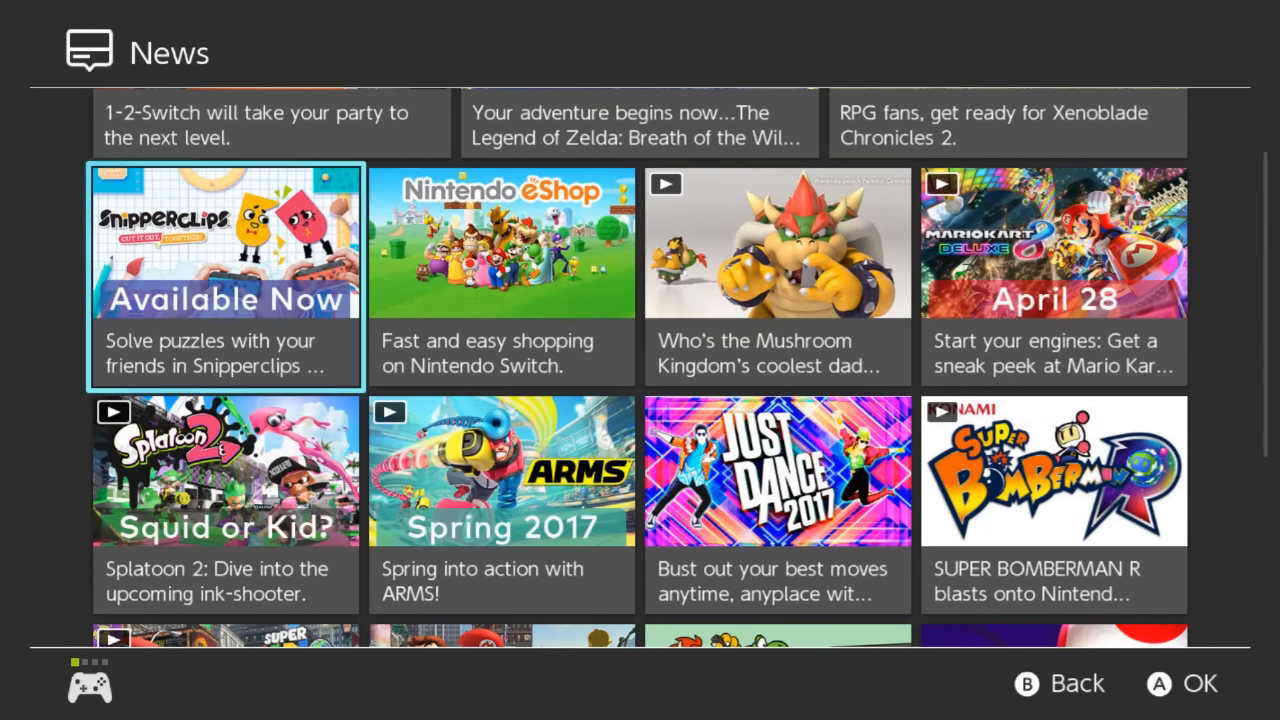
{"action": "scroll", "scroll_direction": "down", "scroll_amount": 3}
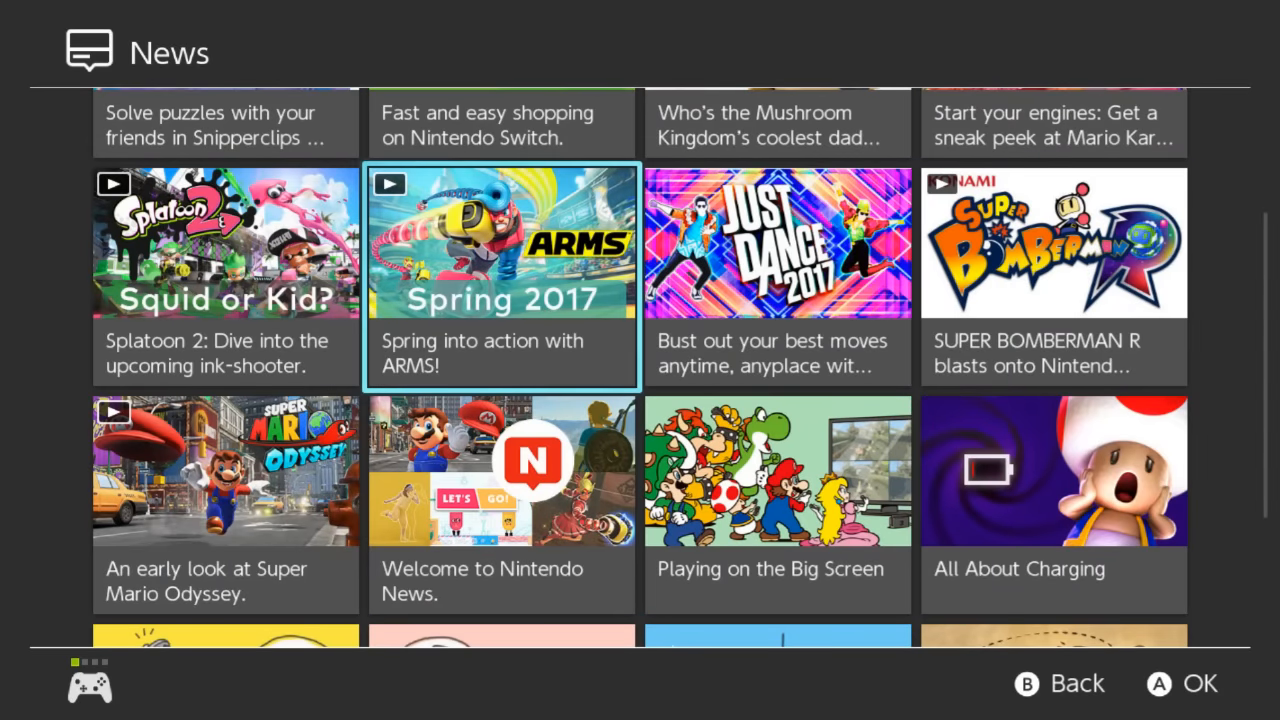
Browse further through the News feed before leaving it for the home screen.
{"action": "left_click", "coordinate": [500, 277]}
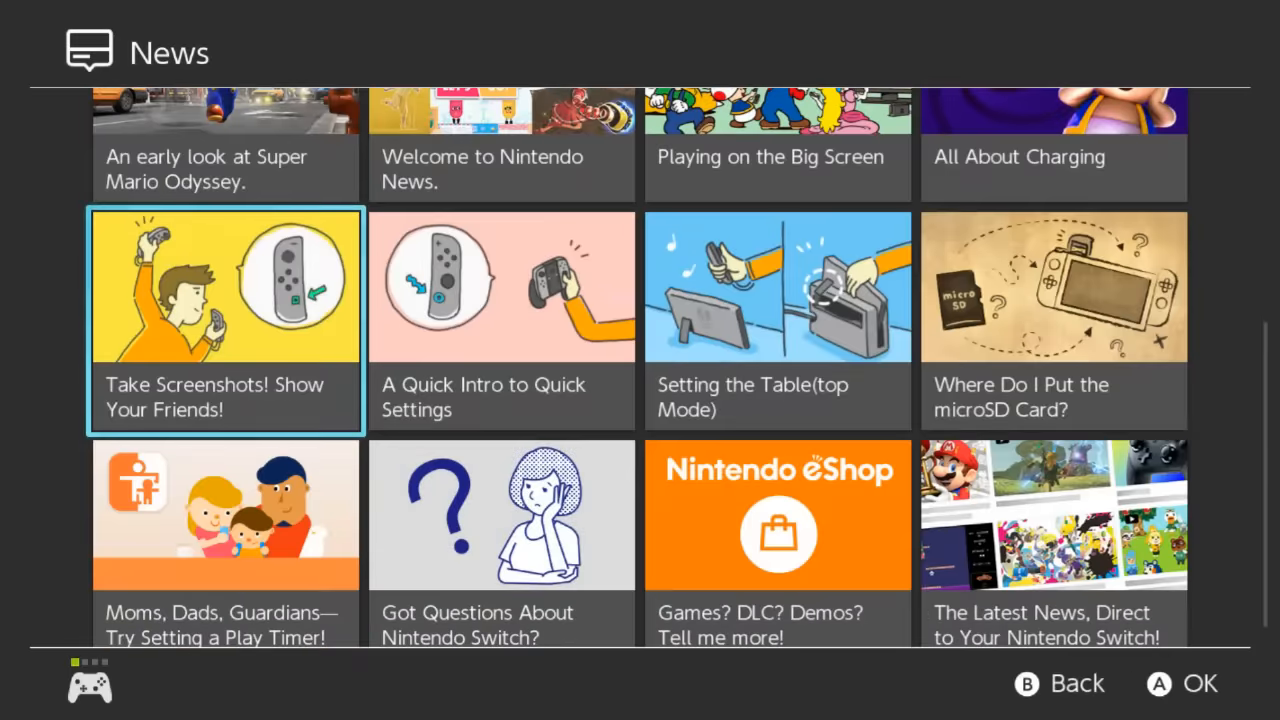
{"action": "scroll", "scroll_direction": "down", "scroll_amount": 3}
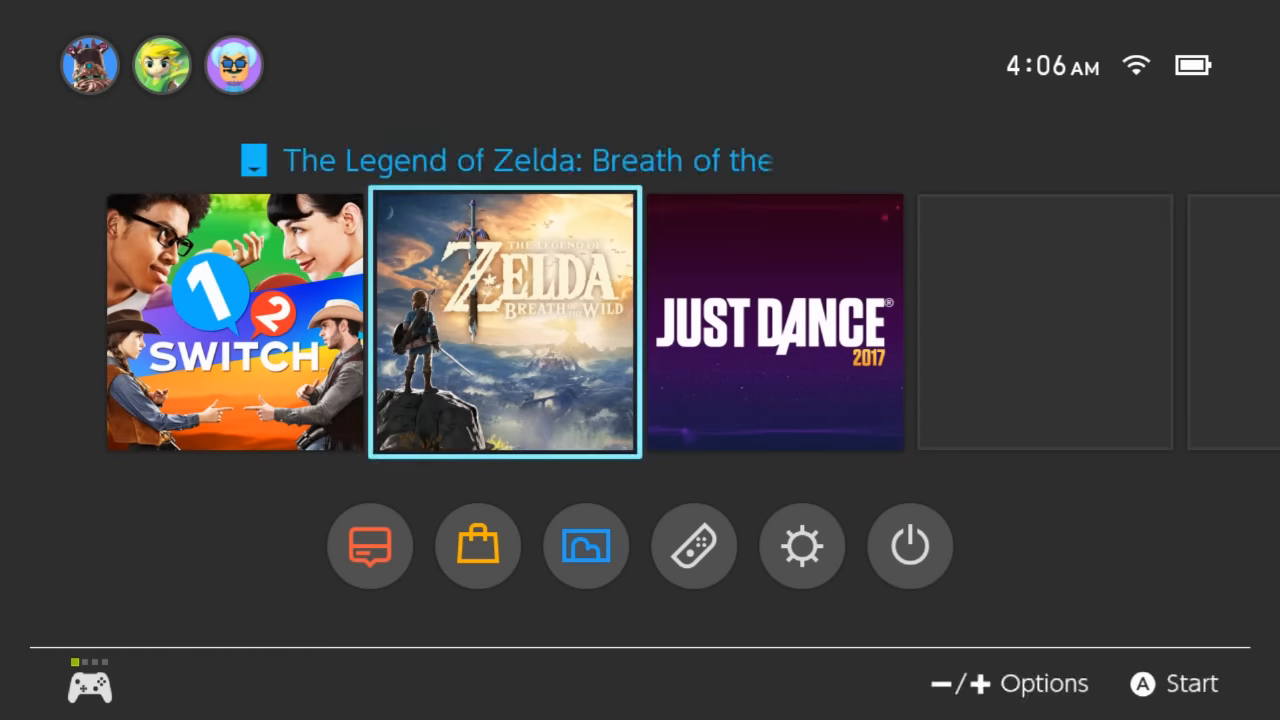
{"action": "left_click", "coordinate": [234, 63]}
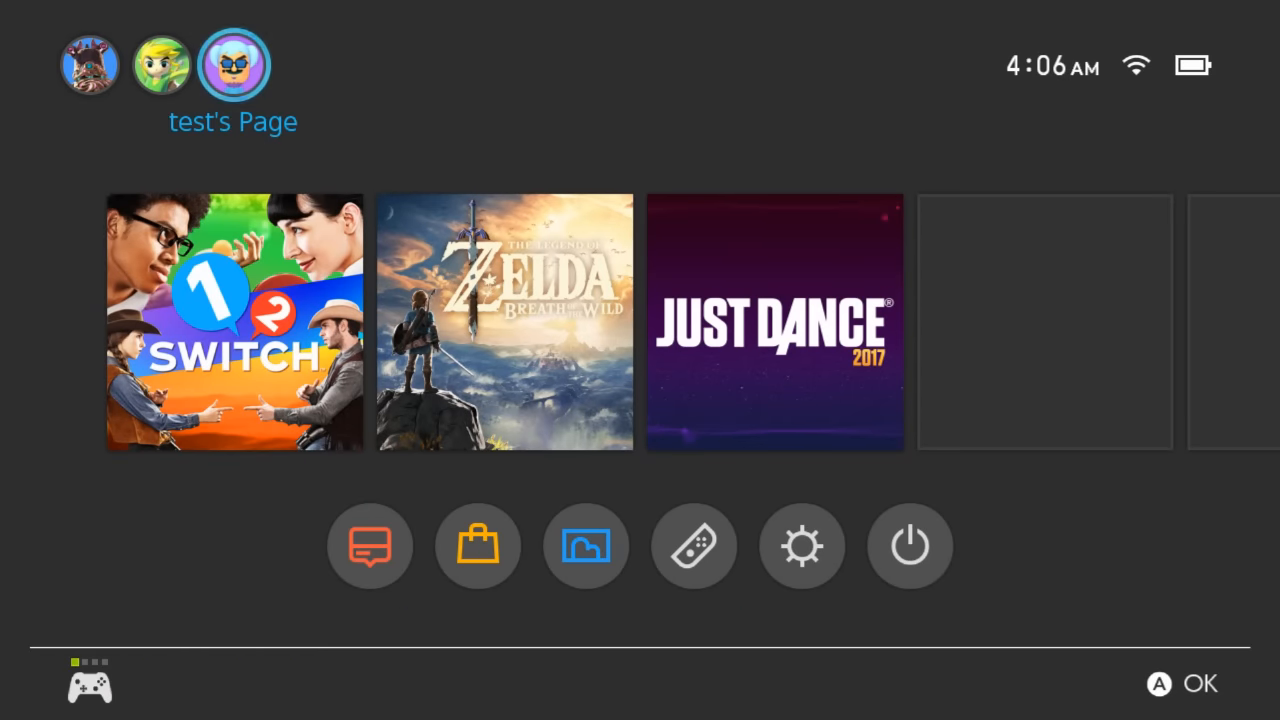